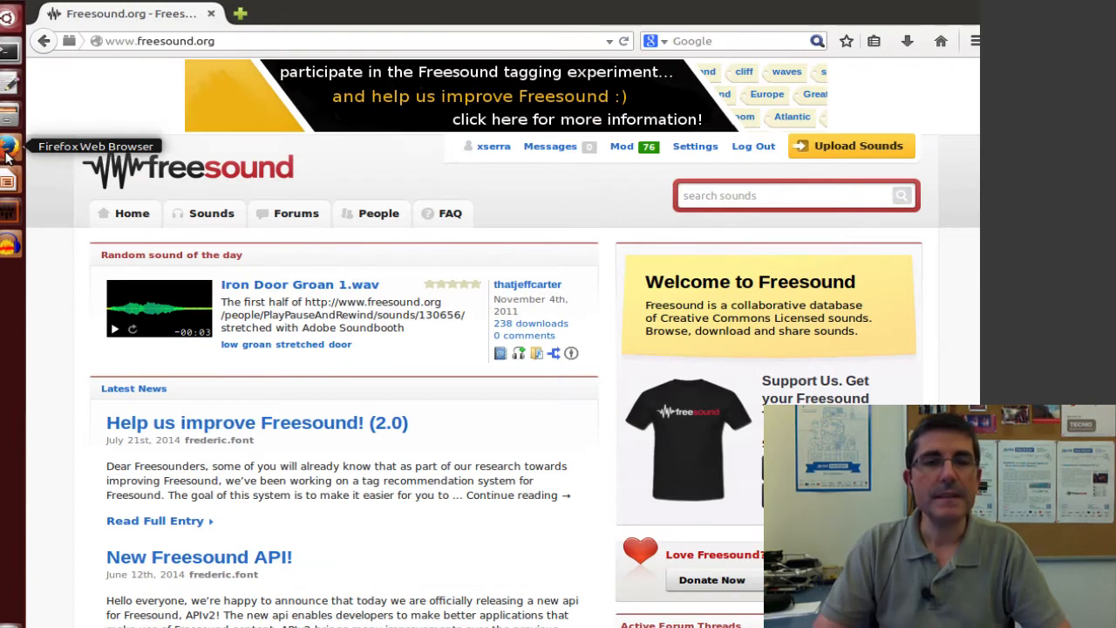
{"action": "mouse_move", "coordinate": [347, 360]}
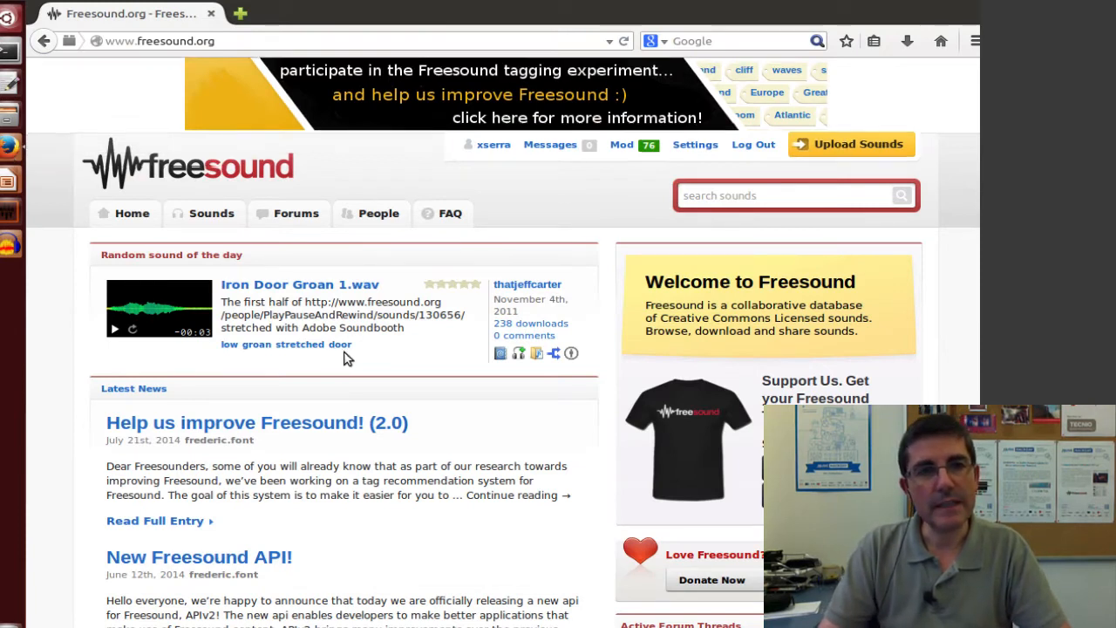
- Run a search for 'flute note' from the typed 'flute' suggestion and view the 1074 results
{"action": "scroll", "scroll_direction": "down", "scroll_amount": 3}
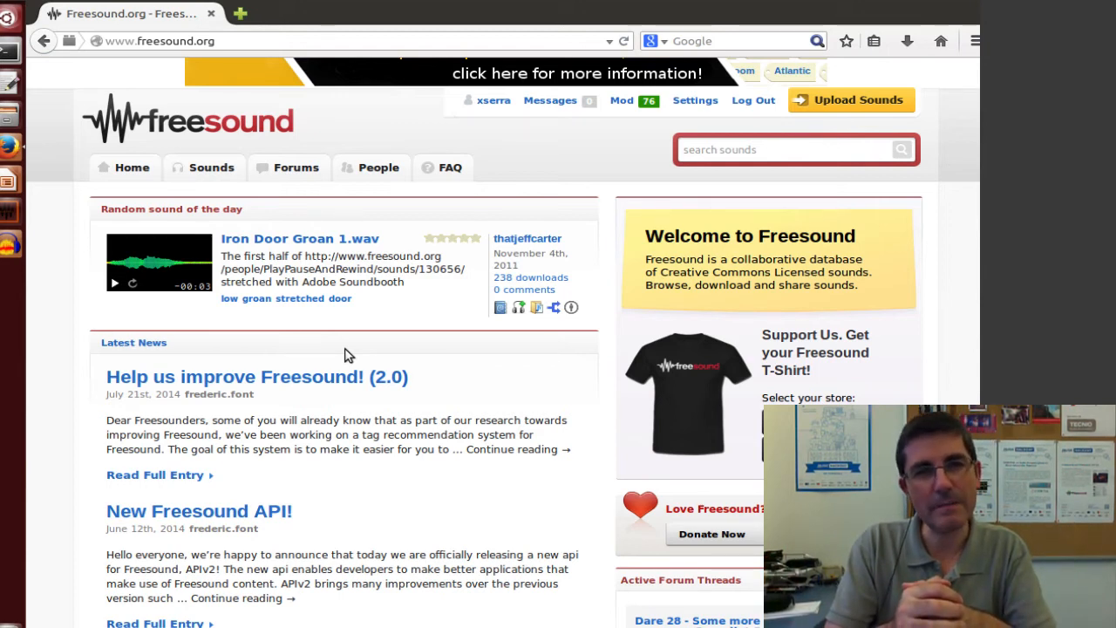
{"action": "mouse_move", "coordinate": [509, 251]}
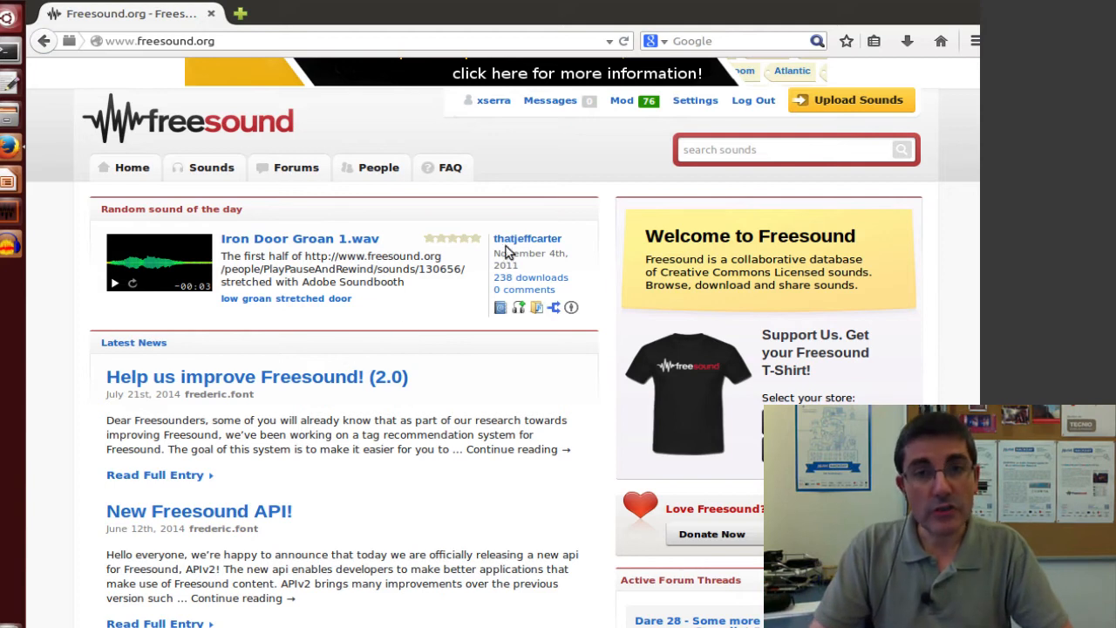
{"action": "left_click", "coordinate": [785, 150]}
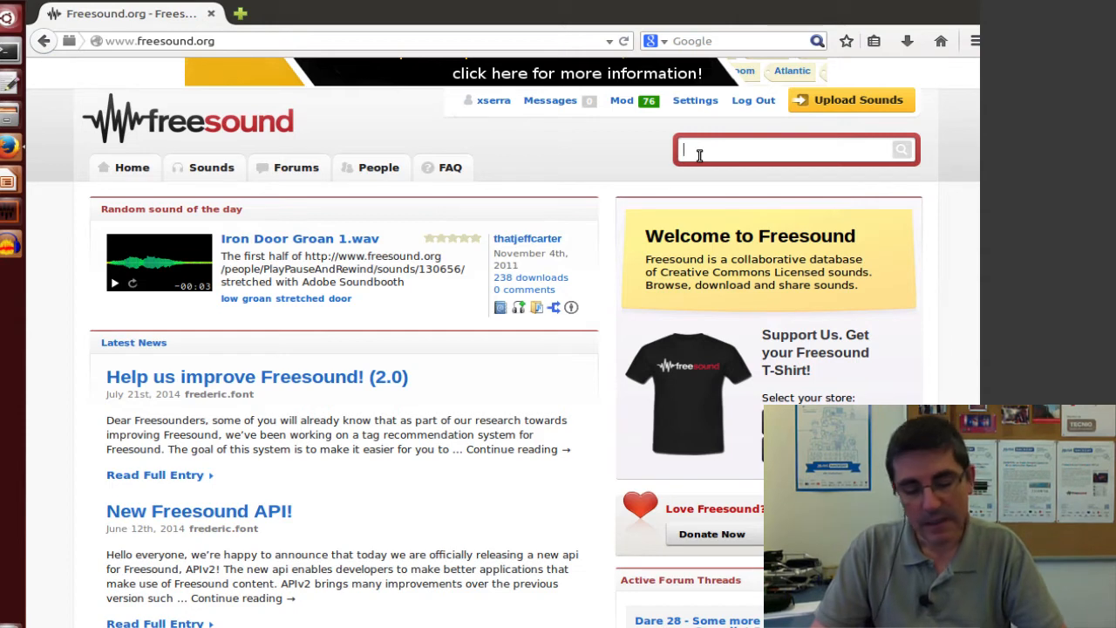
{"action": "type", "text": "flute"}
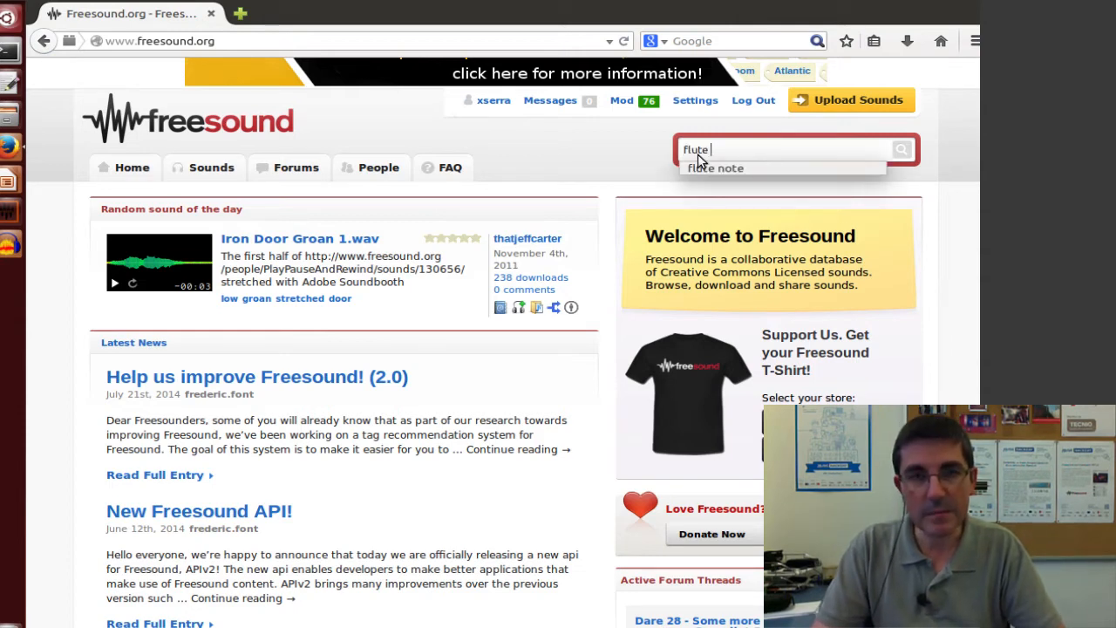
{"action": "left_click", "coordinate": [715, 168]}
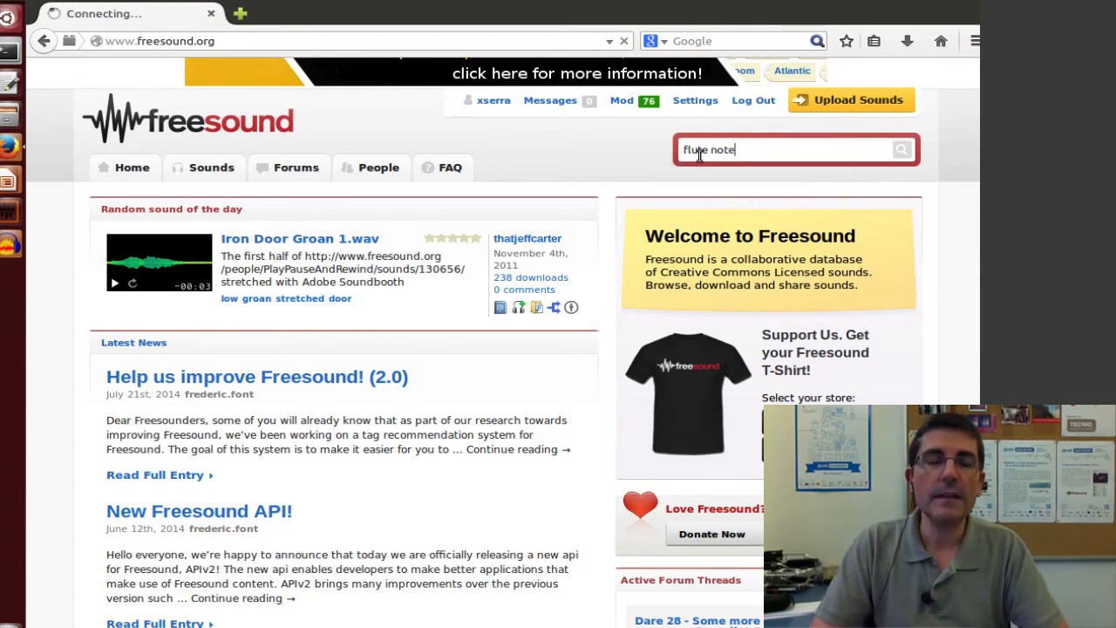
{"action": "key", "text": "Return"}
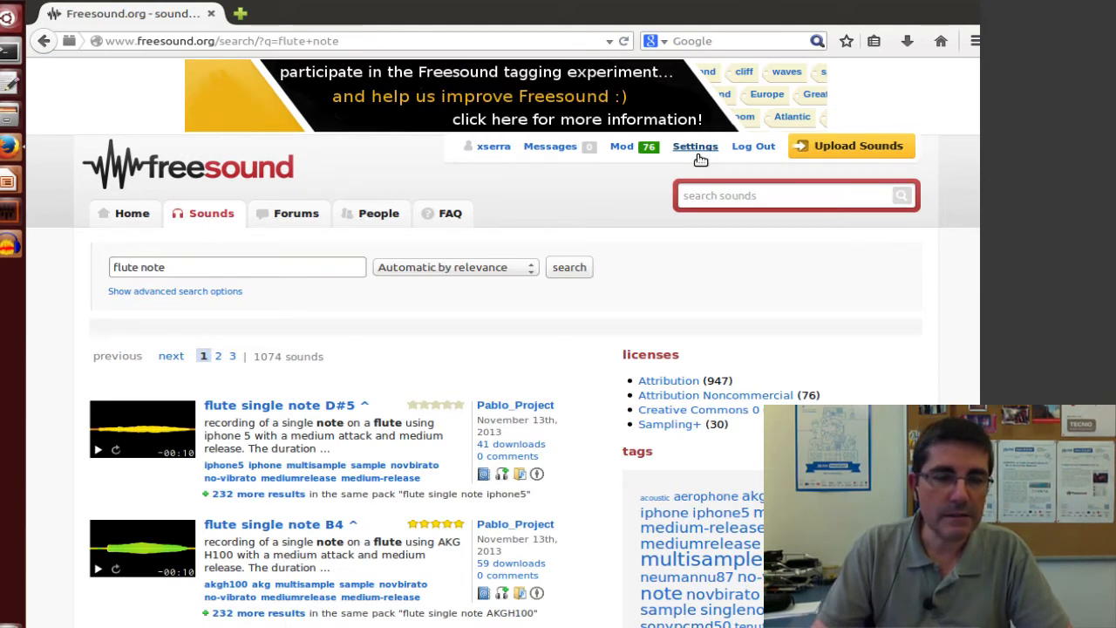
{"action": "mouse_move", "coordinate": [320, 355]}
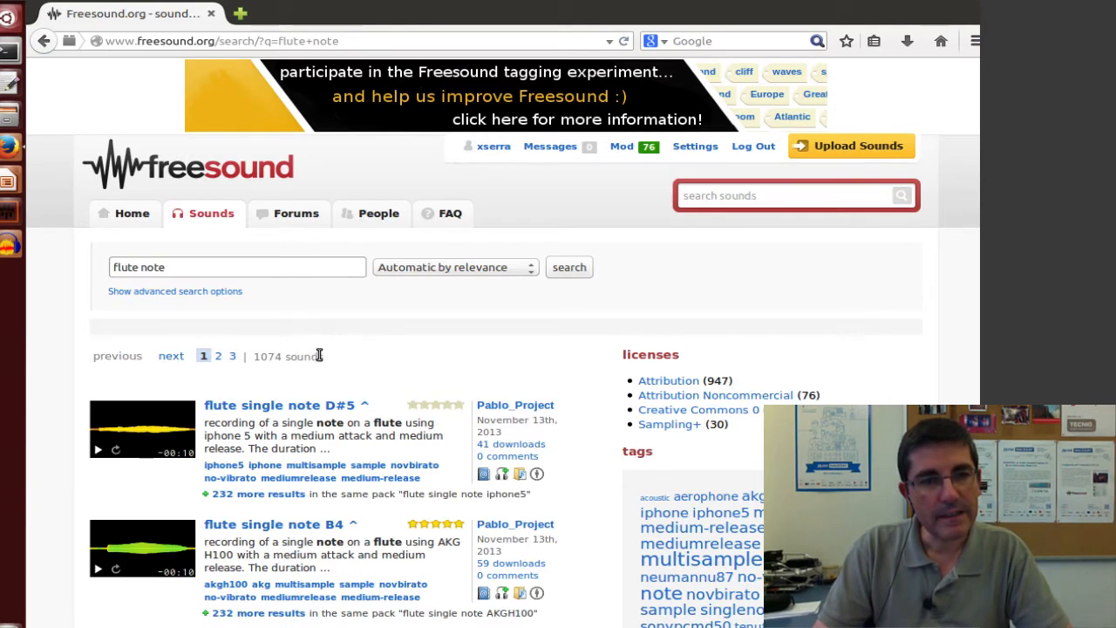
{"action": "scroll", "scroll_direction": "down", "scroll_amount": 3}
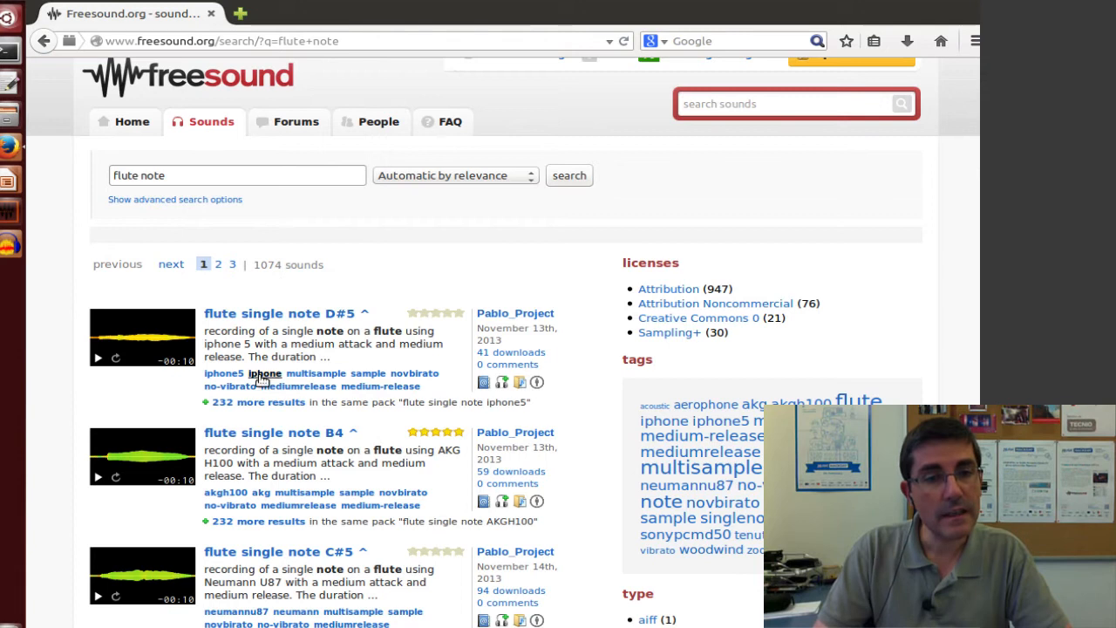
- Go to the 'flute single note B4' sound page by Pablo_Project and play its recording
{"action": "left_click", "coordinate": [274, 433]}
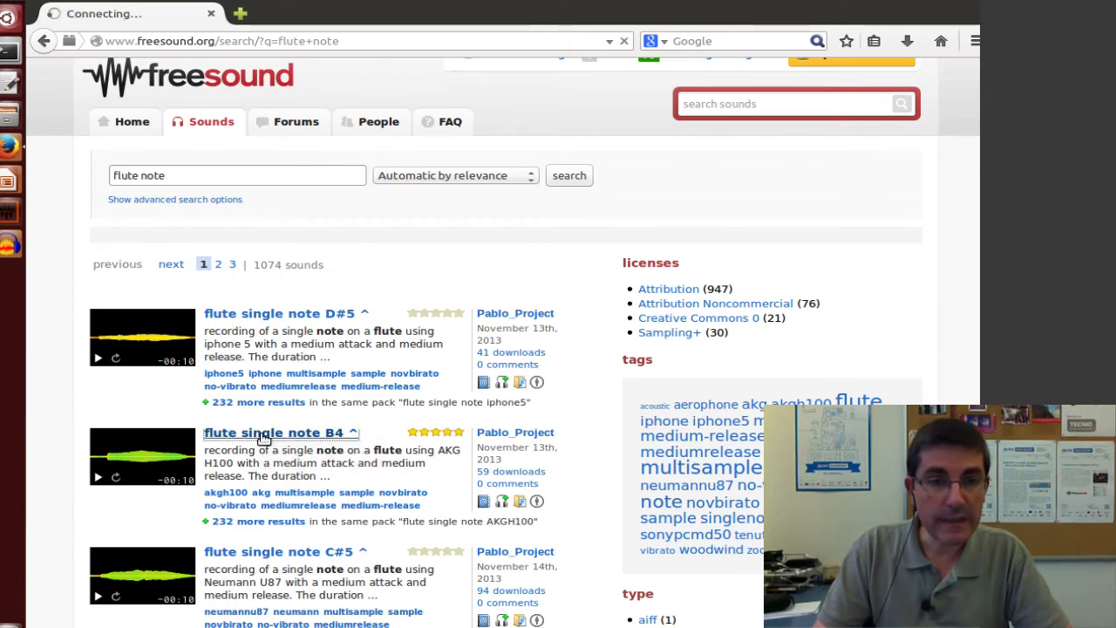
{"action": "left_click", "coordinate": [275, 433]}
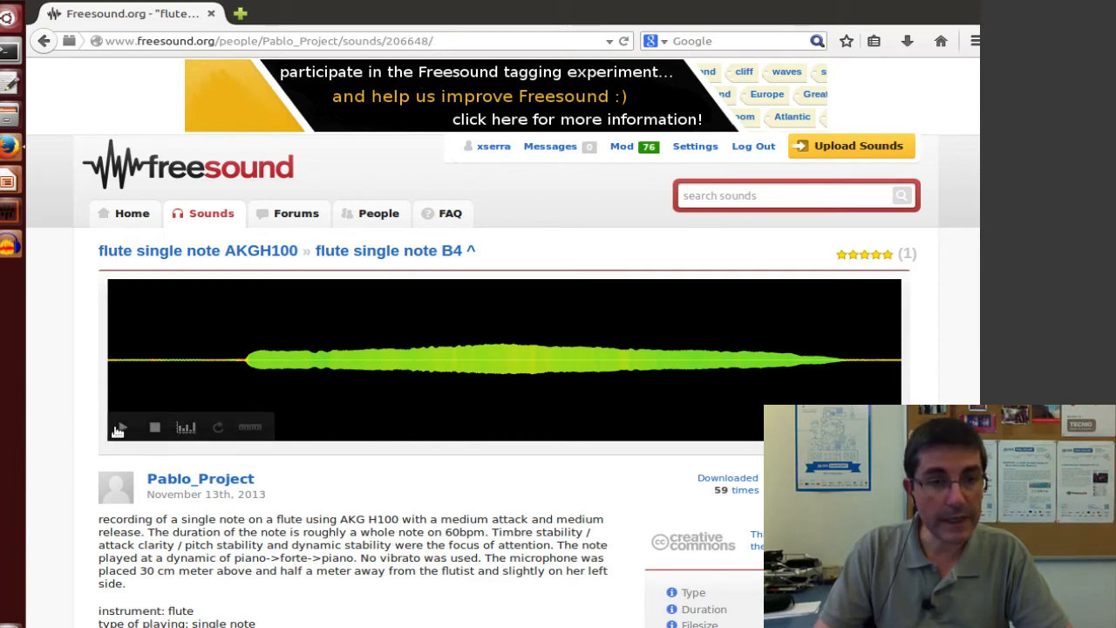
{"action": "left_click", "coordinate": [118, 428]}
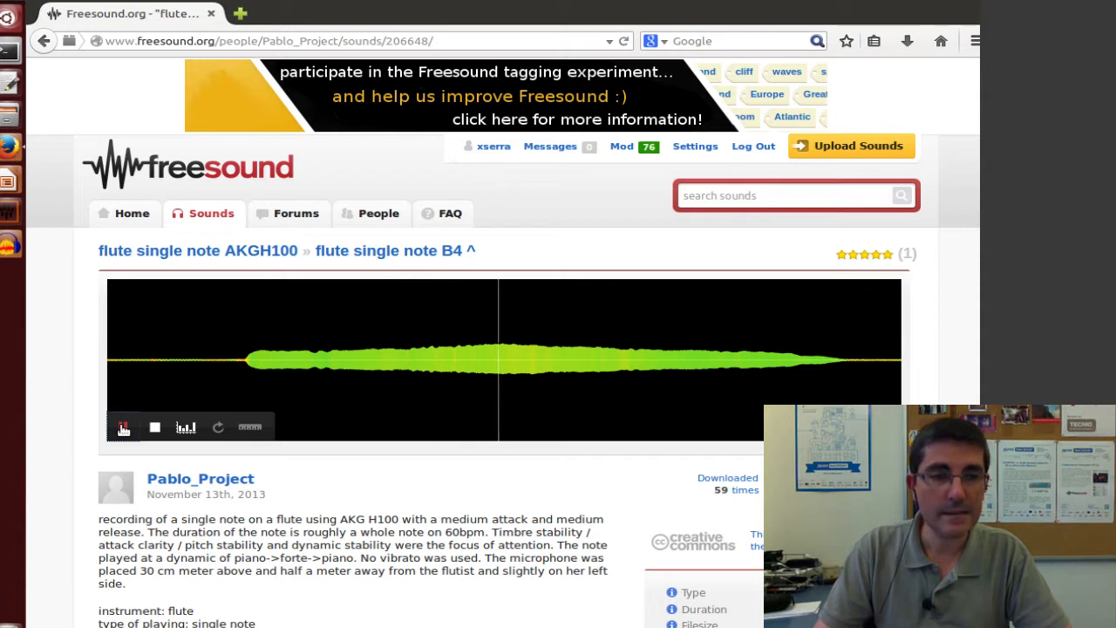
{"action": "left_click", "coordinate": [122, 425]}
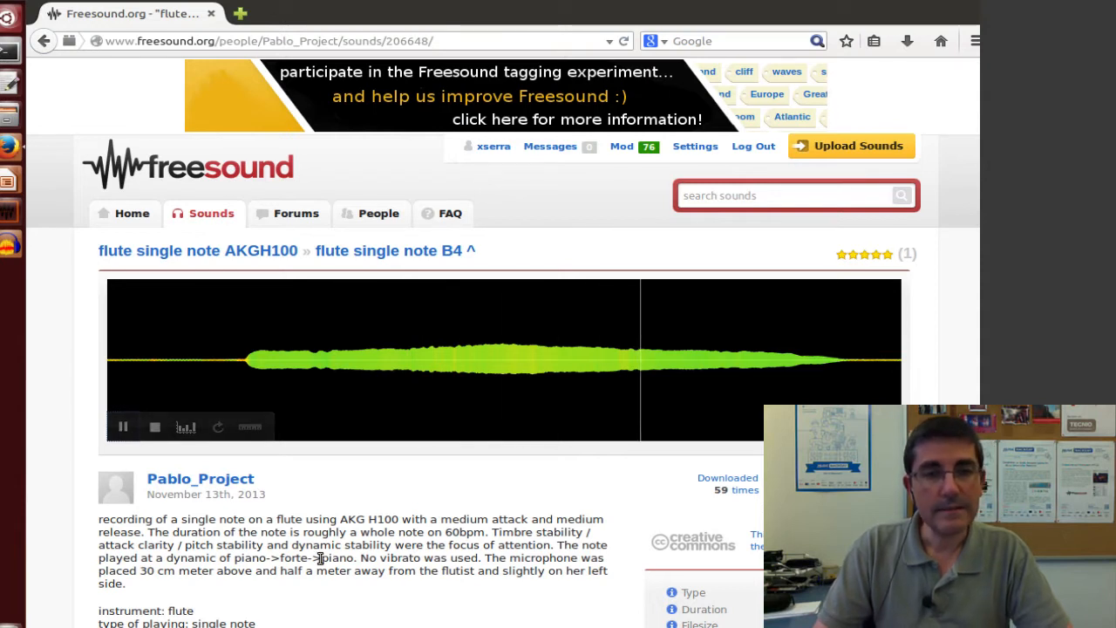
- Read through the sound's description, tags and file details
{"action": "scroll", "scroll_direction": "down", "scroll_amount": 3}
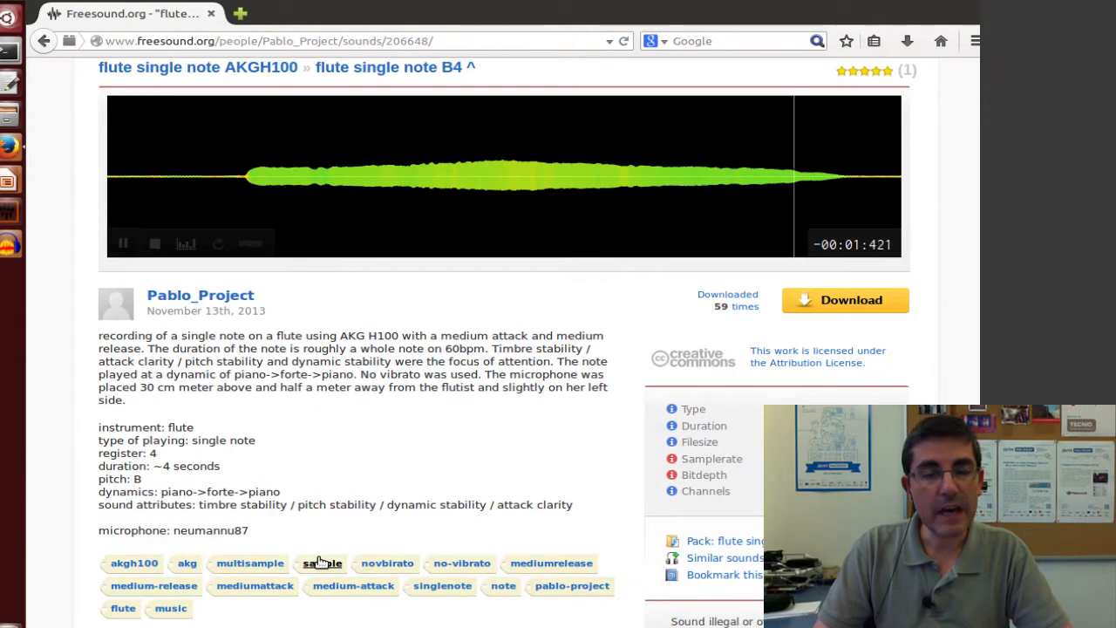
{"action": "left_click", "coordinate": [122, 243]}
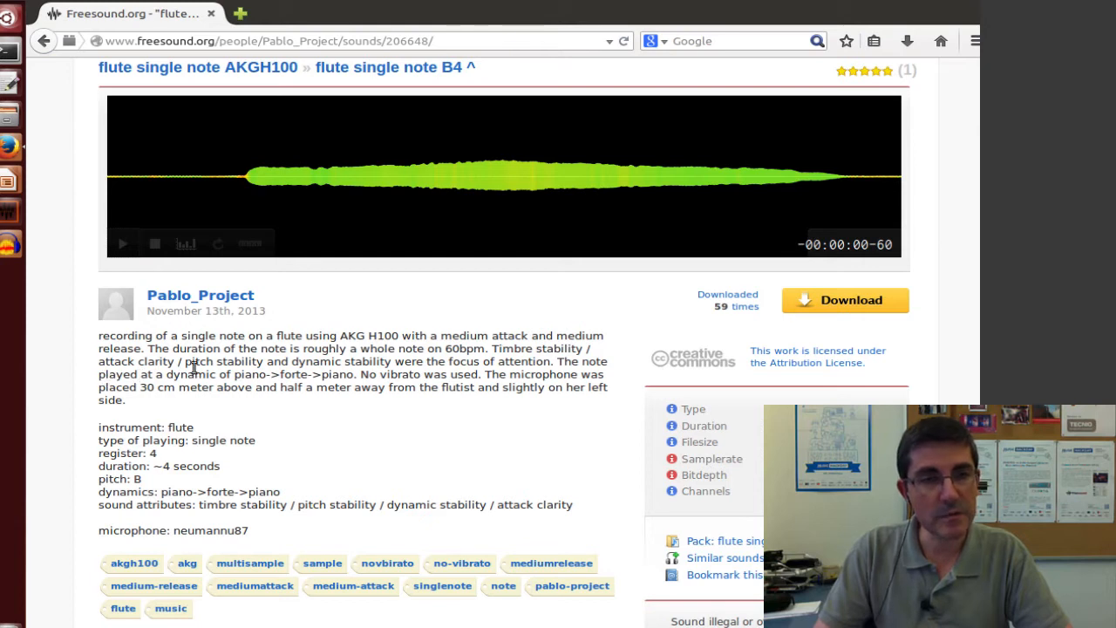
{"action": "mouse_move", "coordinate": [251, 389]}
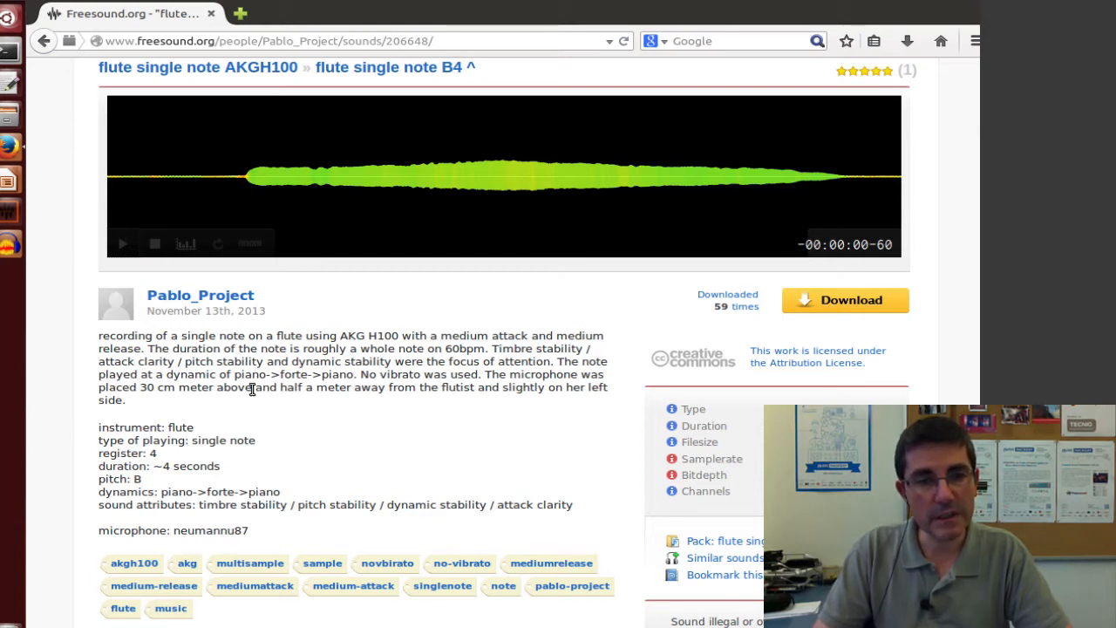
{"action": "mouse_move", "coordinate": [157, 499]}
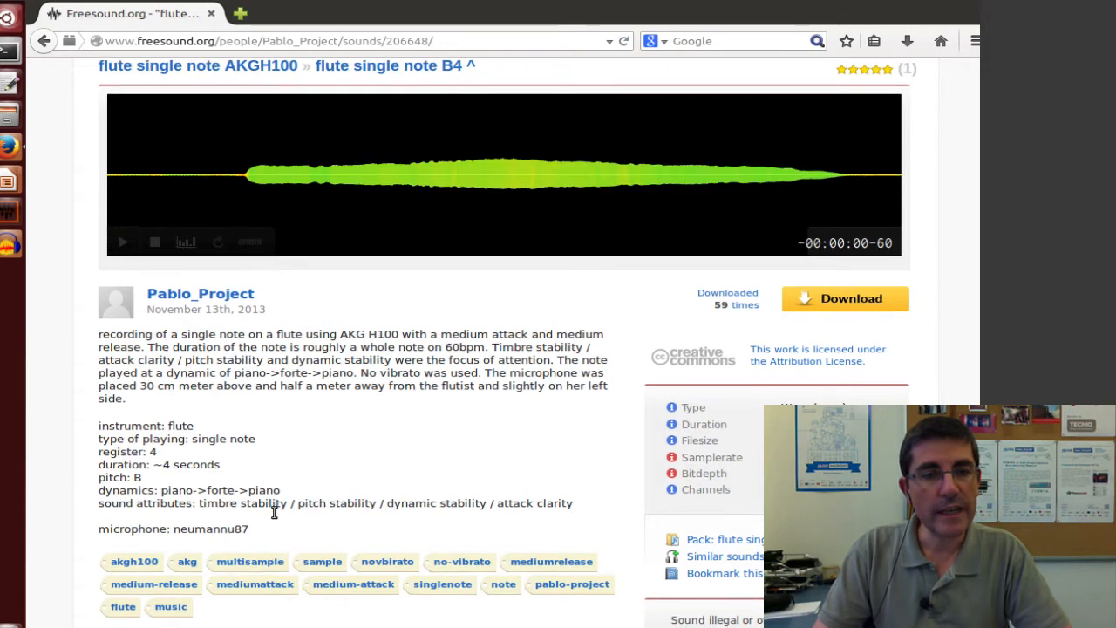
{"action": "scroll", "scroll_direction": "down", "scroll_amount": 3}
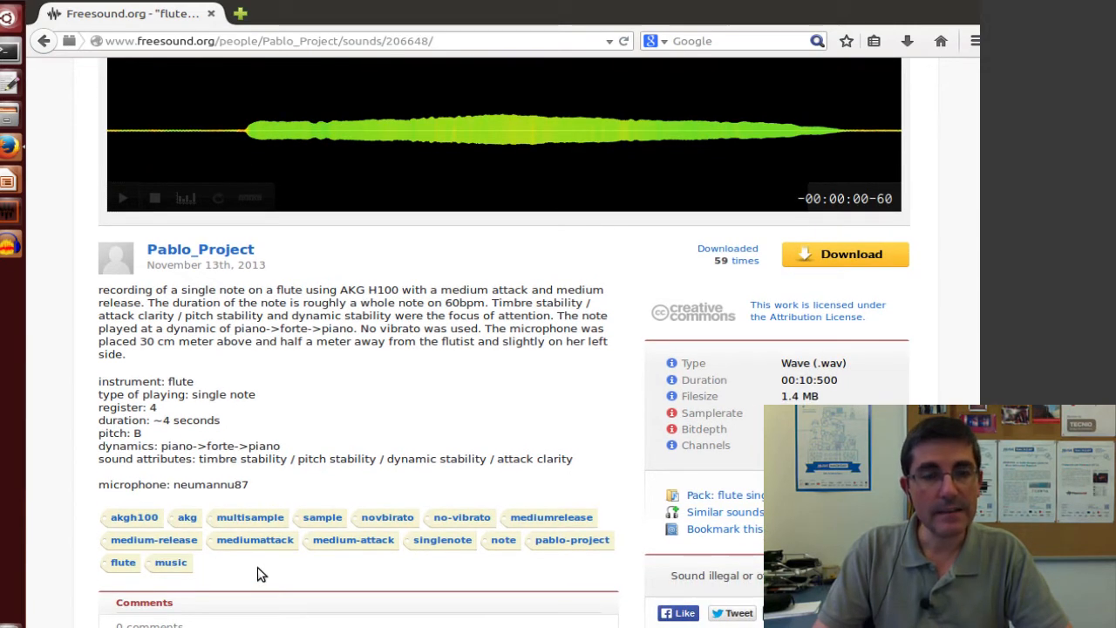
{"action": "mouse_move", "coordinate": [352, 538]}
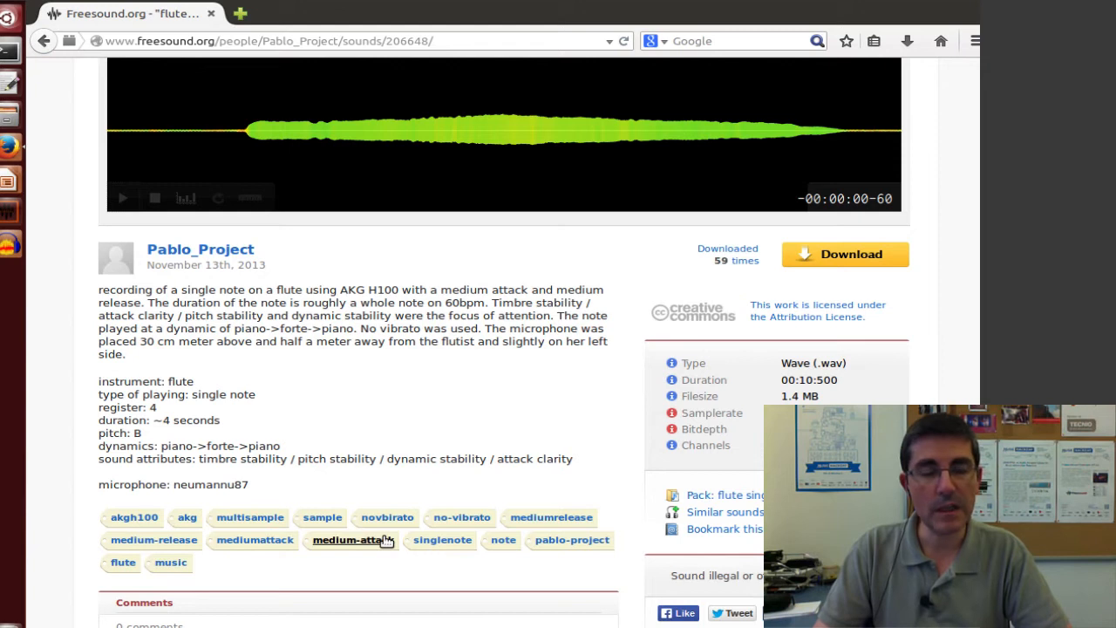
{"action": "mouse_move", "coordinate": [736, 387]}
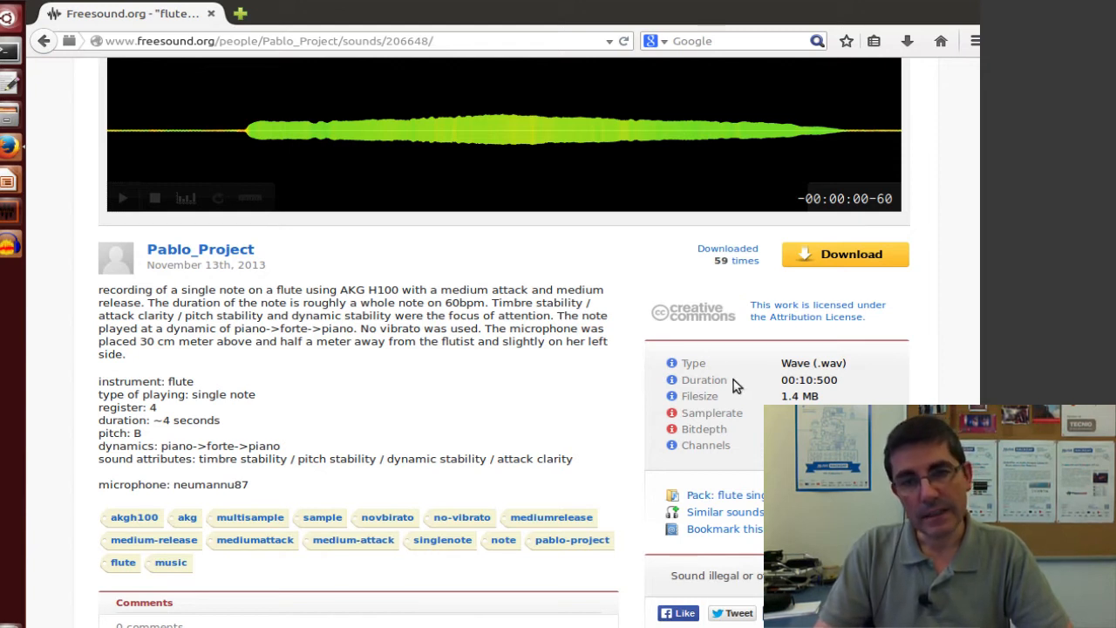
{"action": "mouse_move", "coordinate": [526, 445]}
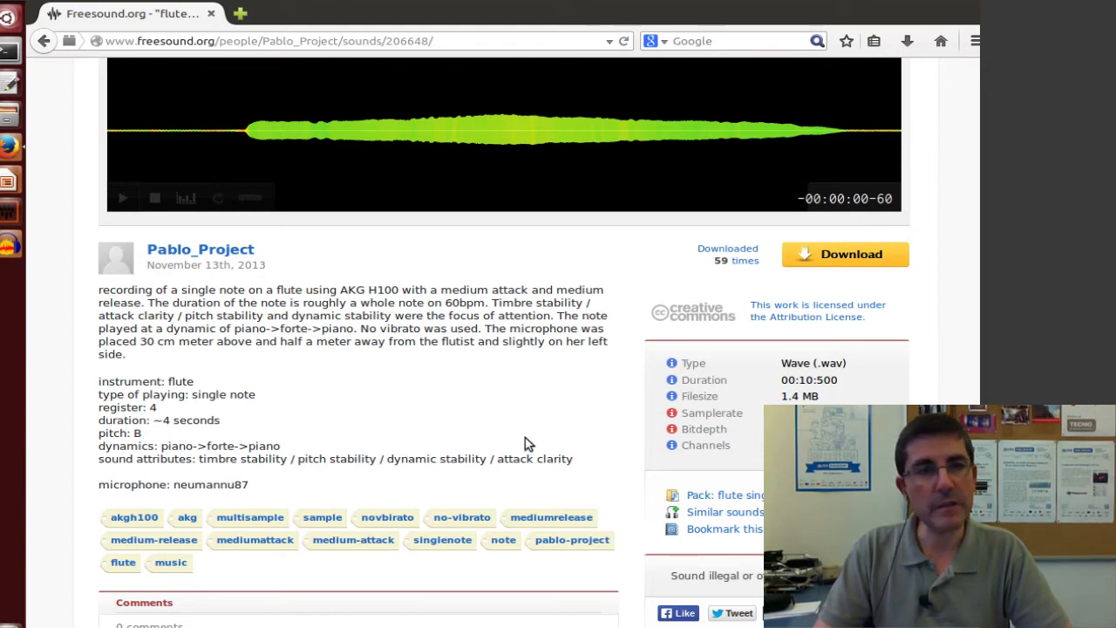
{"action": "scroll", "scroll_direction": "up", "scroll_amount": 3}
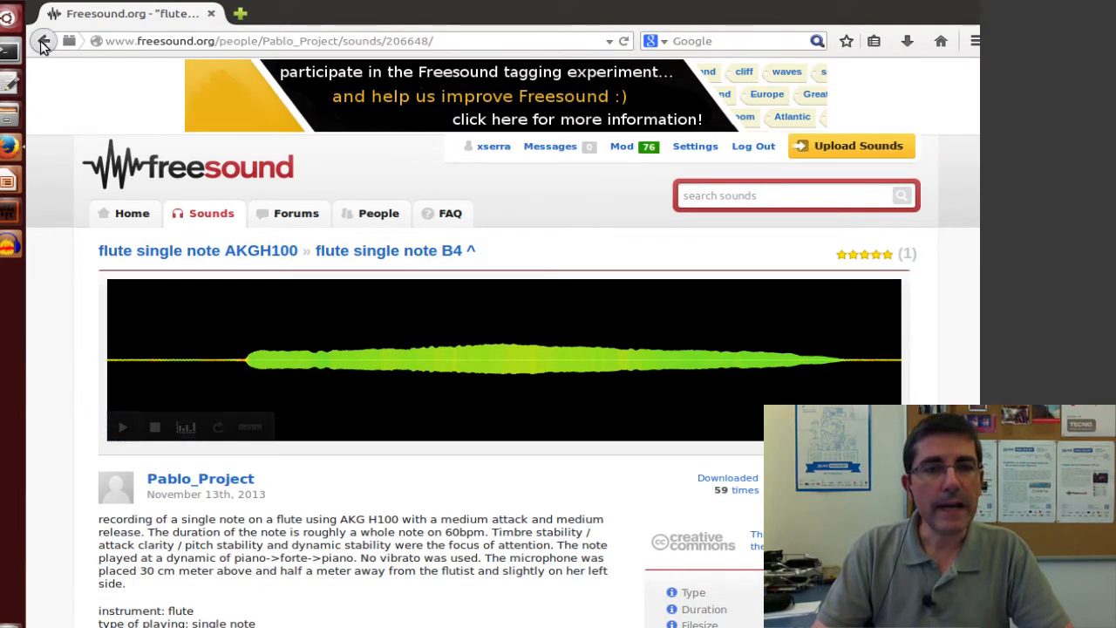
- Go back to the flute note results and select the 'Ocarina Note (5).wav' sound
{"action": "left_click", "coordinate": [42, 42]}
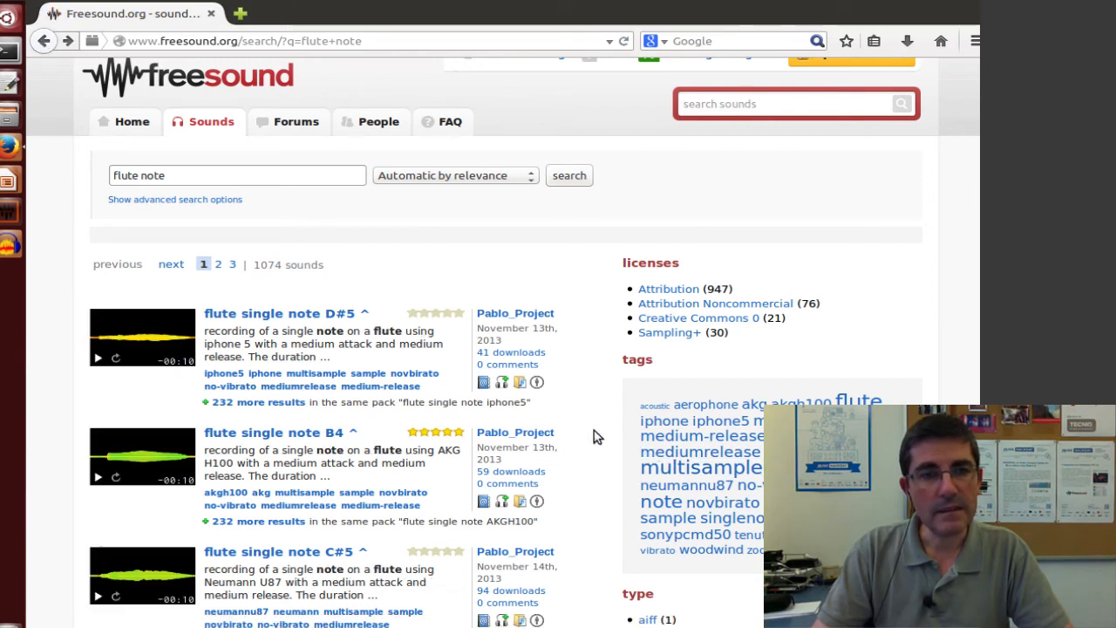
{"action": "scroll", "scroll_direction": "down", "scroll_amount": 3}
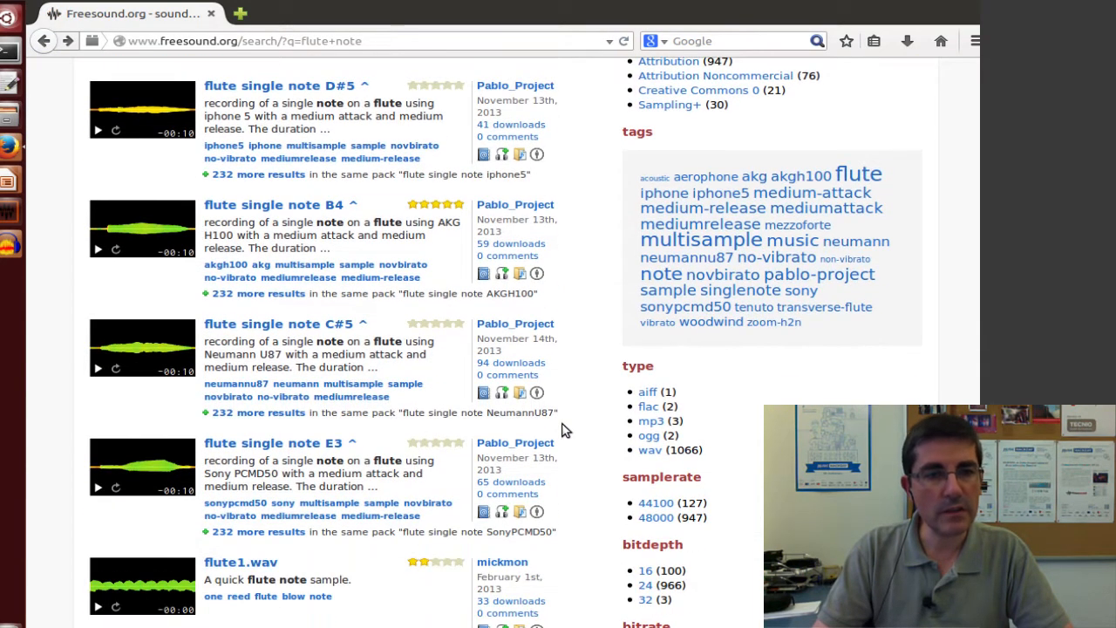
{"action": "scroll", "scroll_direction": "down", "scroll_amount": 3}
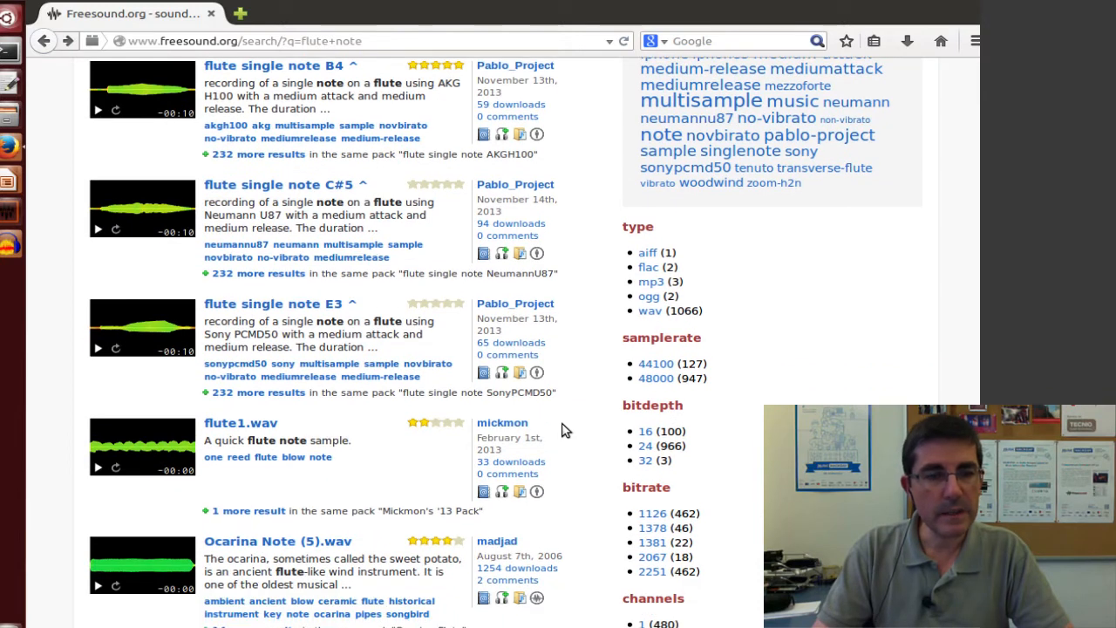
{"action": "mouse_move", "coordinate": [384, 462]}
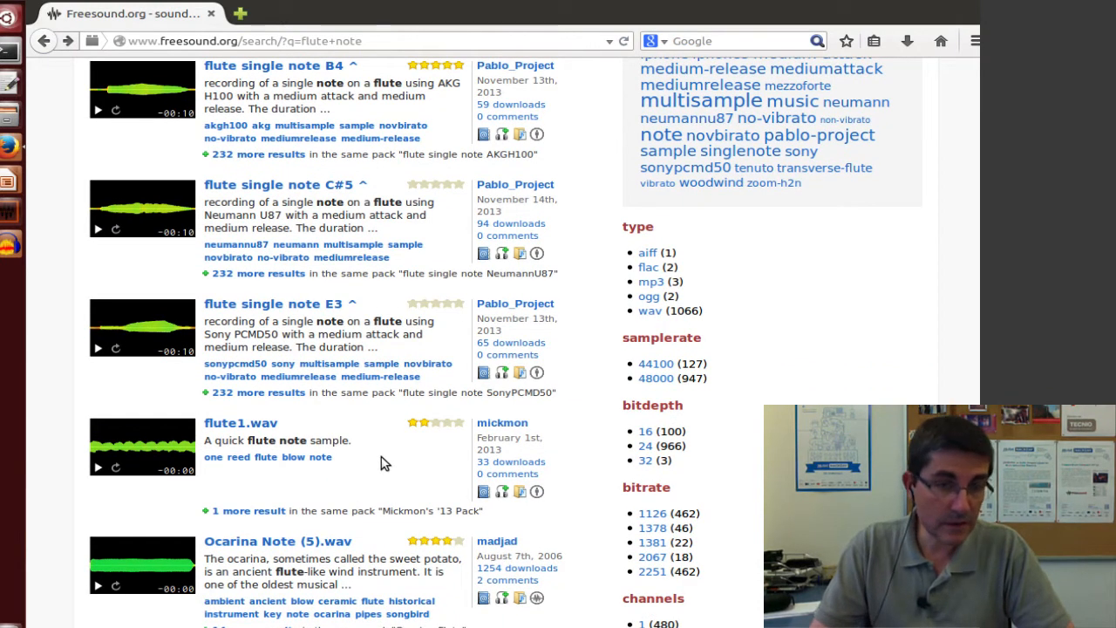
{"action": "mouse_move", "coordinate": [271, 540]}
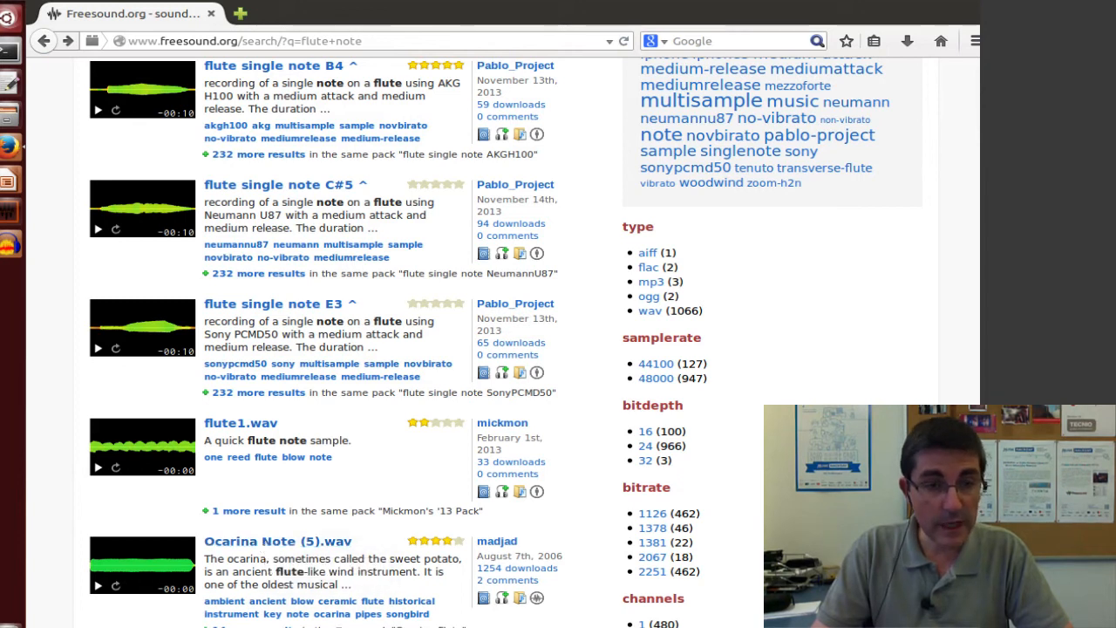
{"action": "left_click", "coordinate": [277, 541]}
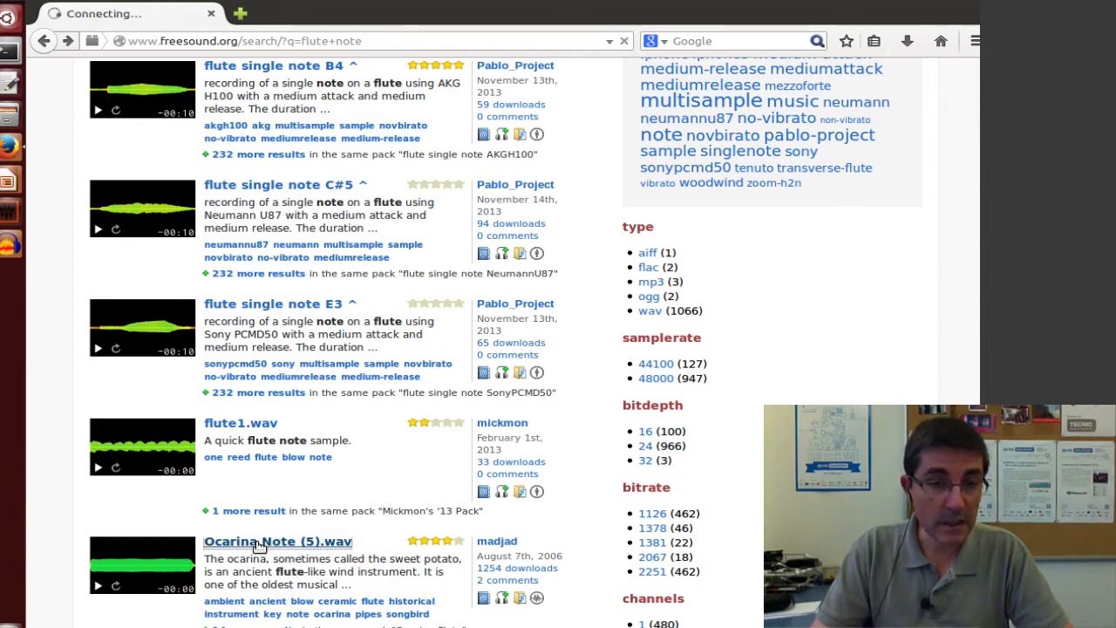
{"action": "left_click", "coordinate": [277, 541]}
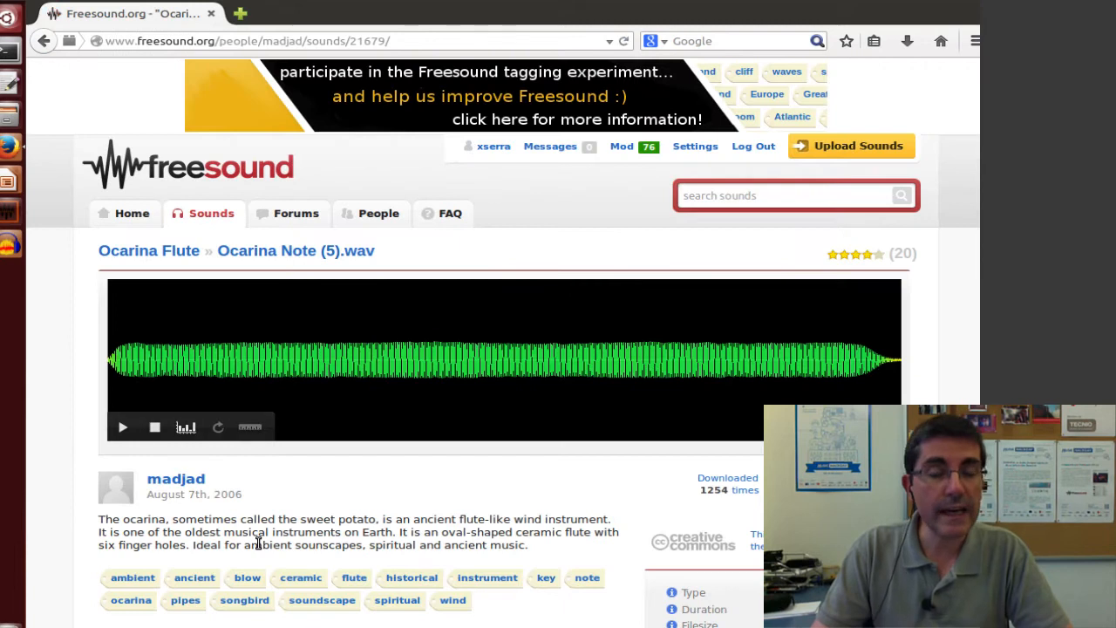
{"action": "left_click", "coordinate": [122, 426]}
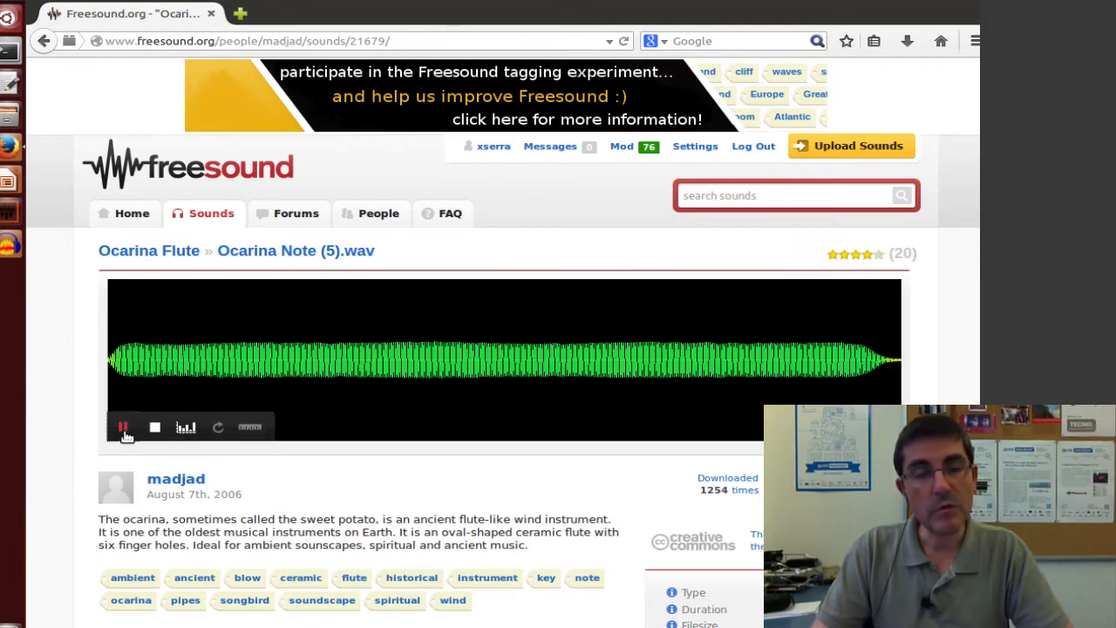
{"action": "left_click", "coordinate": [122, 427]}
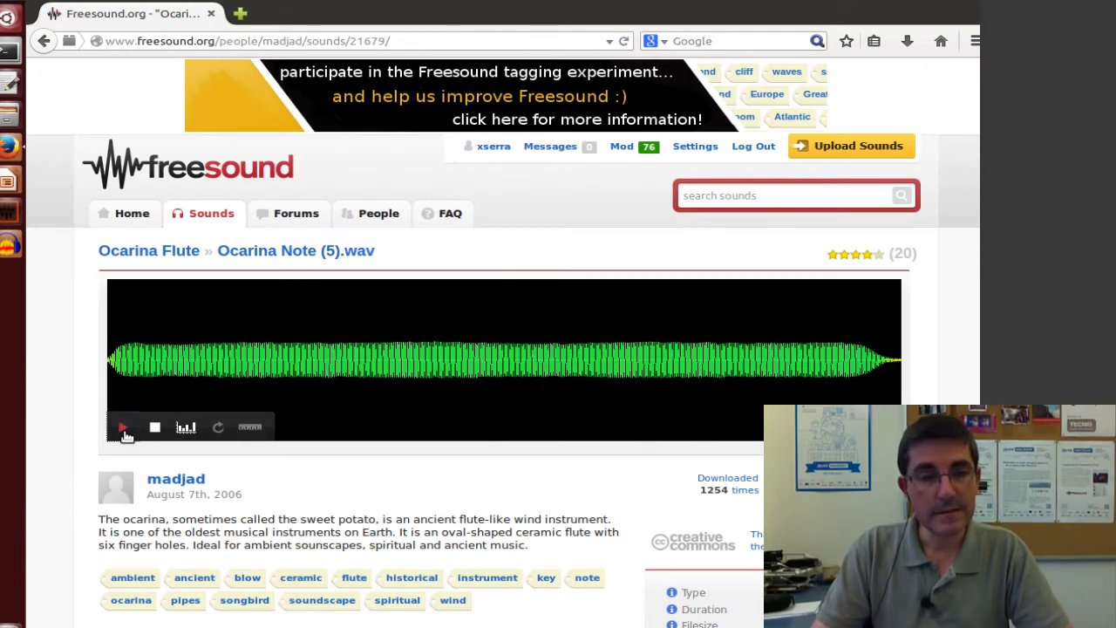
{"action": "scroll", "scroll_direction": "down", "scroll_amount": 3}
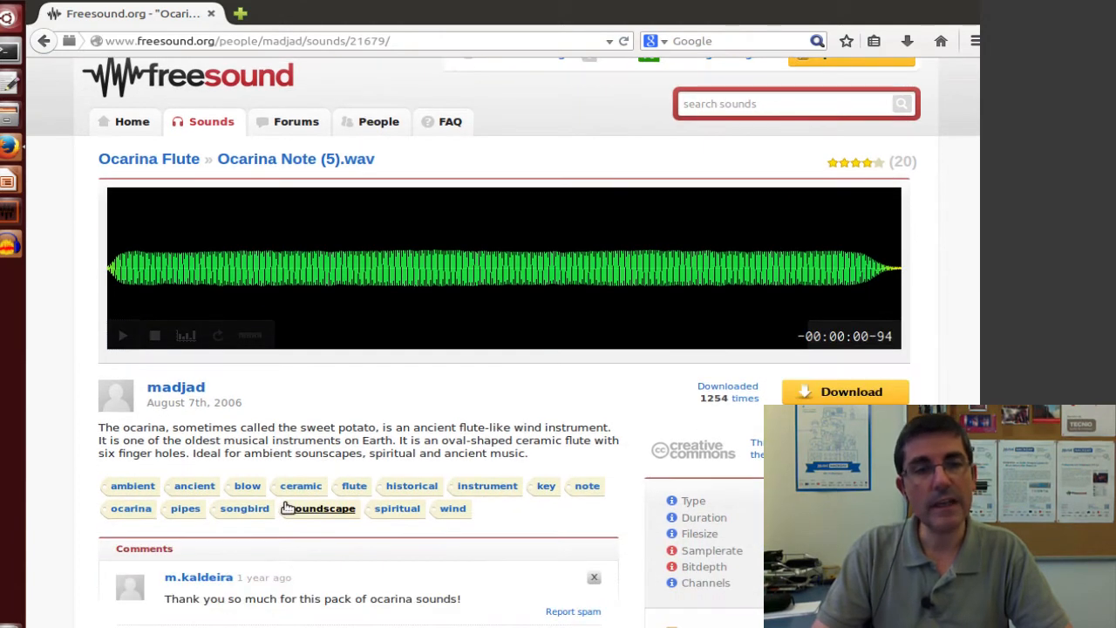
{"action": "scroll", "scroll_direction": "down", "scroll_amount": 3}
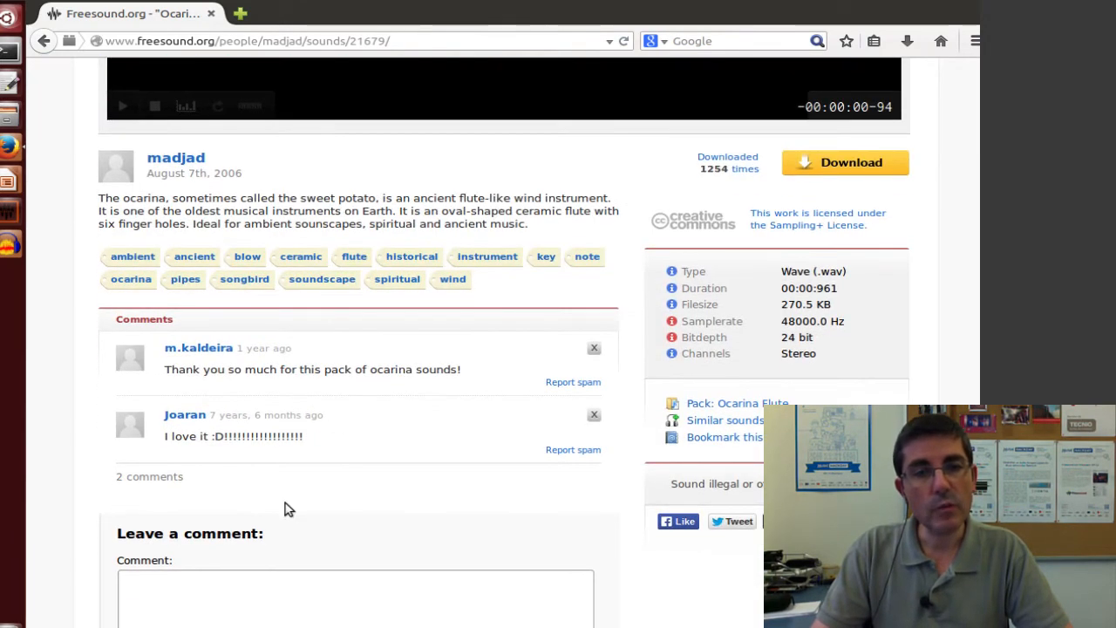
{"action": "scroll", "scroll_direction": "down", "scroll_amount": 3}
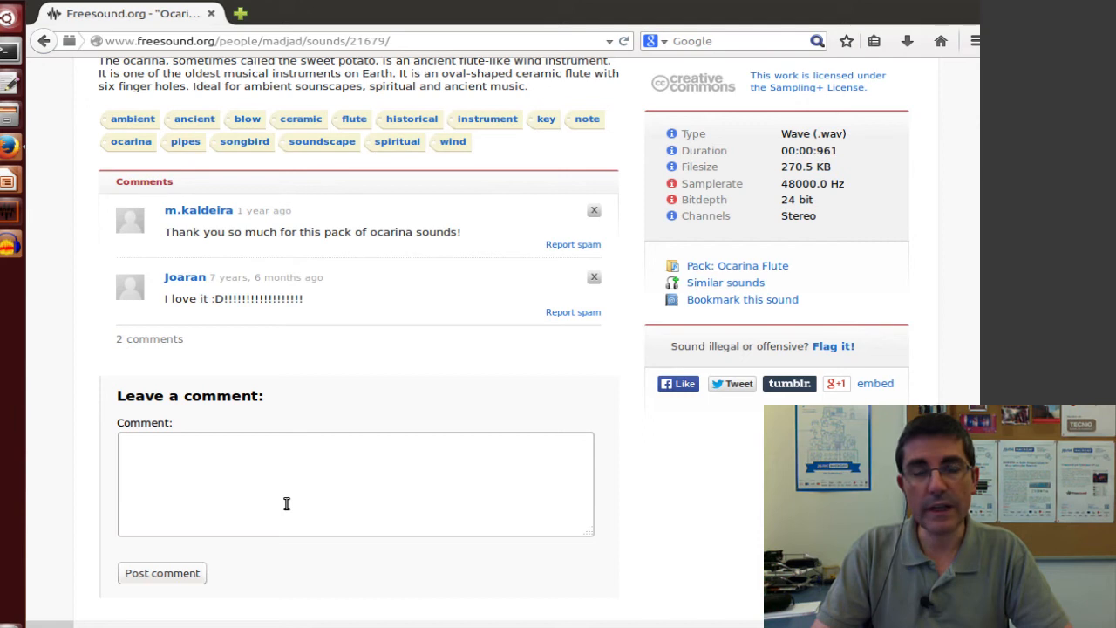
{"action": "scroll", "scroll_direction": "up", "scroll_amount": 3}
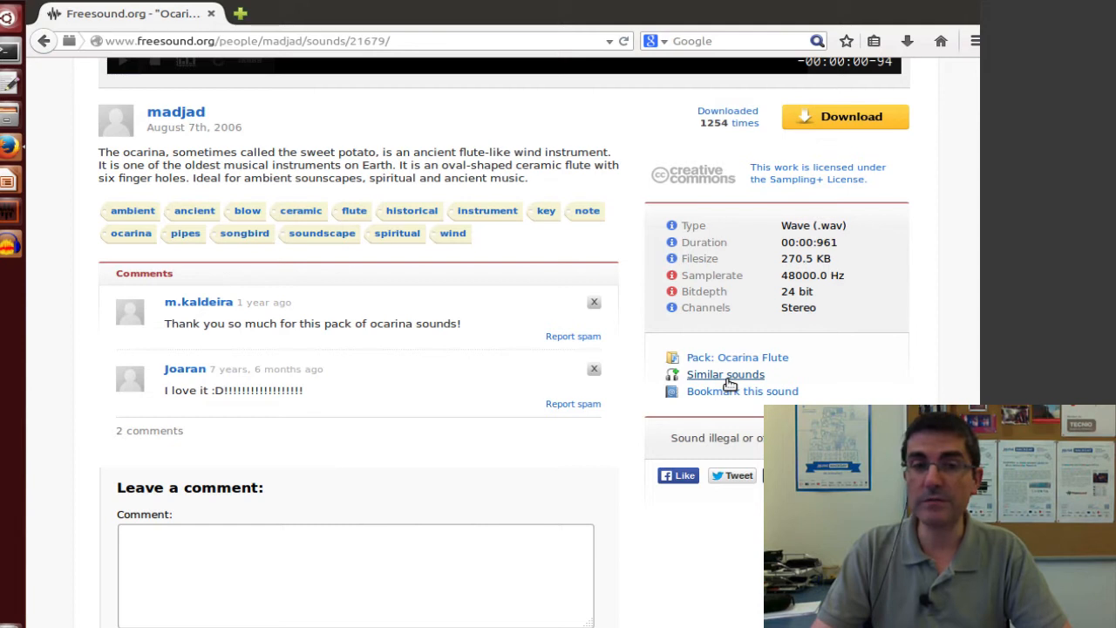
- Show sounds similar to Ocarina Note (5).wav, such as 1 second nose flute.WAV and Alto Recorder A4
{"action": "left_click", "coordinate": [726, 373]}
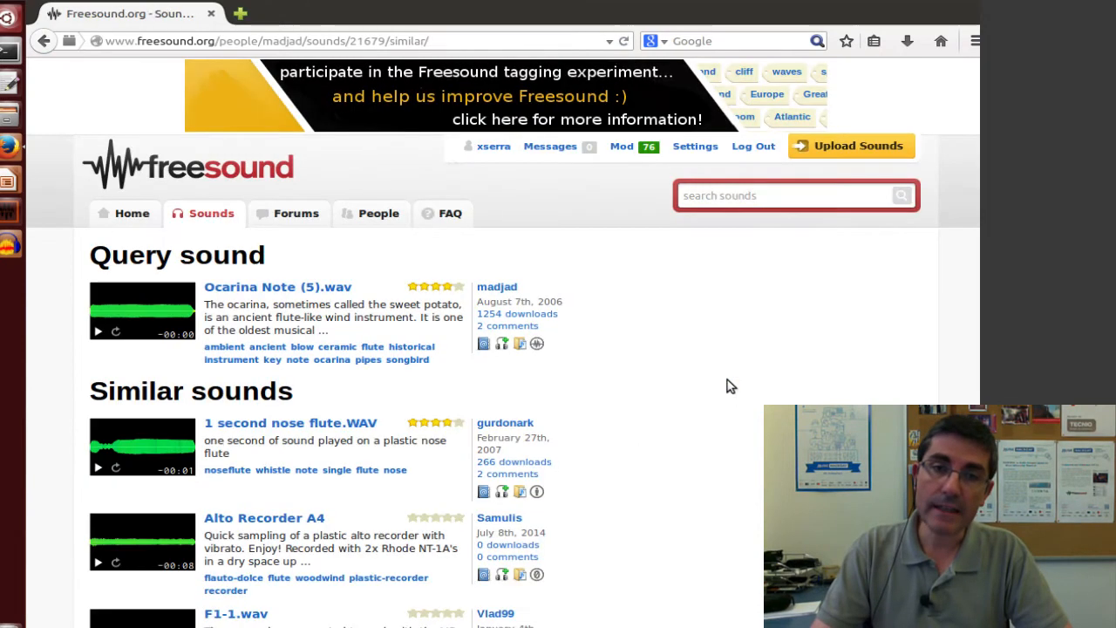
{"action": "mouse_move", "coordinate": [711, 389]}
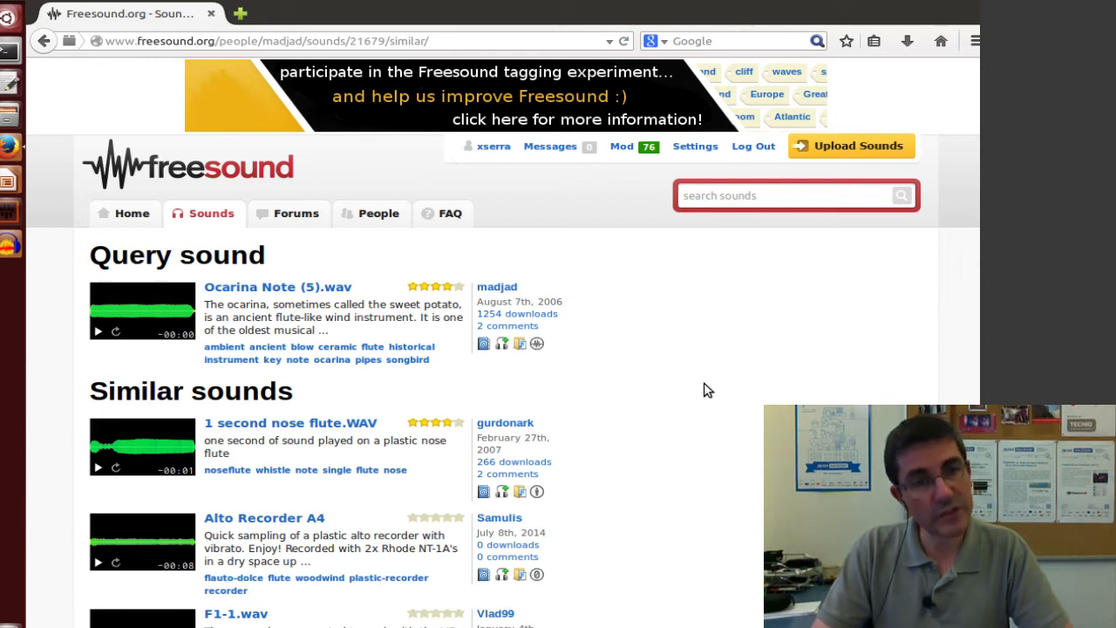
{"action": "mouse_move", "coordinate": [533, 335]}
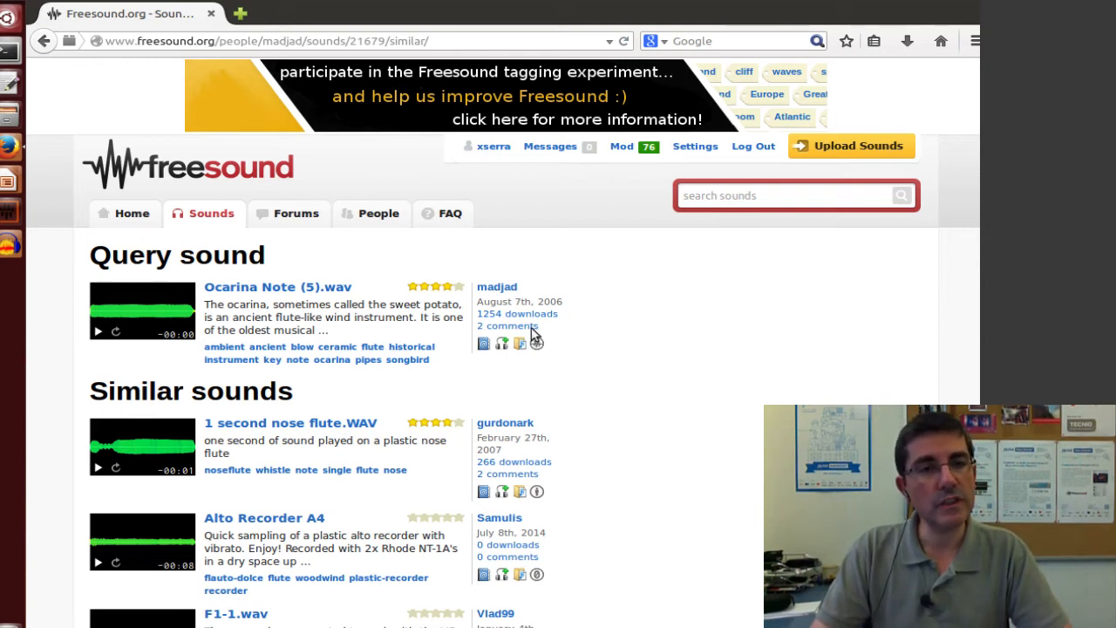
{"action": "mouse_move", "coordinate": [184, 304]}
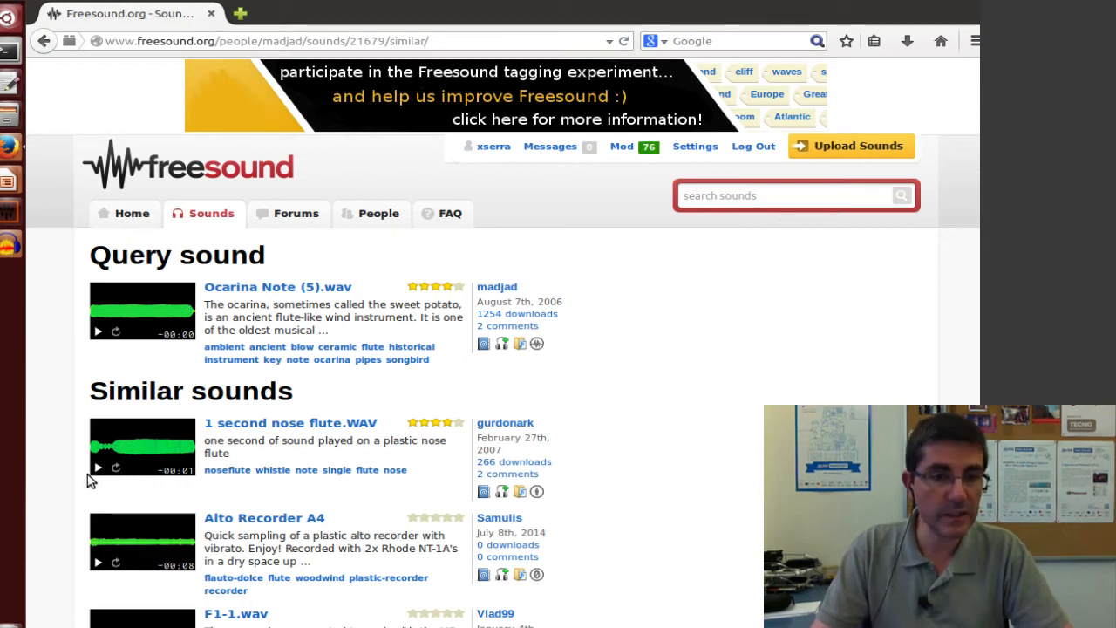
{"action": "mouse_move", "coordinate": [174, 462]}
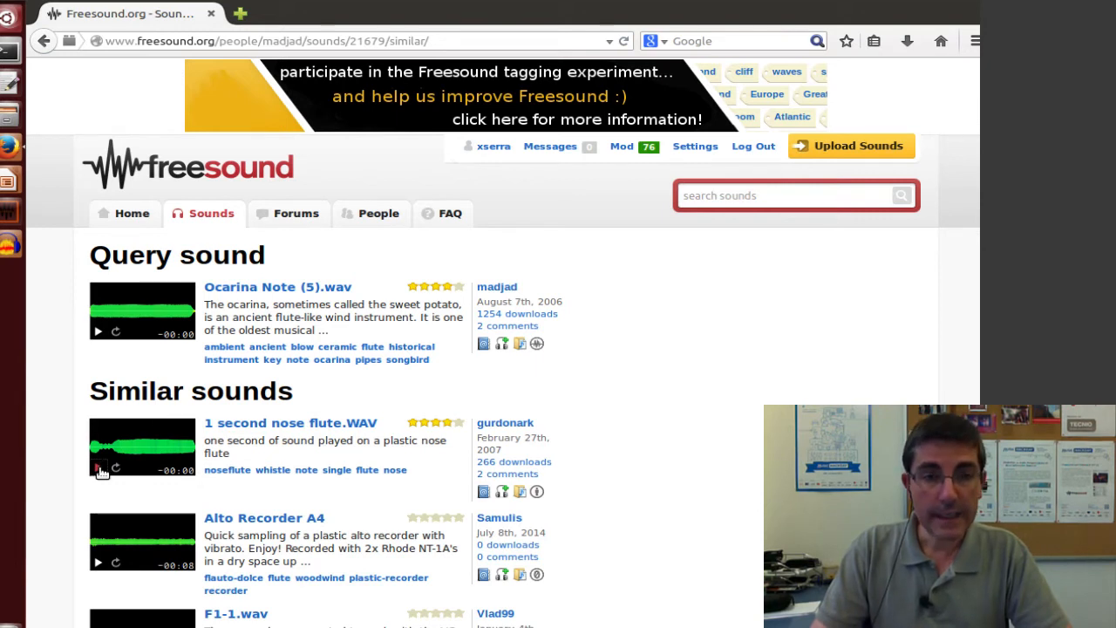
{"action": "mouse_move", "coordinate": [122, 531]}
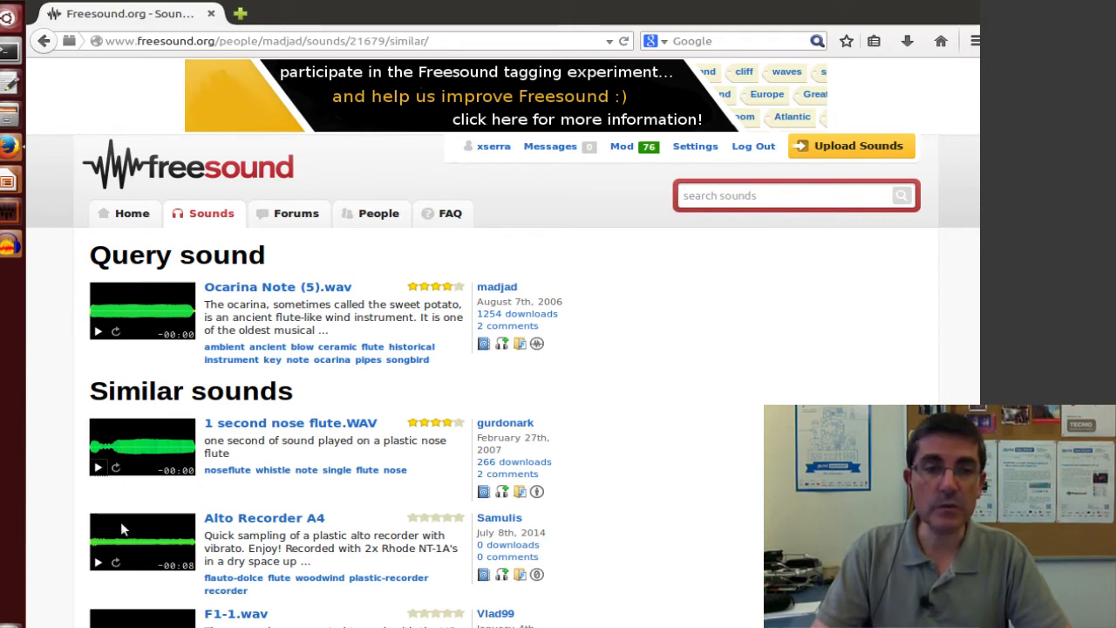
{"action": "scroll", "scroll_direction": "down", "scroll_amount": 3}
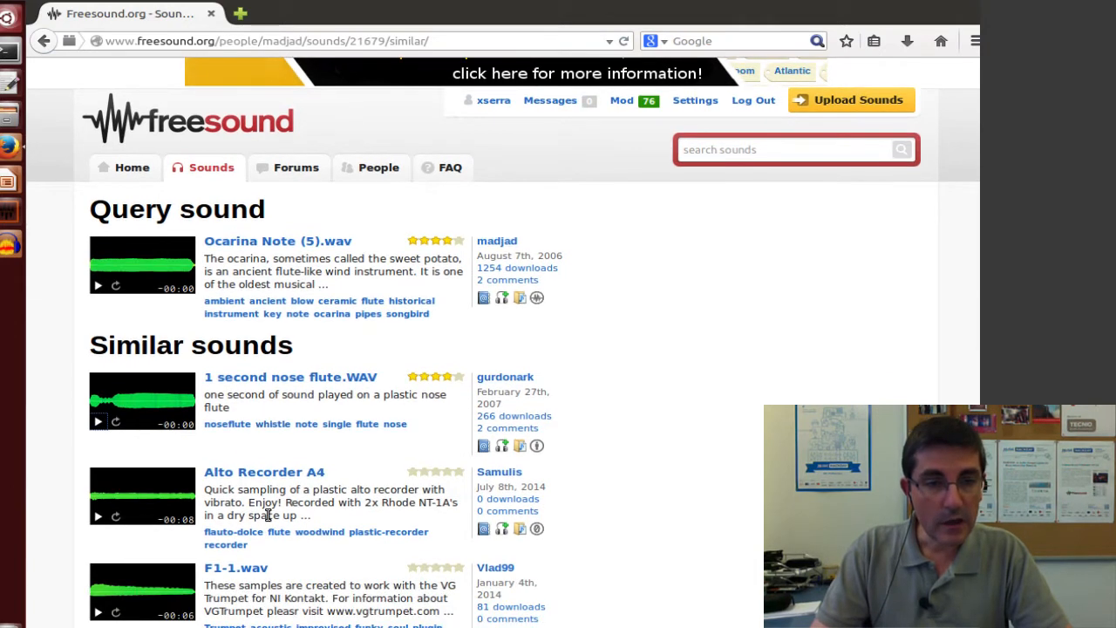
{"action": "scroll", "scroll_direction": "down", "scroll_amount": 3}
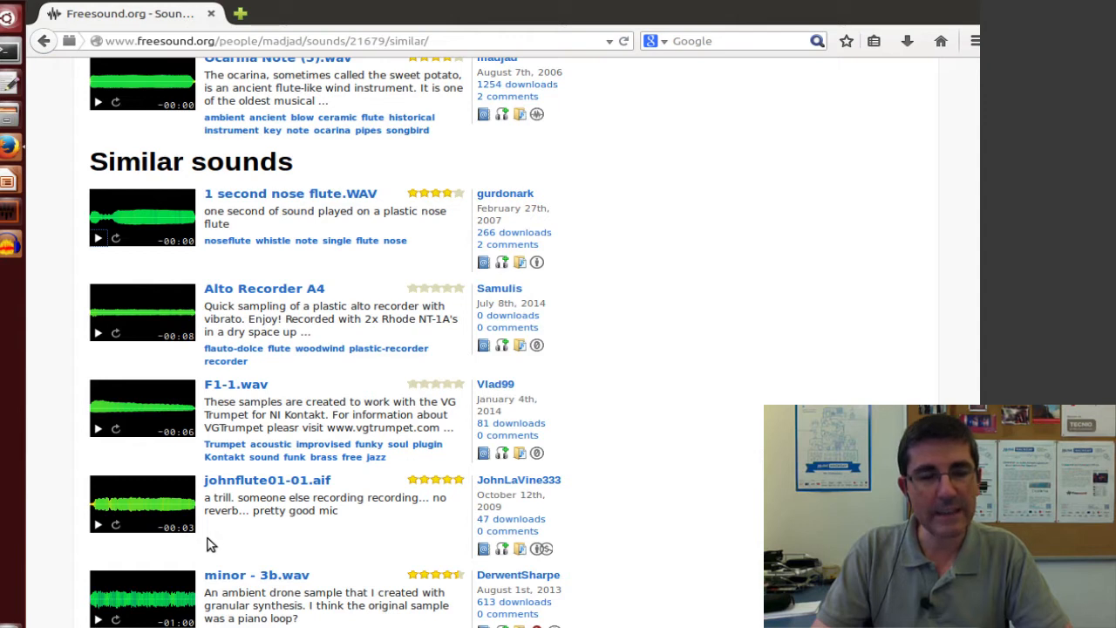
{"action": "scroll", "scroll_direction": "up", "scroll_amount": 3}
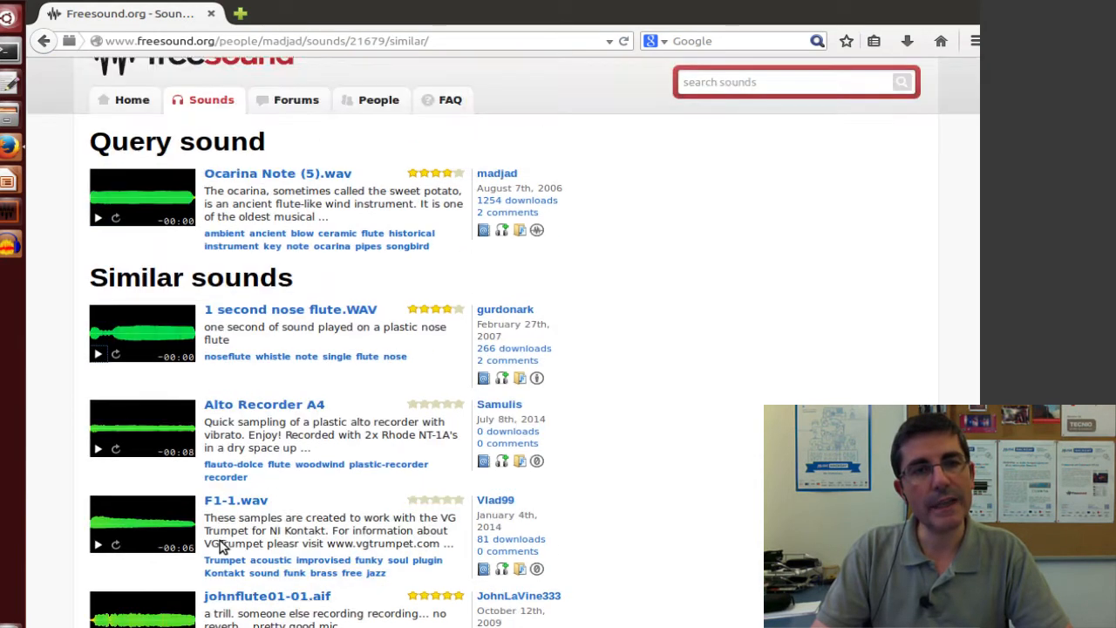
{"action": "scroll", "scroll_direction": "up", "scroll_amount": 3}
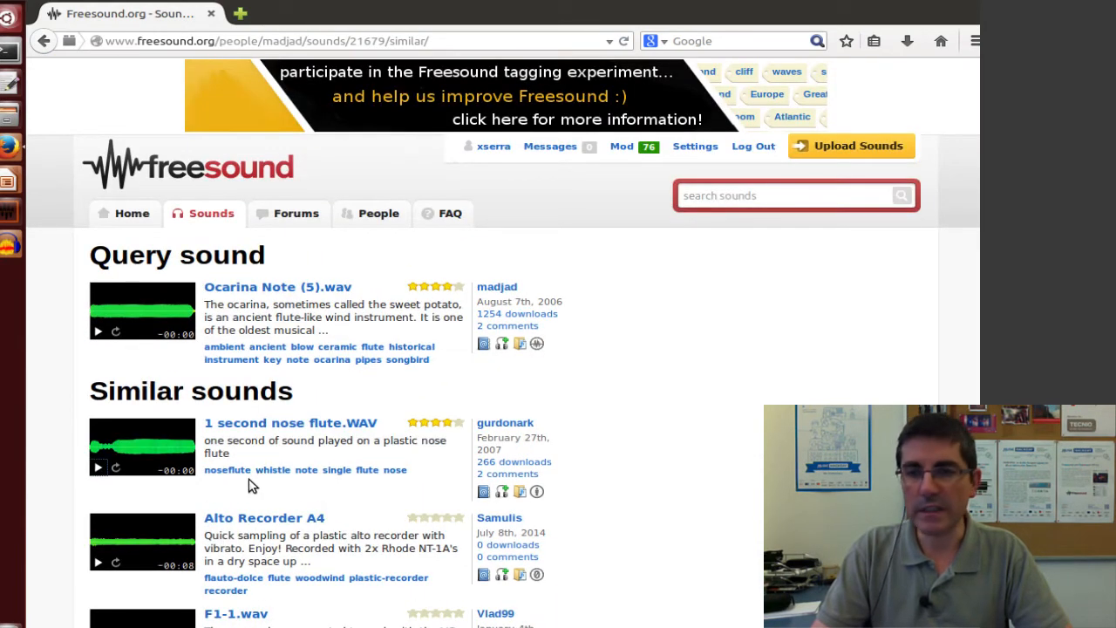
{"action": "mouse_move", "coordinate": [223, 369]}
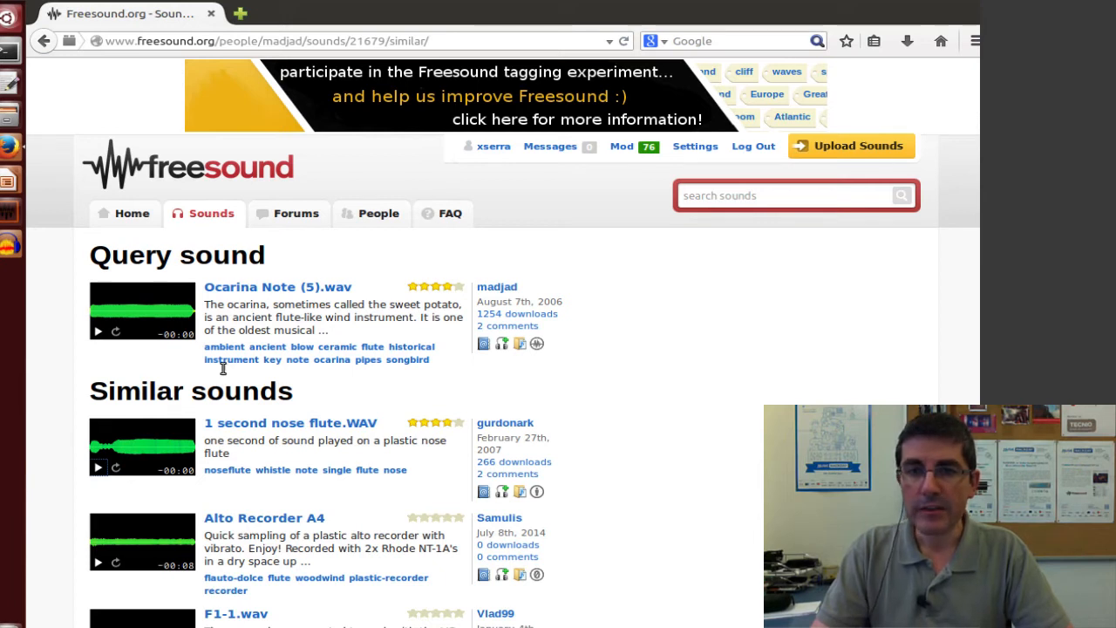
{"action": "mouse_move", "coordinate": [153, 180]}
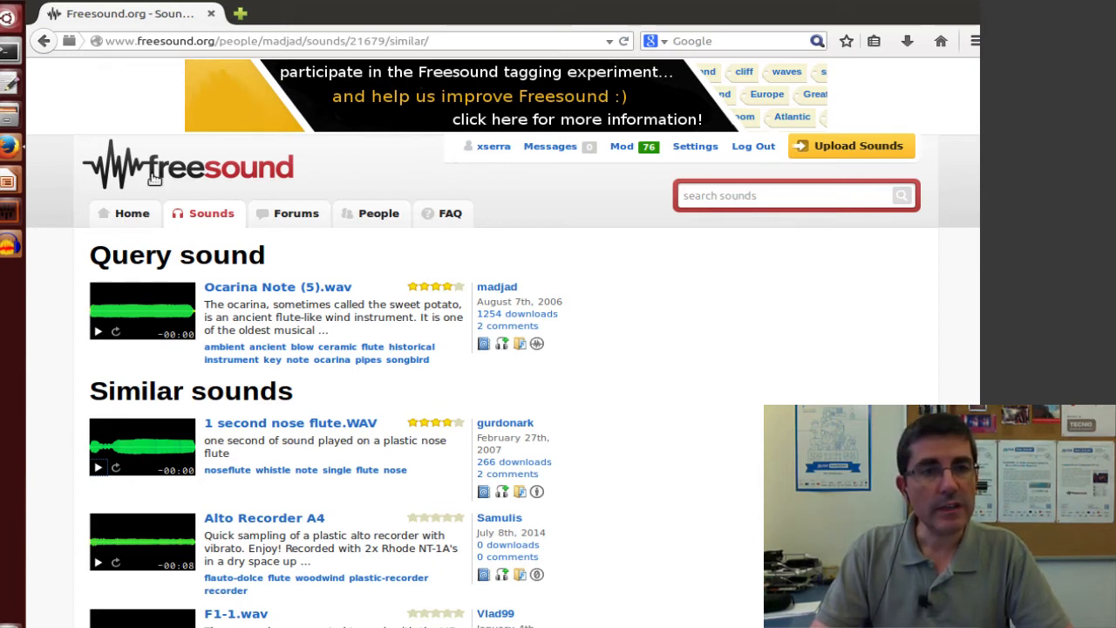
- Visit the Freesound front page, then switch to the Sounds browsing section
{"action": "left_click", "coordinate": [185, 166]}
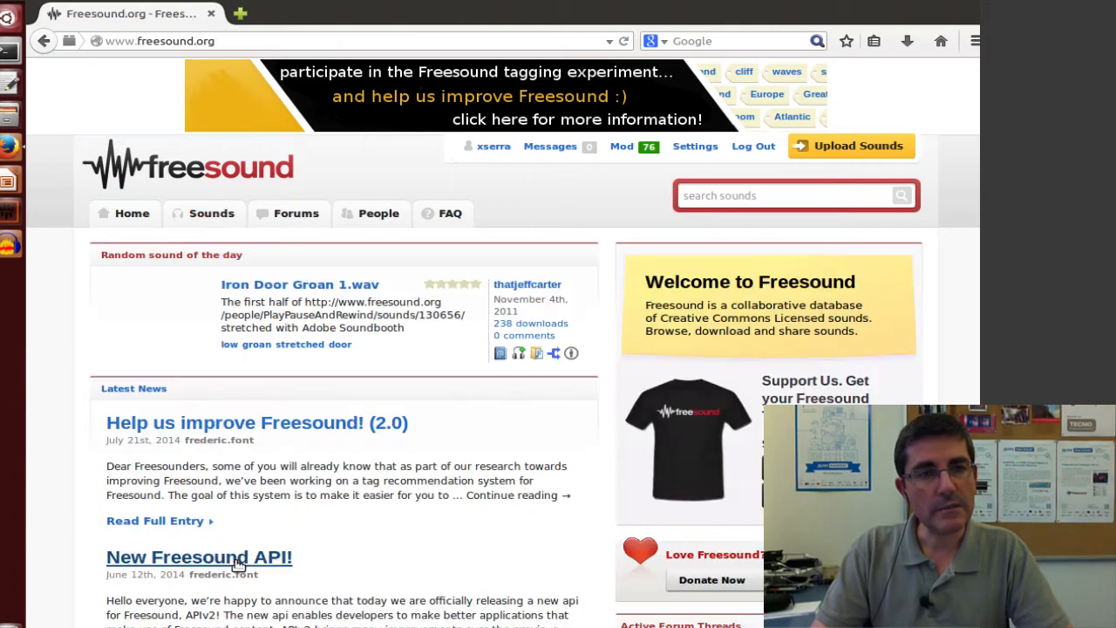
{"action": "scroll", "scroll_direction": "down", "scroll_amount": 3}
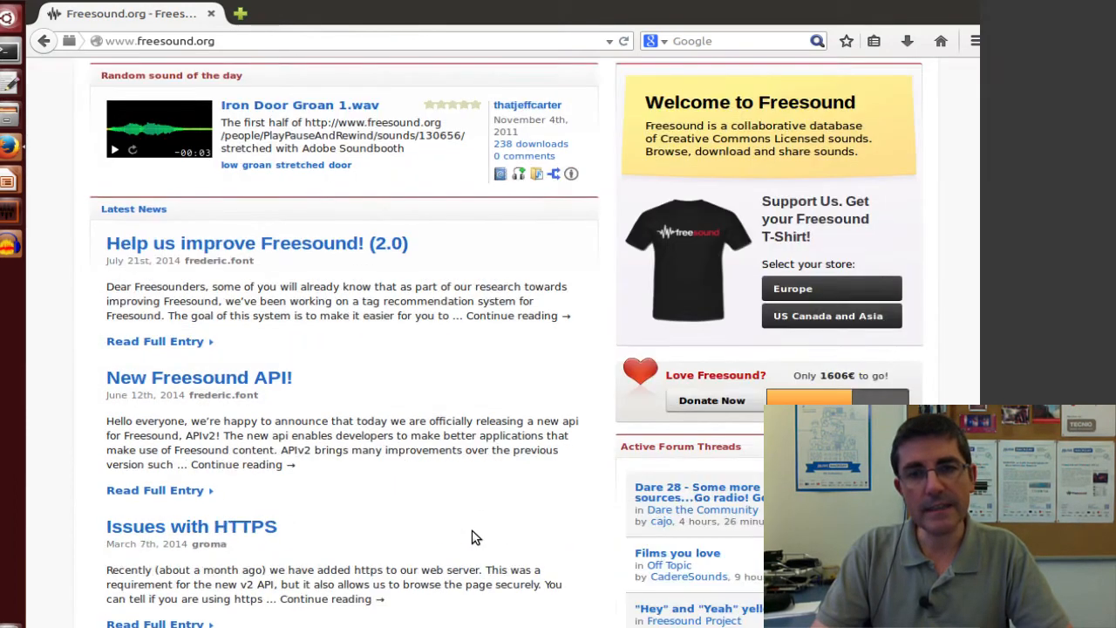
{"action": "scroll", "scroll_direction": "down", "scroll_amount": 3}
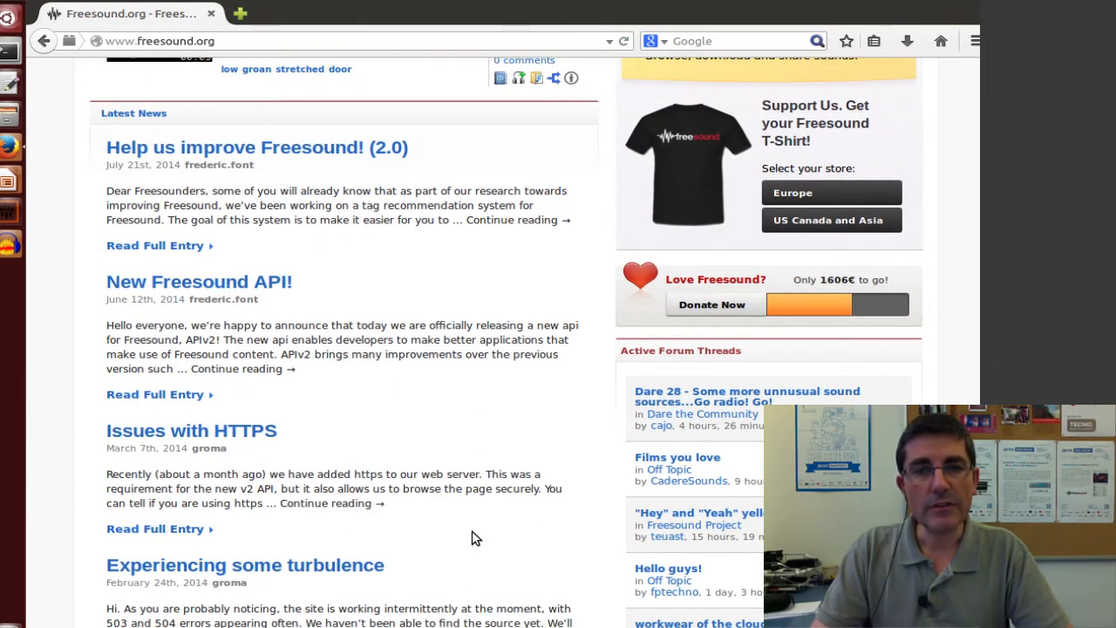
{"action": "scroll", "scroll_direction": "up", "scroll_amount": 3}
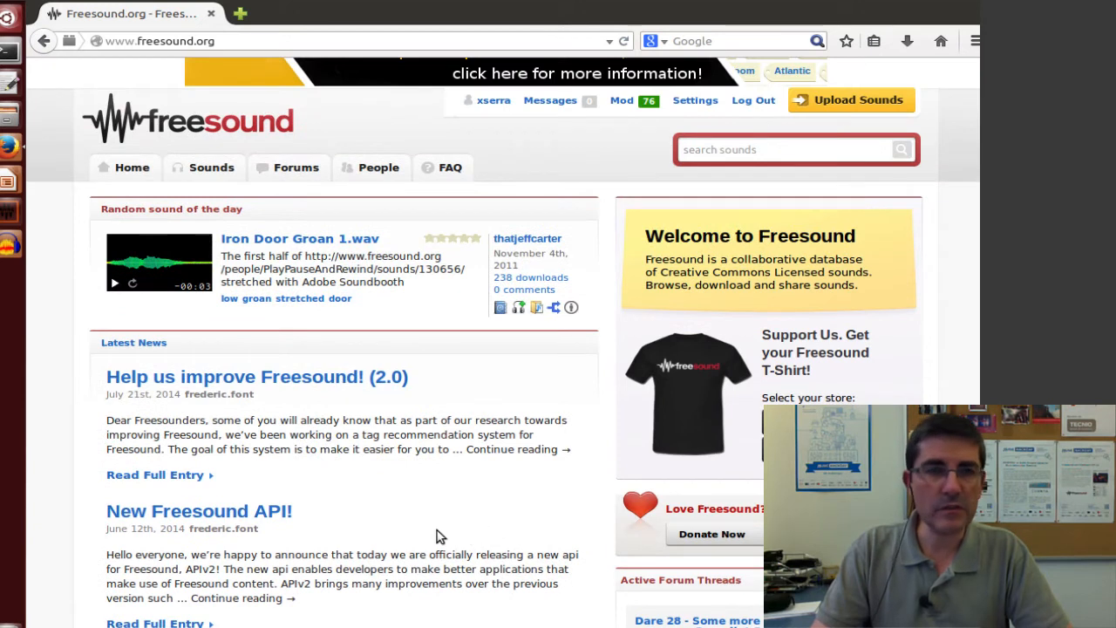
{"action": "left_click", "coordinate": [211, 168]}
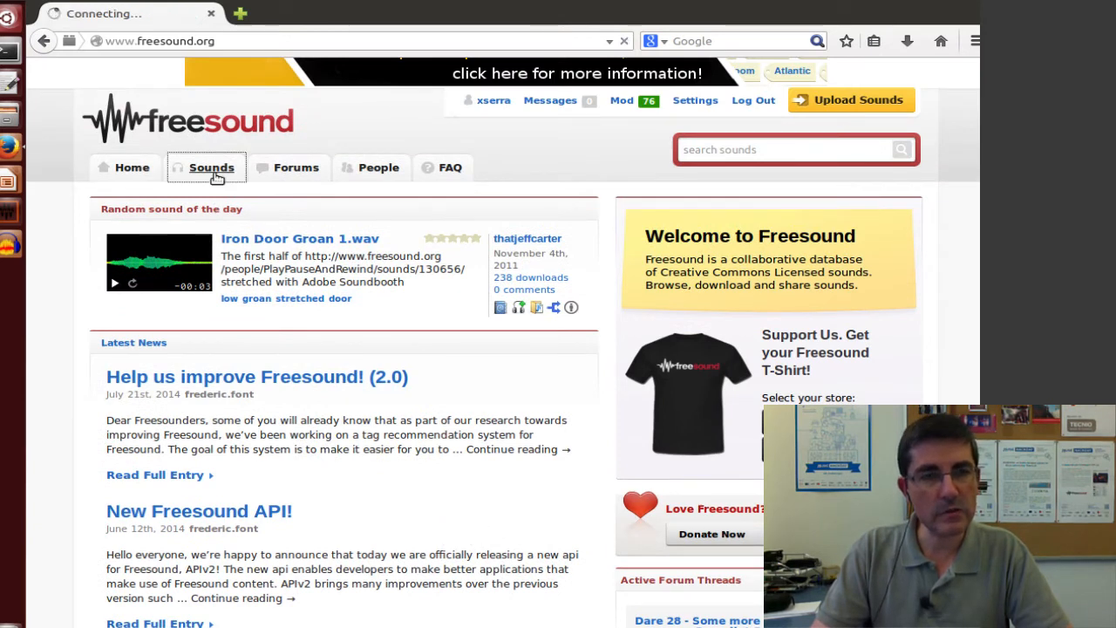
{"action": "left_click", "coordinate": [211, 167]}
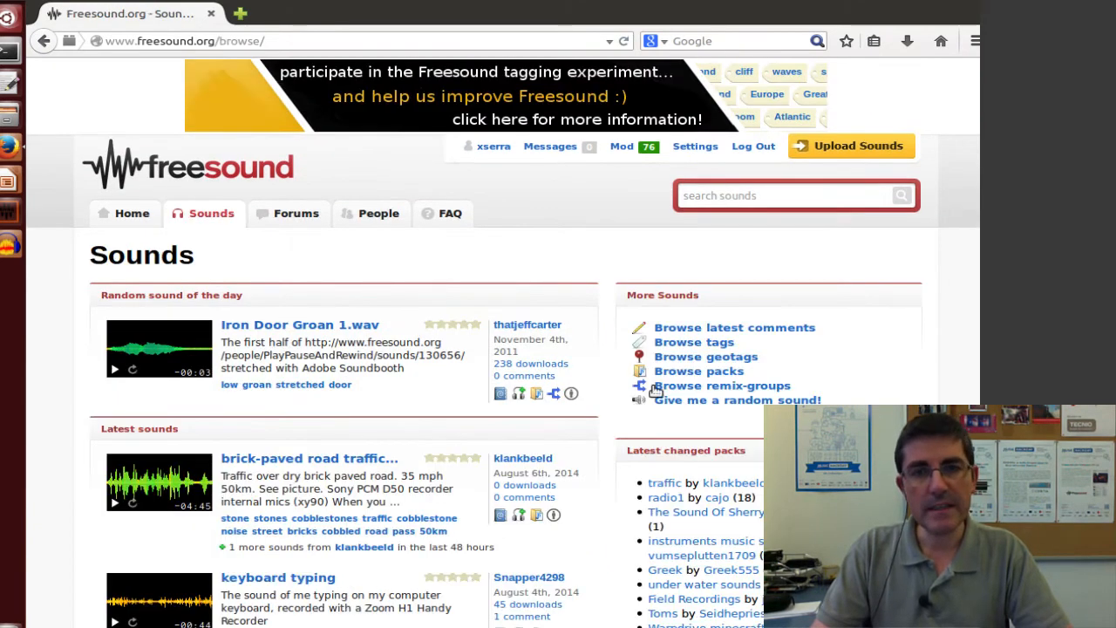
{"action": "mouse_move", "coordinate": [829, 357]}
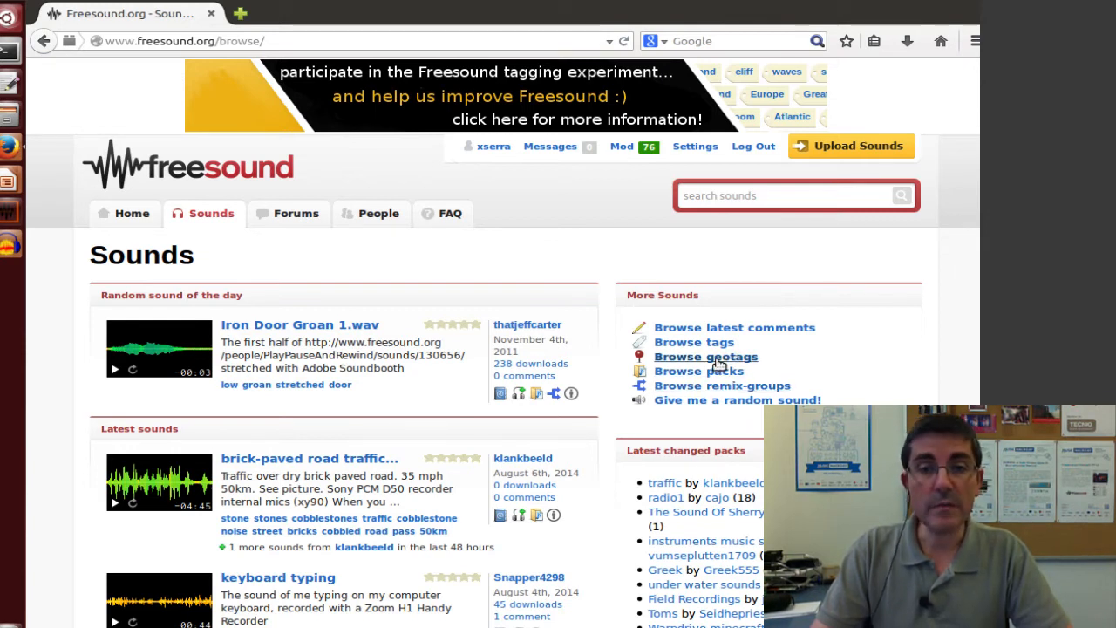
- Show the Geotags map and narrow it to the western Mediterranean around eastern Spain
{"action": "left_click", "coordinate": [707, 356]}
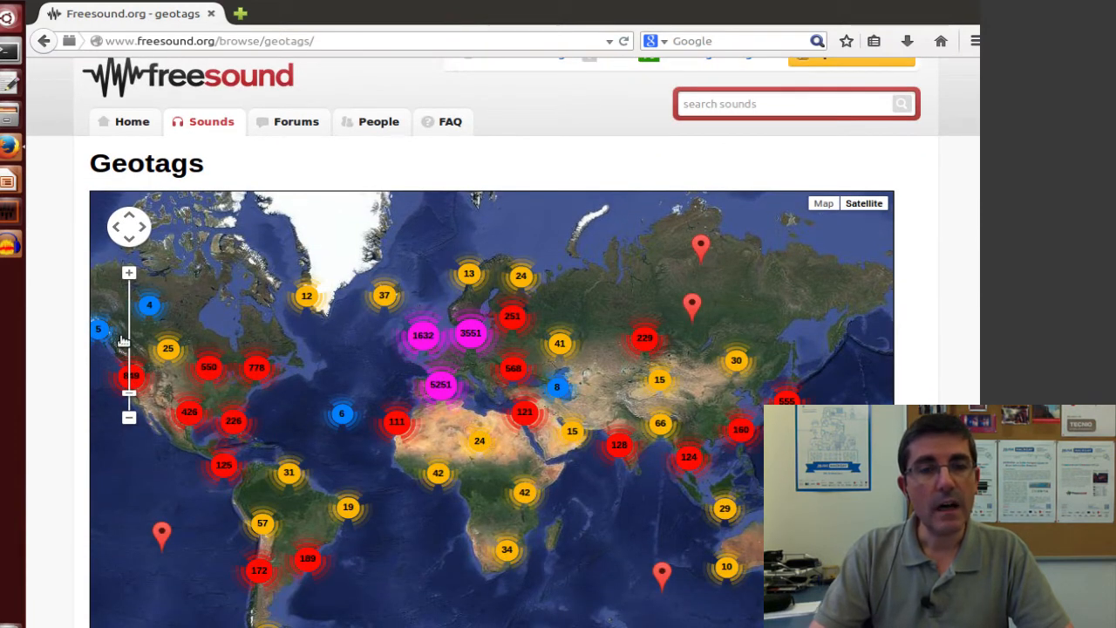
{"action": "mouse_move", "coordinate": [122, 341]}
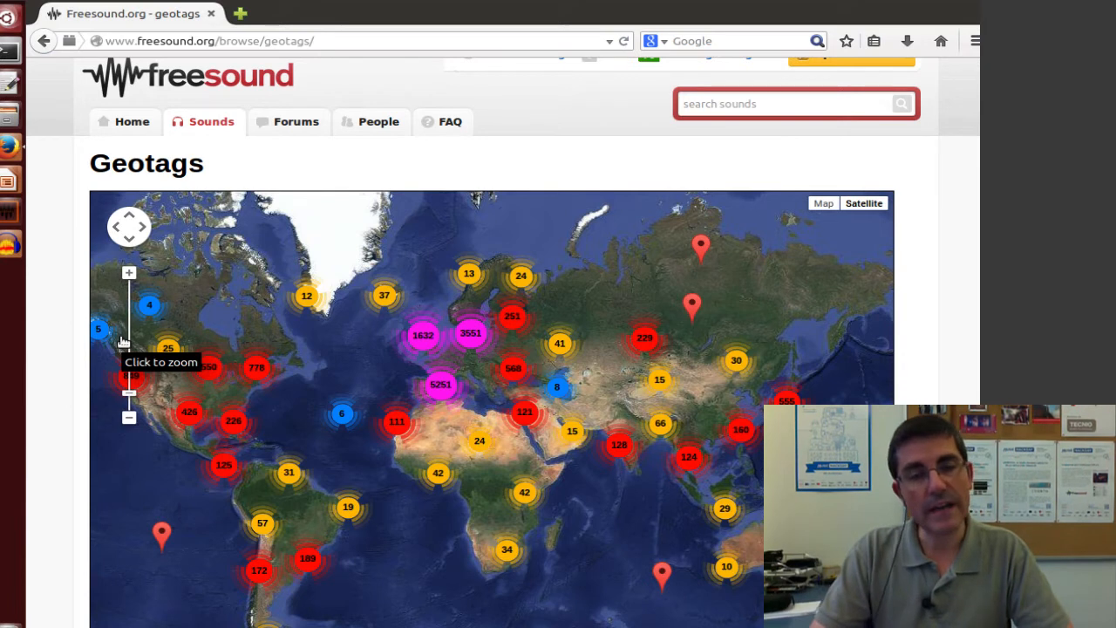
{"action": "mouse_move", "coordinate": [129, 272]}
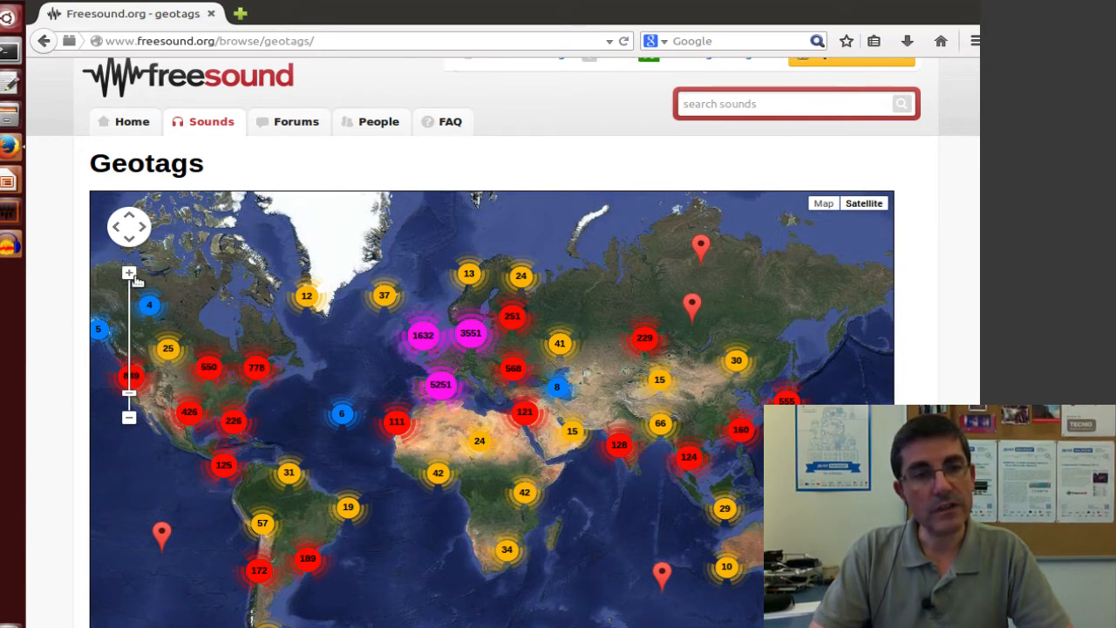
{"action": "left_click", "coordinate": [129, 272]}
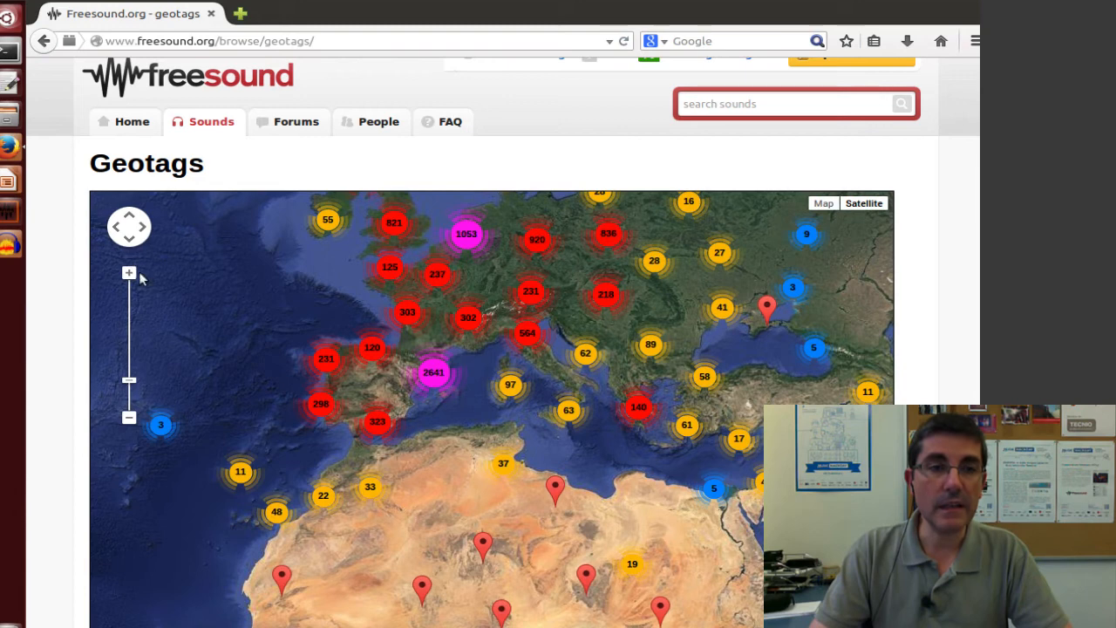
{"action": "left_click", "coordinate": [129, 272]}
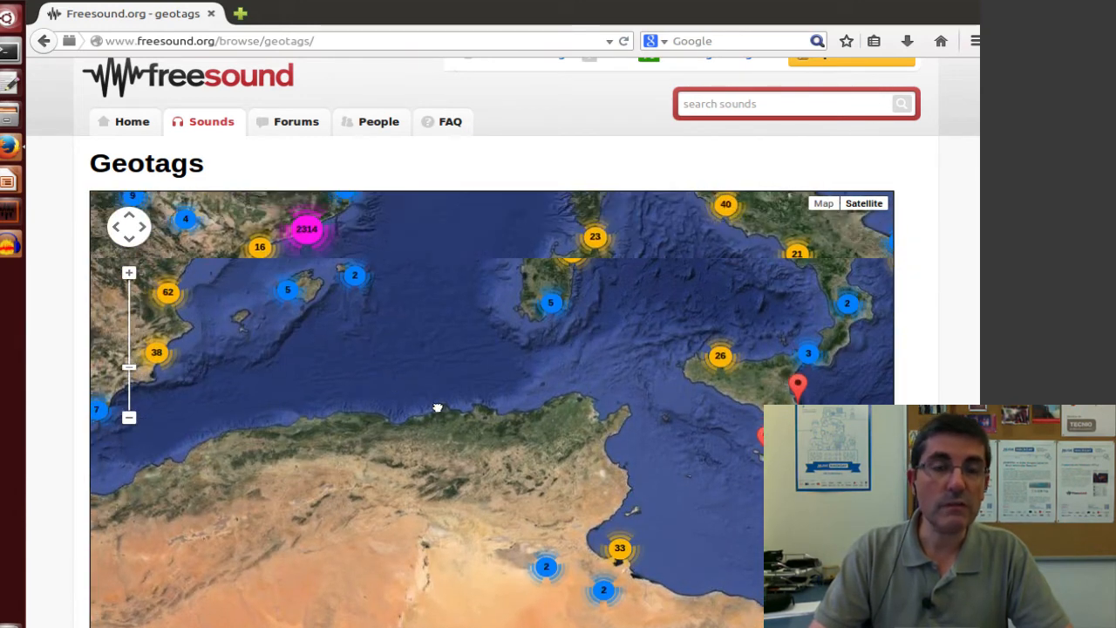
{"action": "left_click_drag", "start_coordinate": [439, 408], "coordinate": [572, 539]}
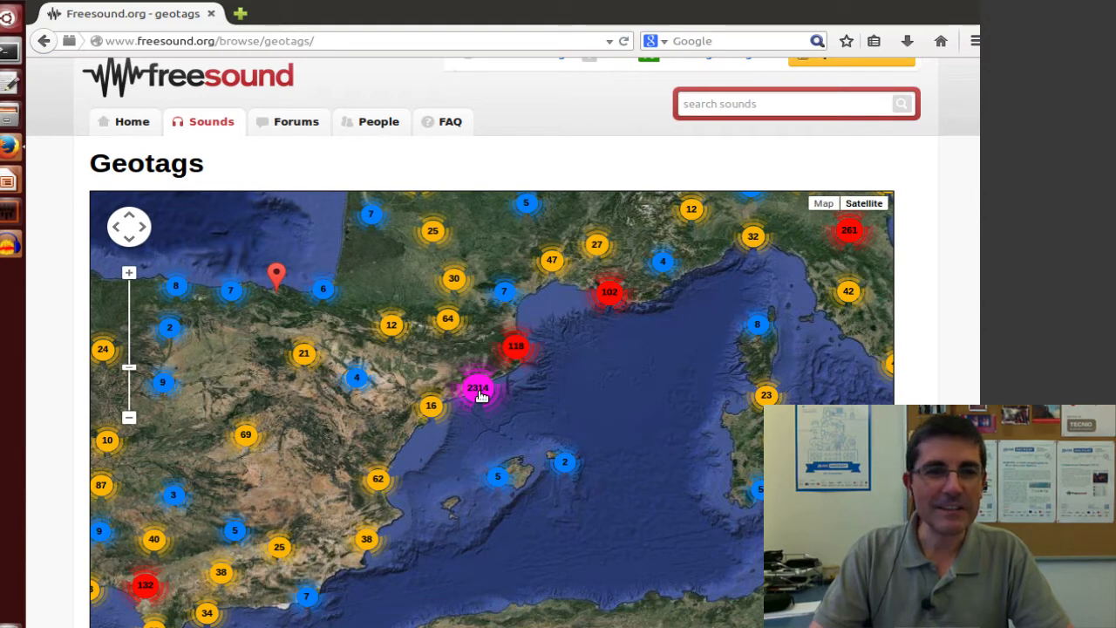
{"action": "mouse_move", "coordinate": [478, 485]}
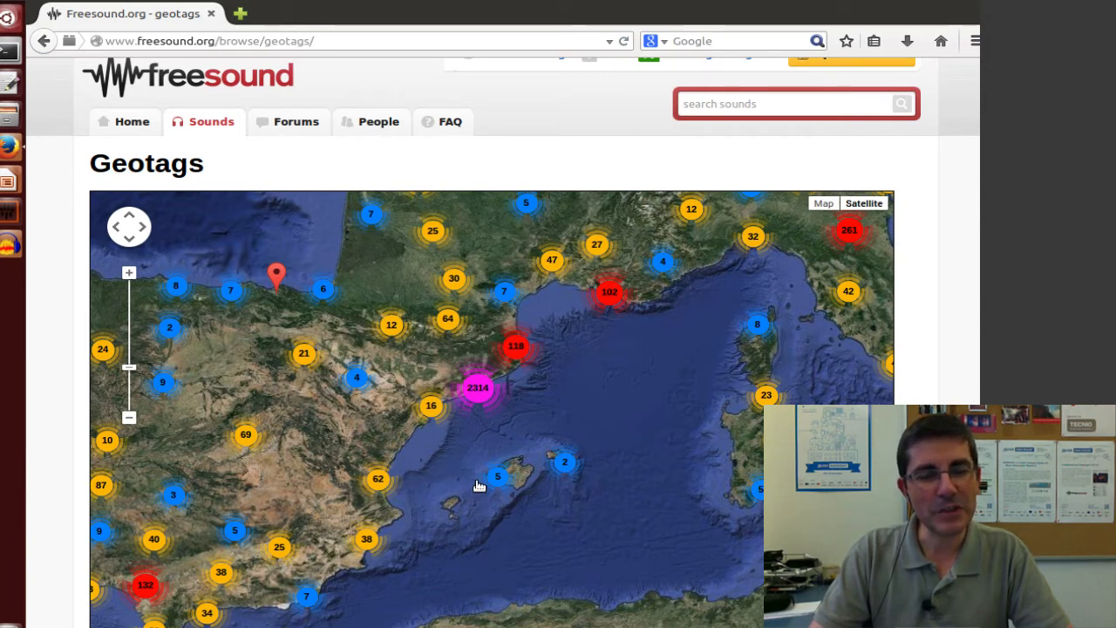
{"action": "mouse_move", "coordinate": [607, 425]}
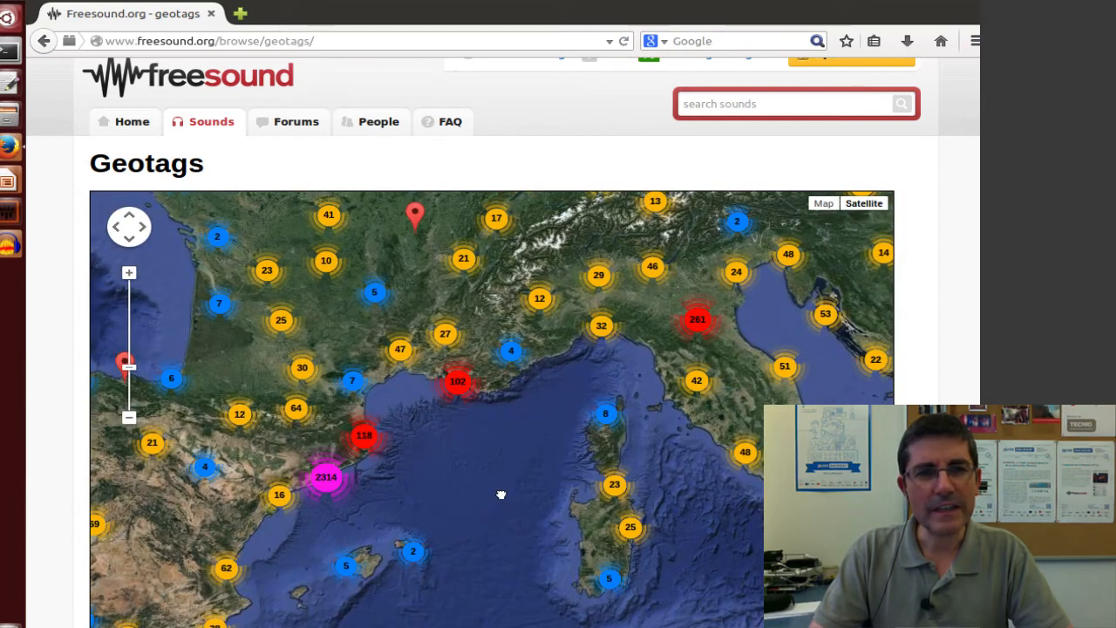
{"action": "mouse_move", "coordinate": [258, 579]}
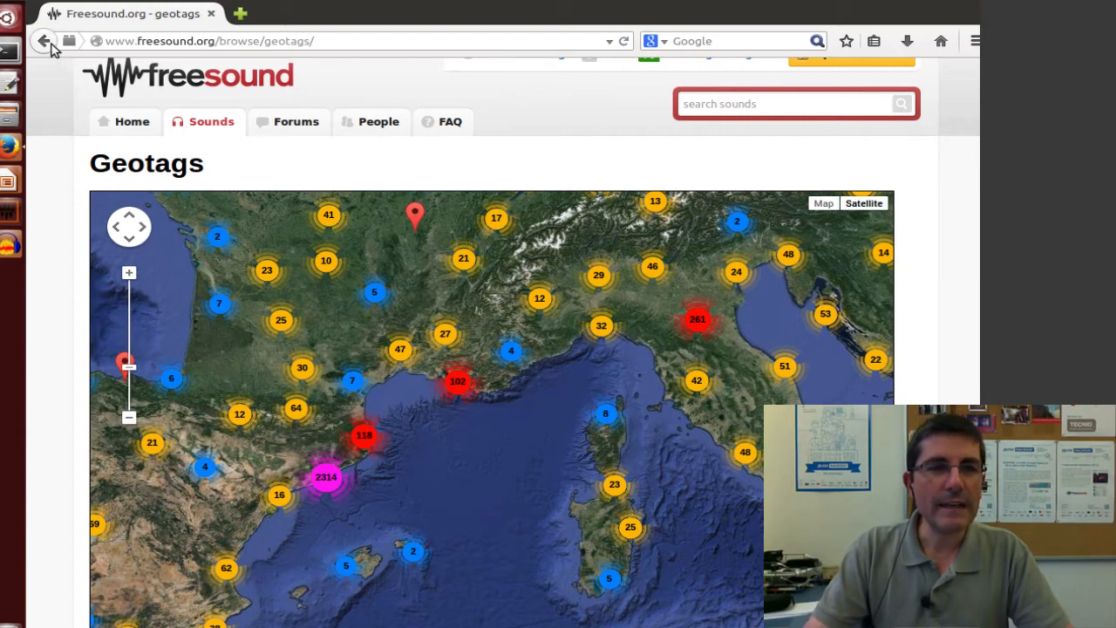
- Return to the Sounds page and search for 'asp-course', getting 752 results
{"action": "left_click", "coordinate": [42, 40]}
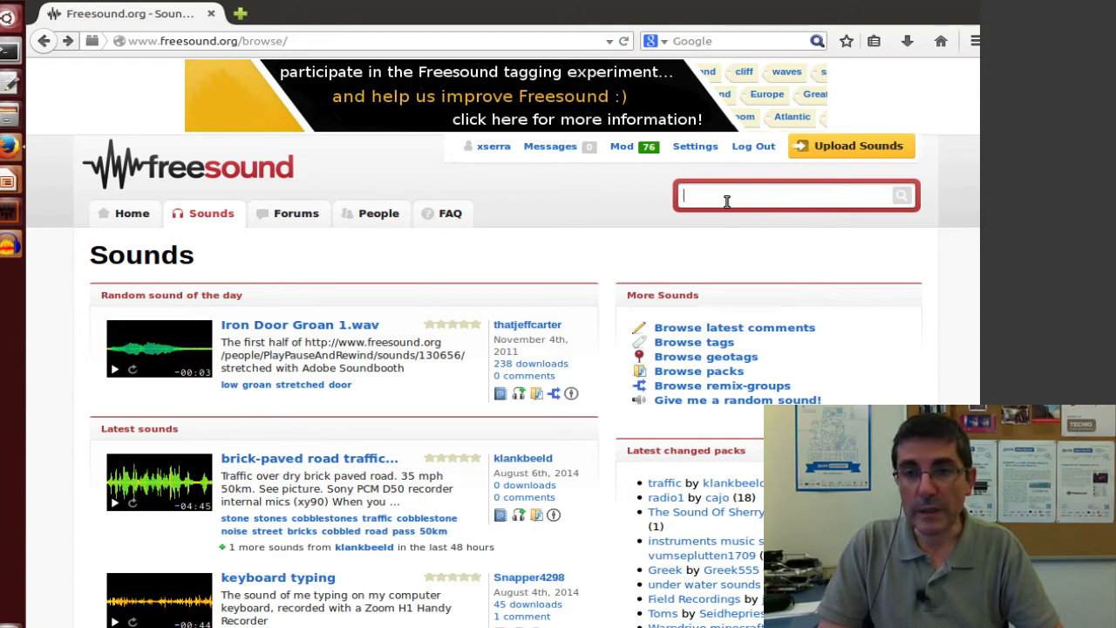
{"action": "type", "text": "asp-cours"}
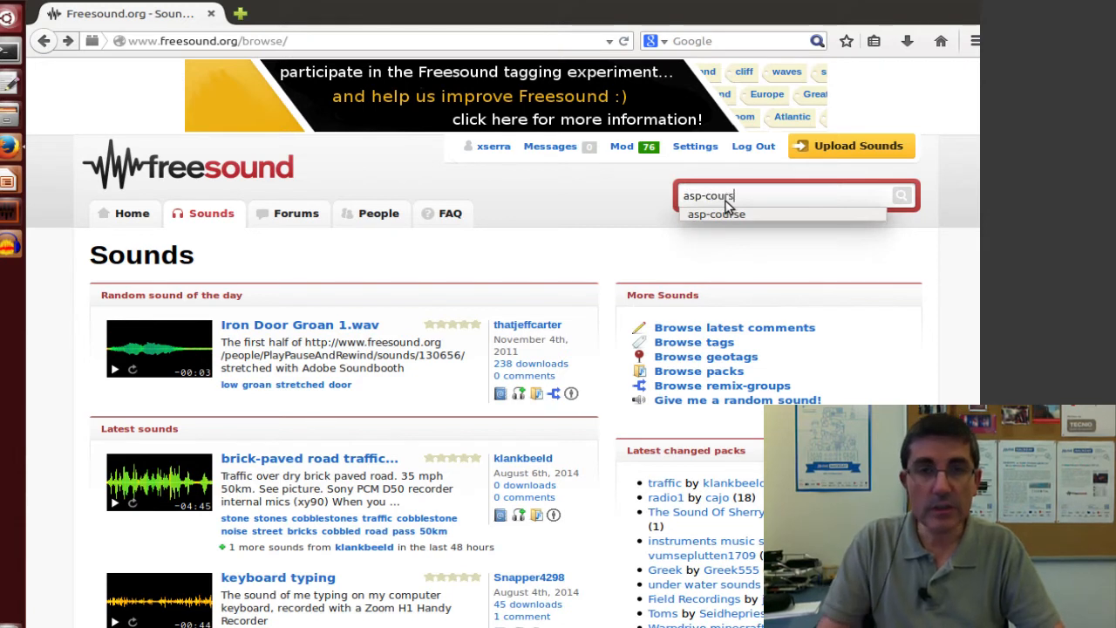
{"action": "left_click", "coordinate": [715, 212]}
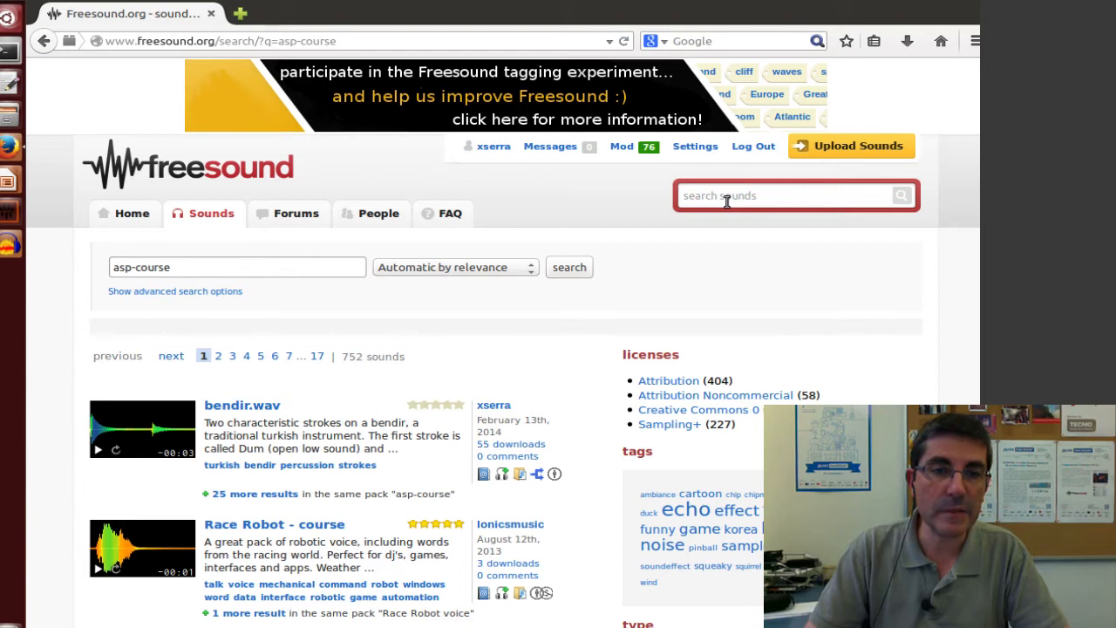
{"action": "mouse_move", "coordinate": [330, 481]}
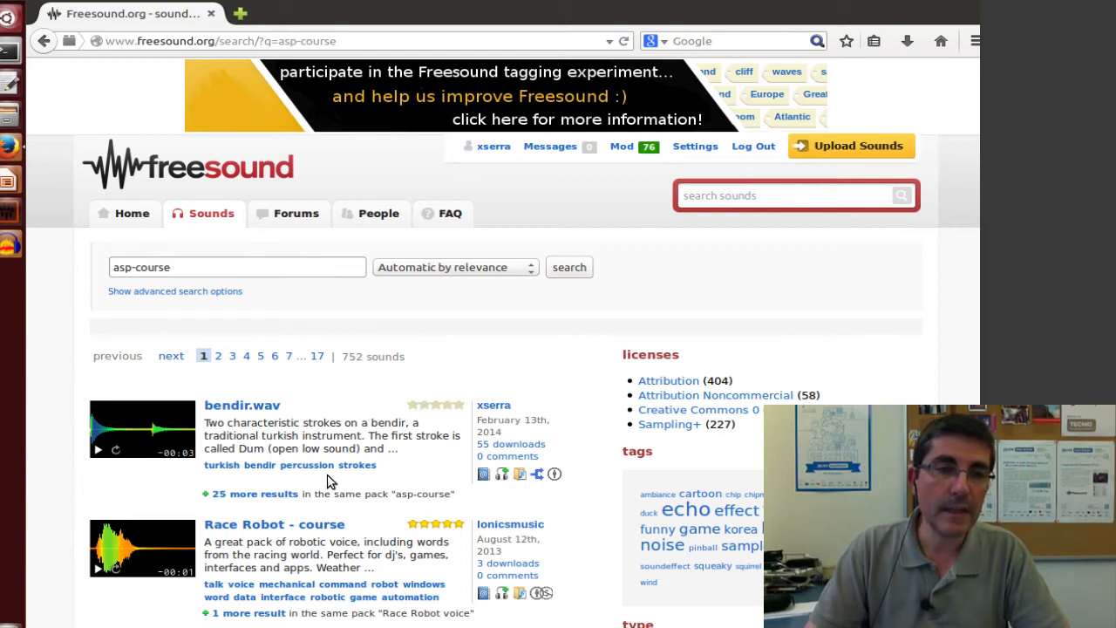
{"action": "mouse_move", "coordinate": [234, 419]}
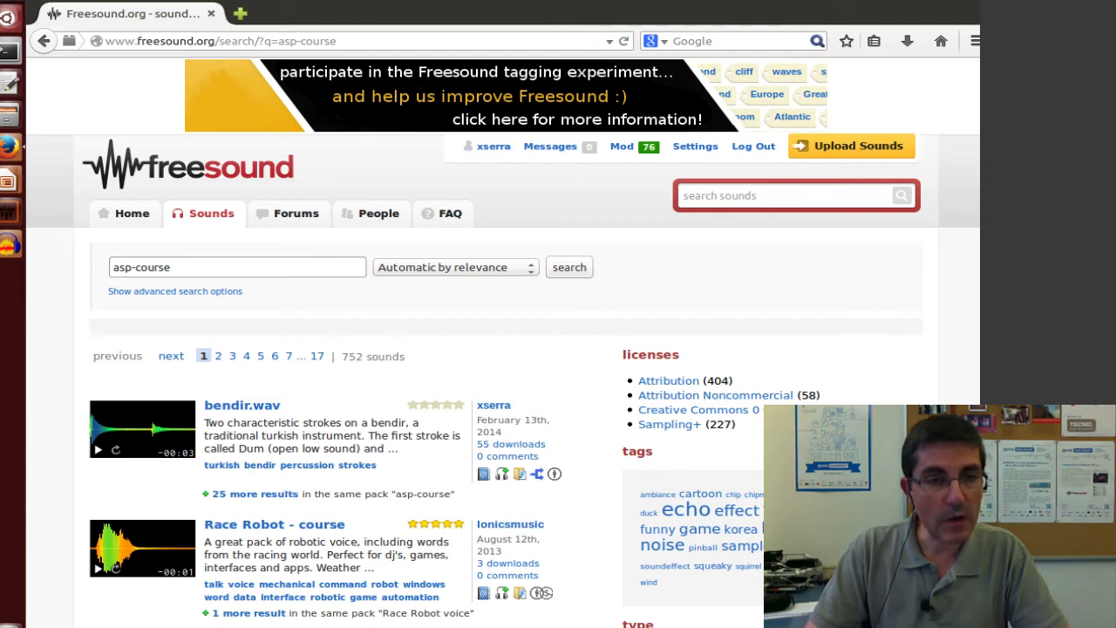
- Narrow results to the 26 sounds of the asp-course pack and play the bendir.wav preview
{"action": "left_click", "coordinate": [255, 493]}
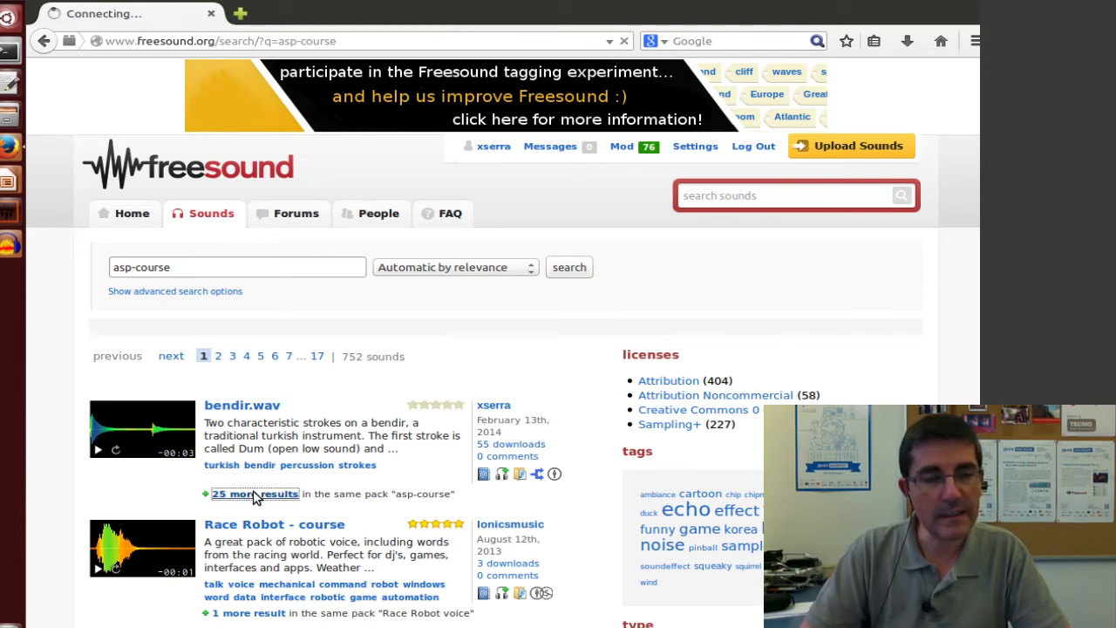
{"action": "left_click", "coordinate": [254, 494]}
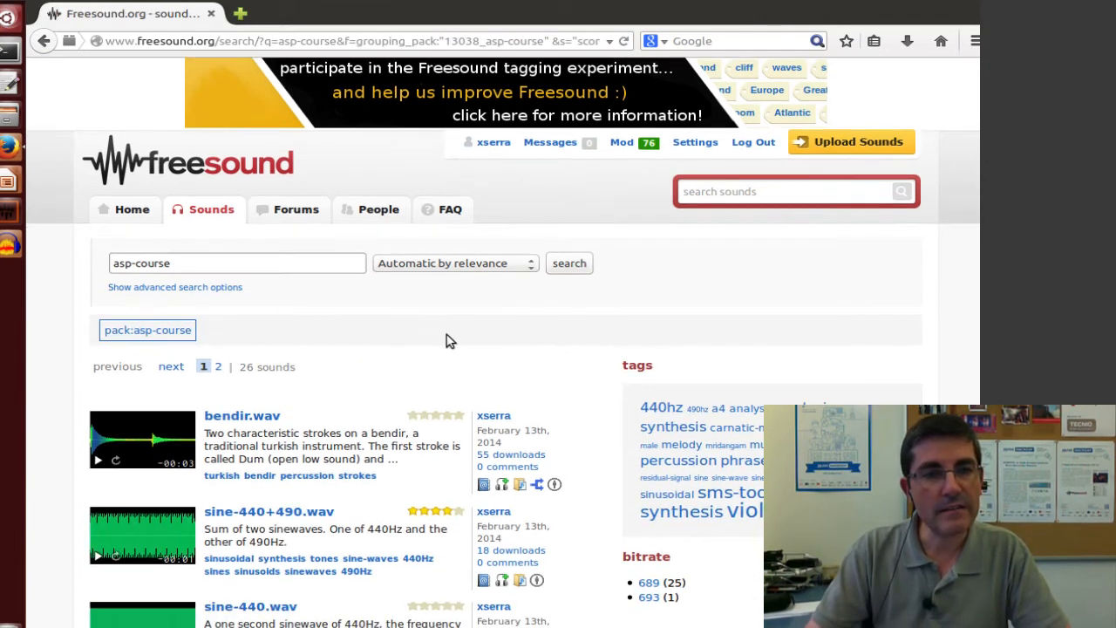
{"action": "scroll", "scroll_direction": "down", "scroll_amount": 3}
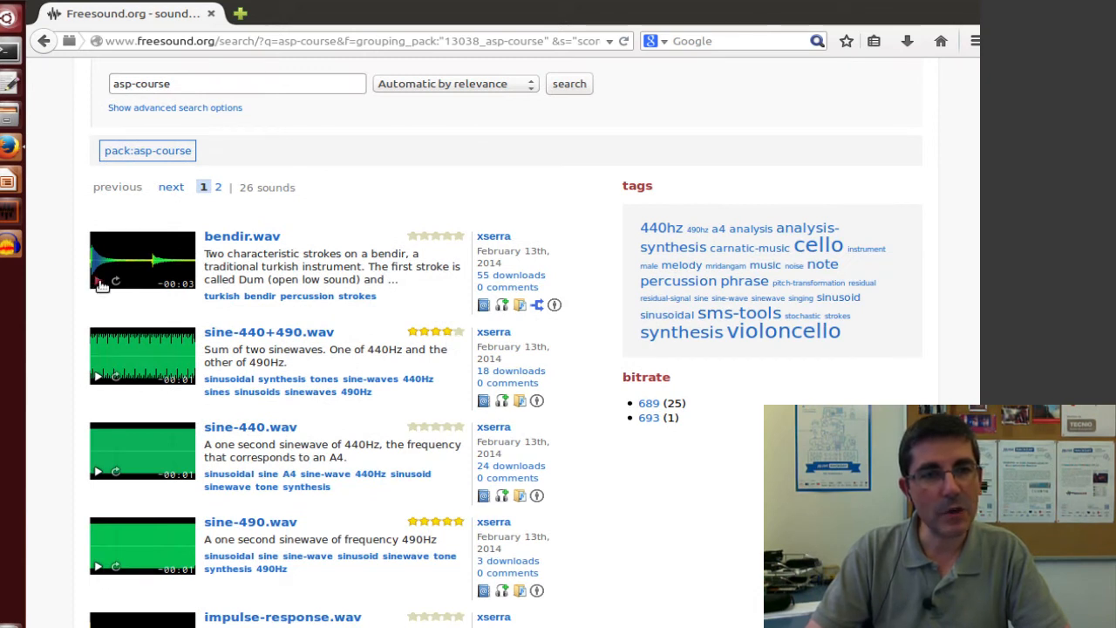
{"action": "mouse_move", "coordinate": [97, 286]}
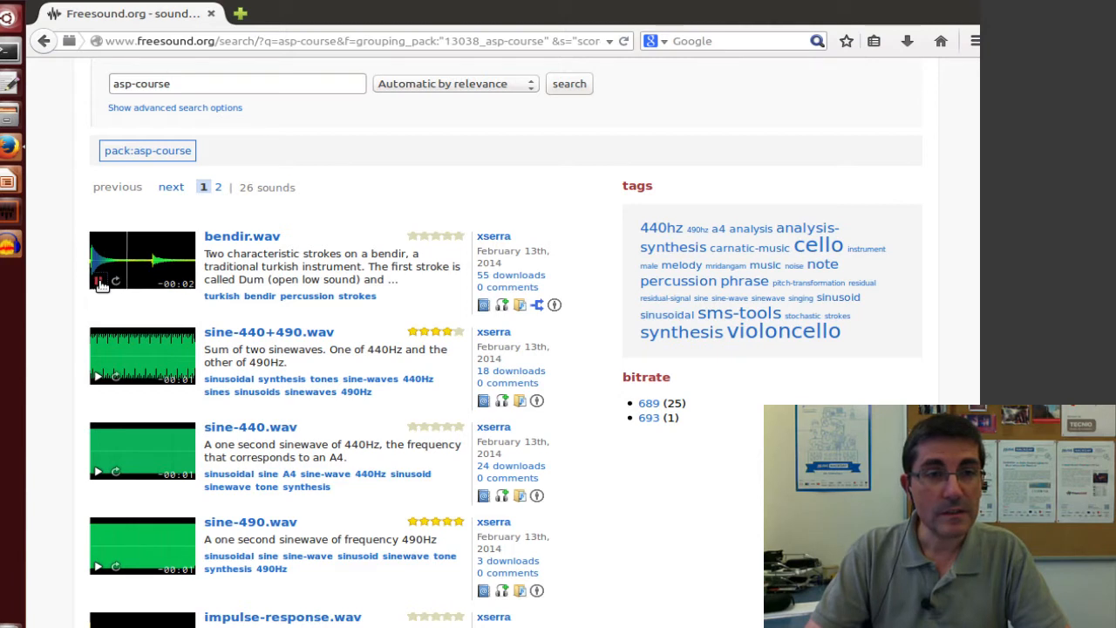
{"action": "left_click", "coordinate": [98, 279]}
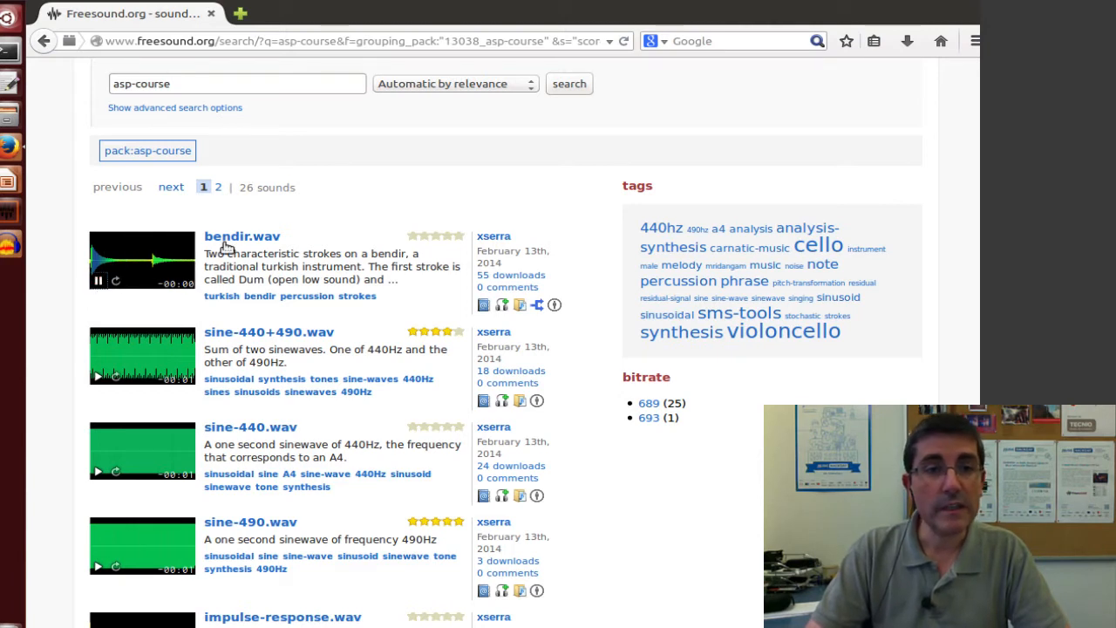
{"action": "left_click", "coordinate": [240, 237]}
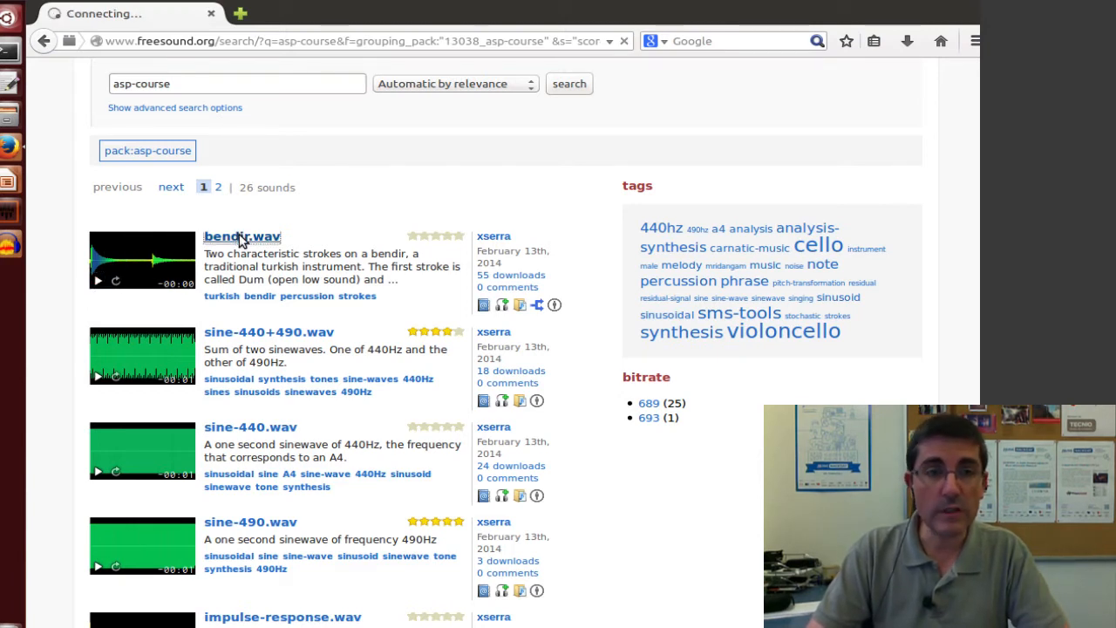
- Go to the bendir.wav sound page from the asp-course pack
{"action": "left_click", "coordinate": [241, 238]}
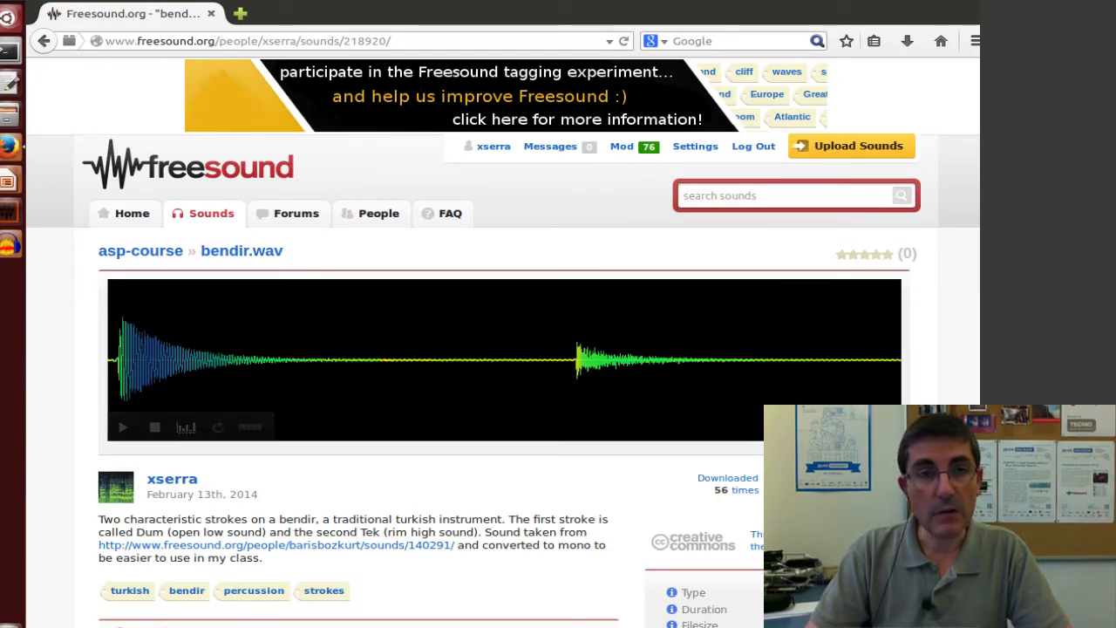
{"action": "mouse_move", "coordinate": [479, 154]}
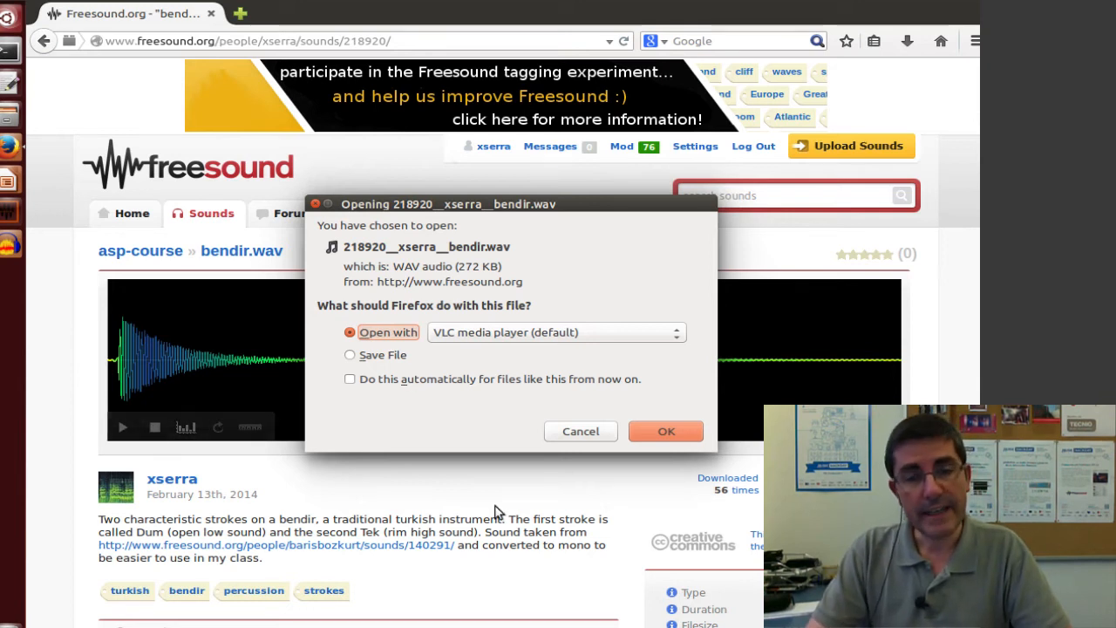
{"action": "mouse_move", "coordinate": [481, 254]}
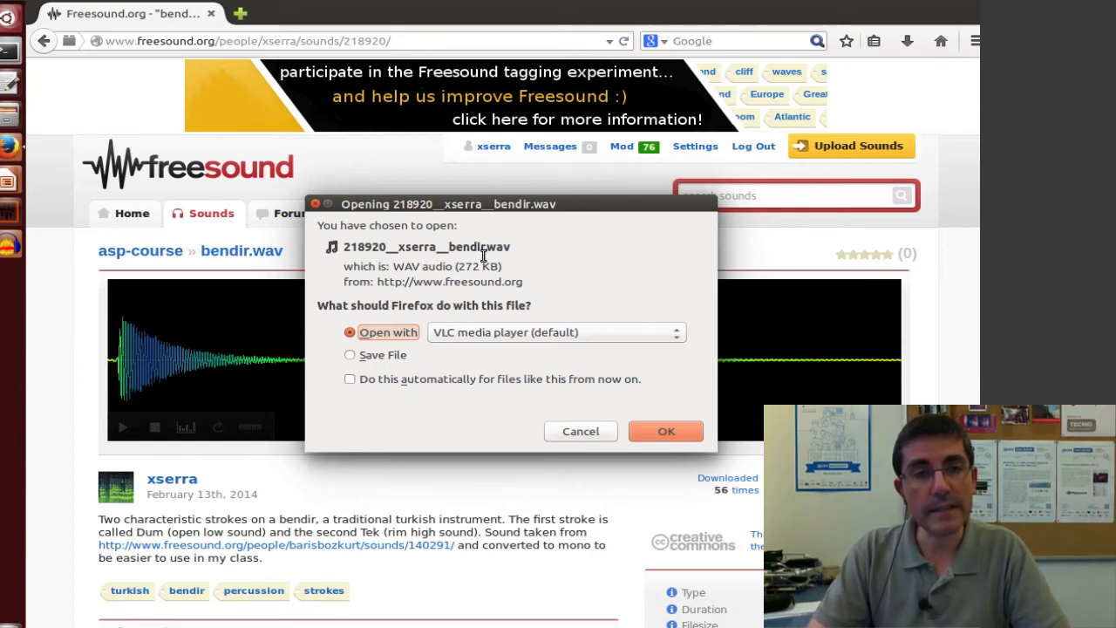
{"action": "mouse_move", "coordinate": [478, 288]}
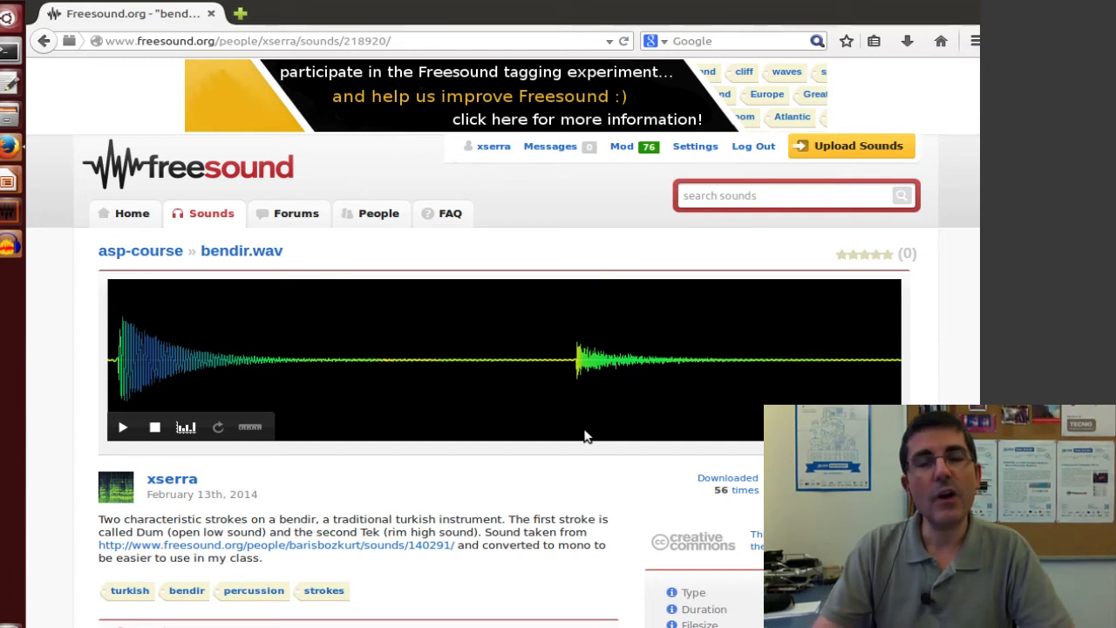
{"action": "mouse_move", "coordinate": [592, 459]}
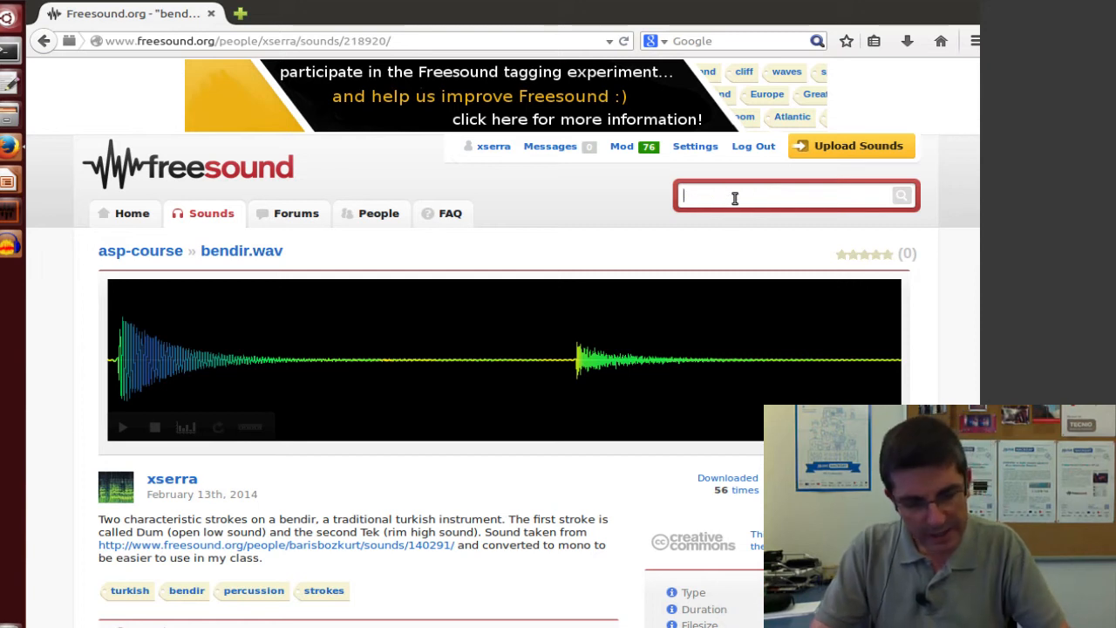
- Search for 'sawtooth' from the typed 'sawt' suggestion and browse the 347 results
{"action": "type", "text": "sawtooth"}
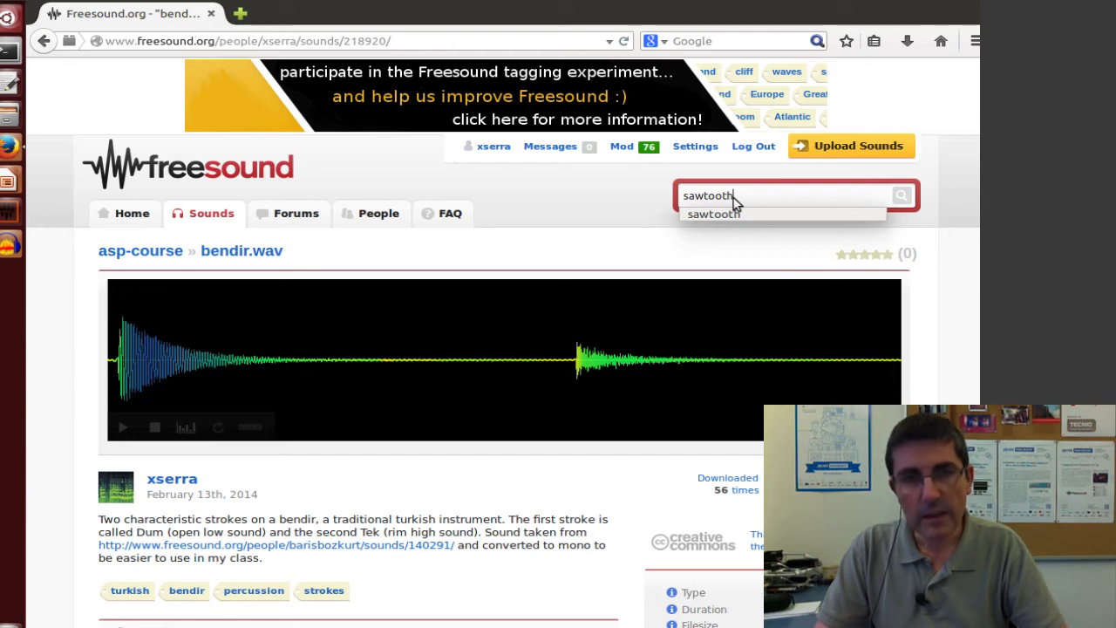
{"action": "left_click", "coordinate": [712, 213]}
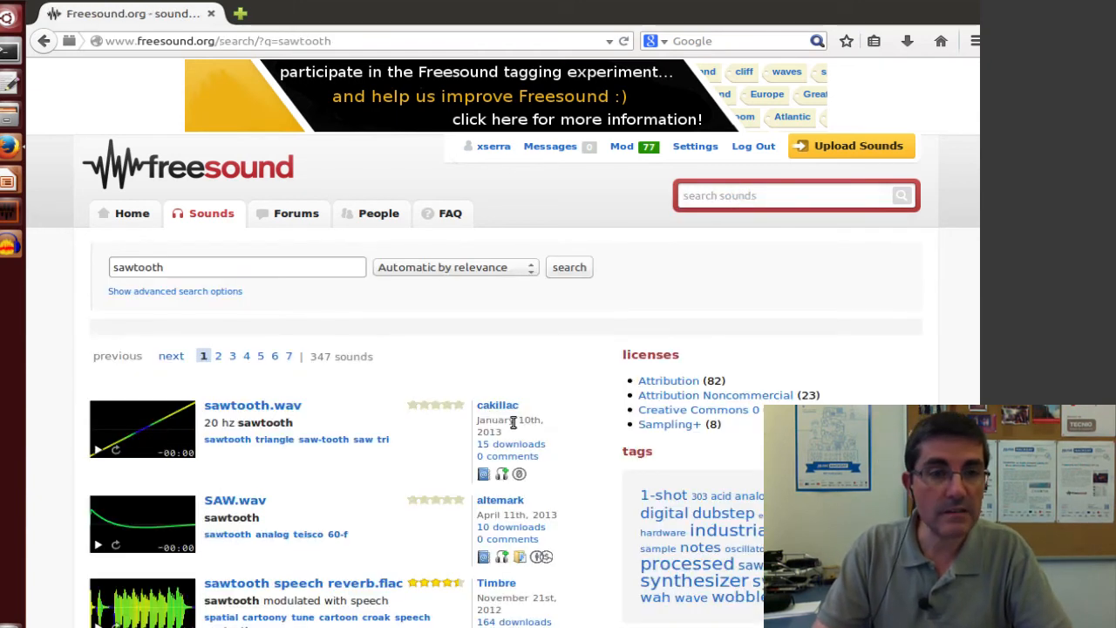
{"action": "scroll", "scroll_direction": "down", "scroll_amount": 3}
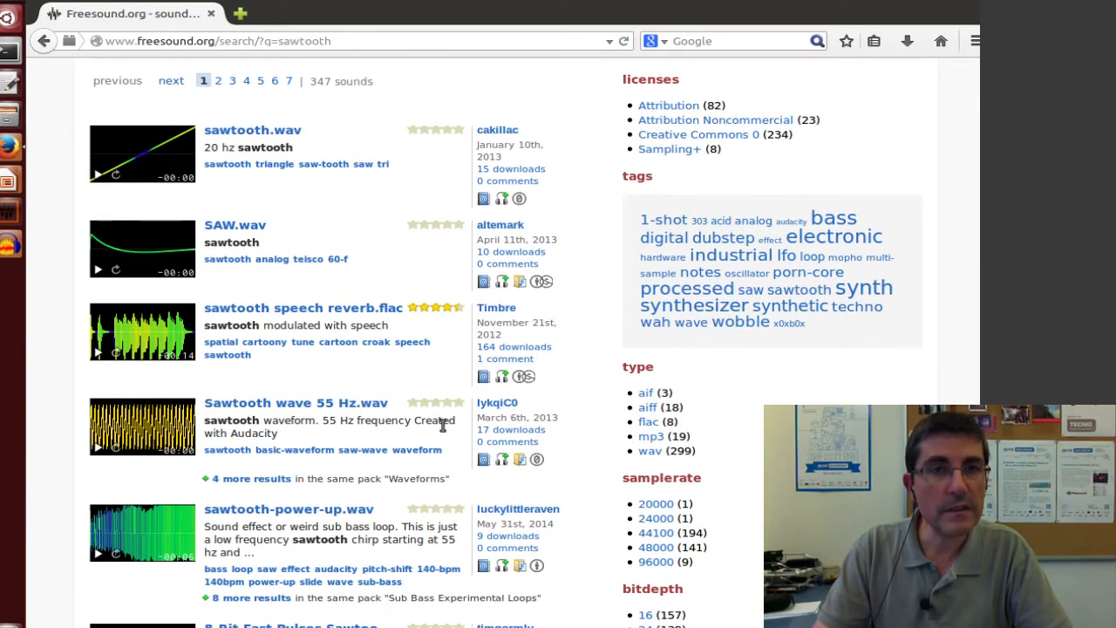
{"action": "scroll", "scroll_direction": "down", "scroll_amount": 3}
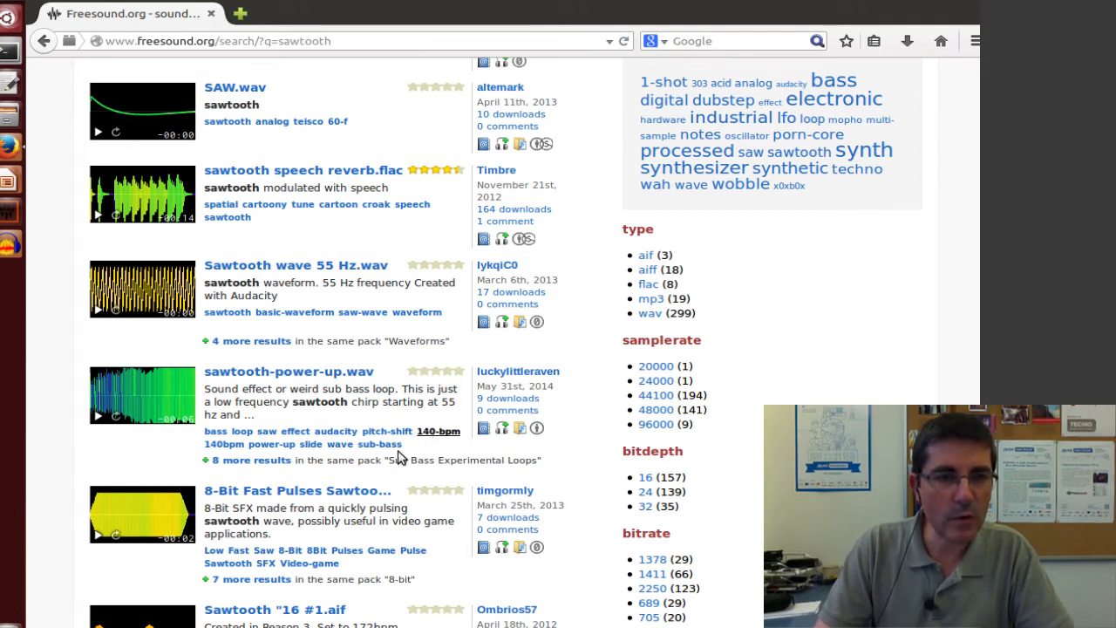
{"action": "mouse_move", "coordinate": [212, 514]}
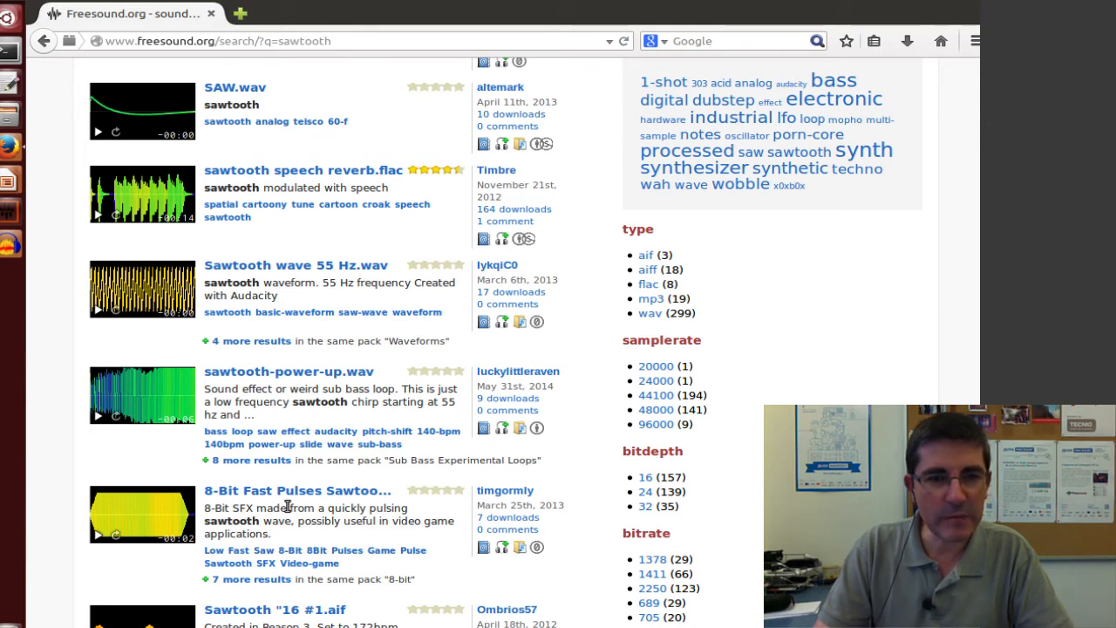
{"action": "scroll", "scroll_direction": "up", "scroll_amount": 3}
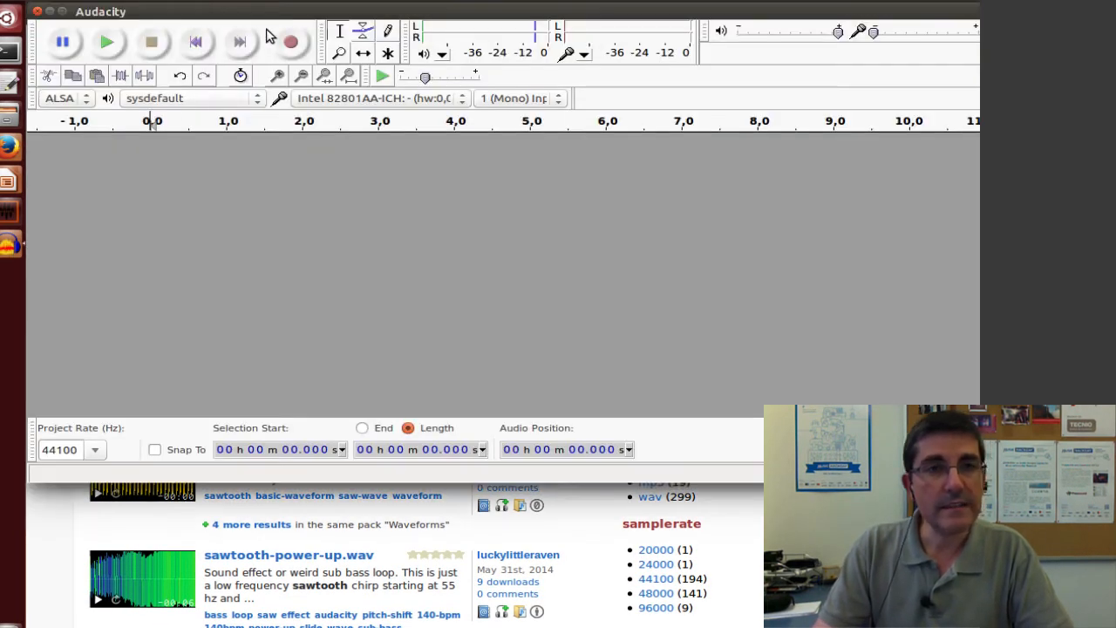
- Generate a 5-second 440 Hz sawtooth tone at amplitude 0.5 in a new track
{"action": "left_click", "coordinate": [293, 11]}
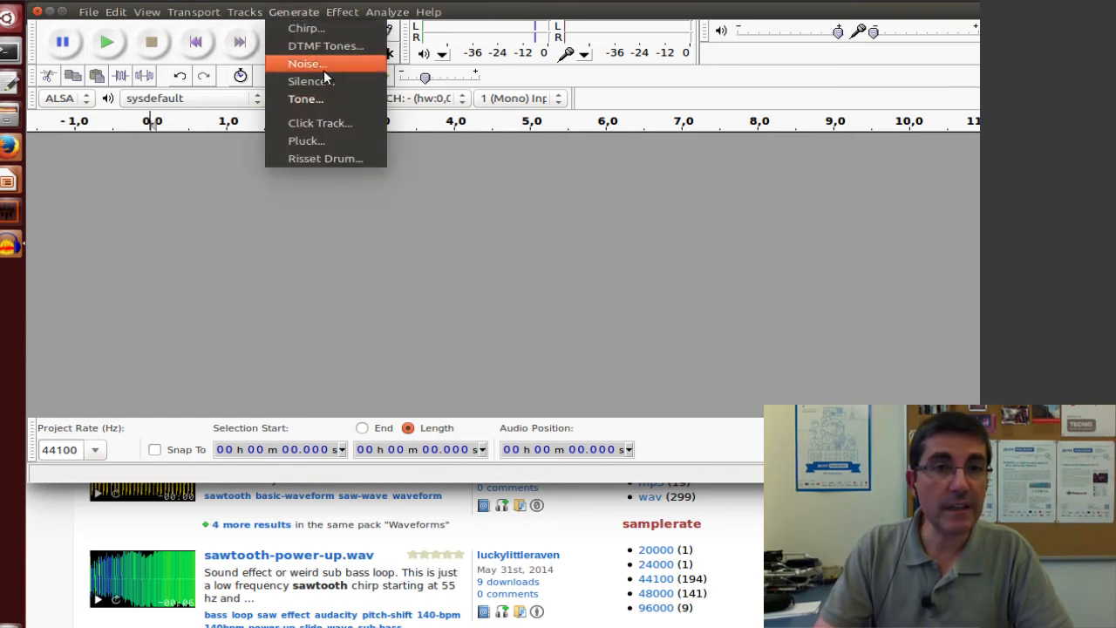
{"action": "left_click", "coordinate": [305, 98]}
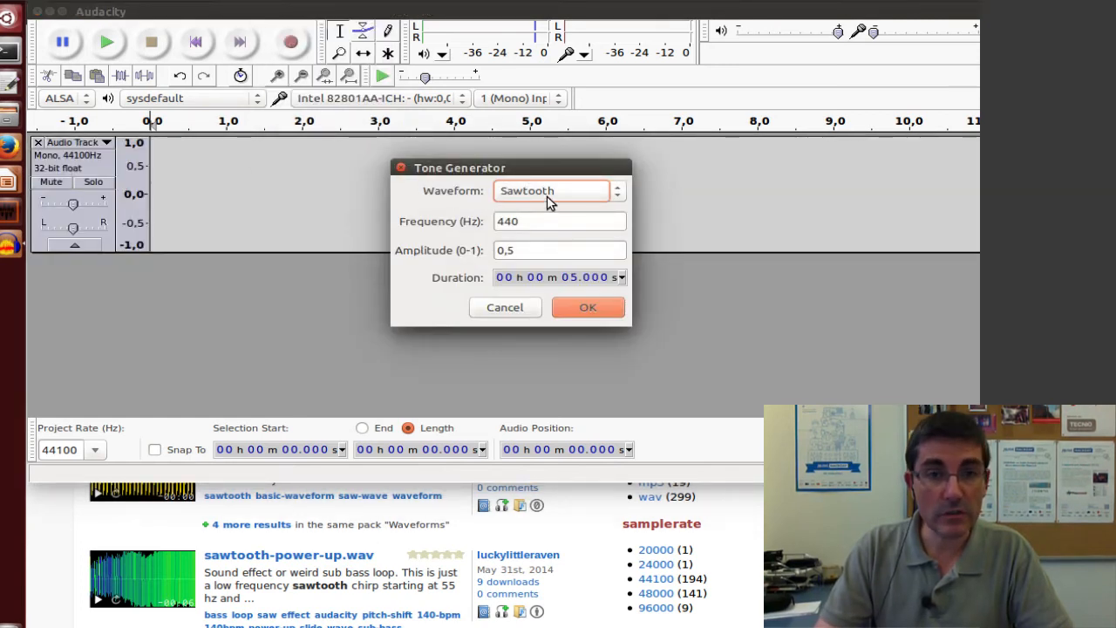
{"action": "mouse_move", "coordinate": [601, 195]}
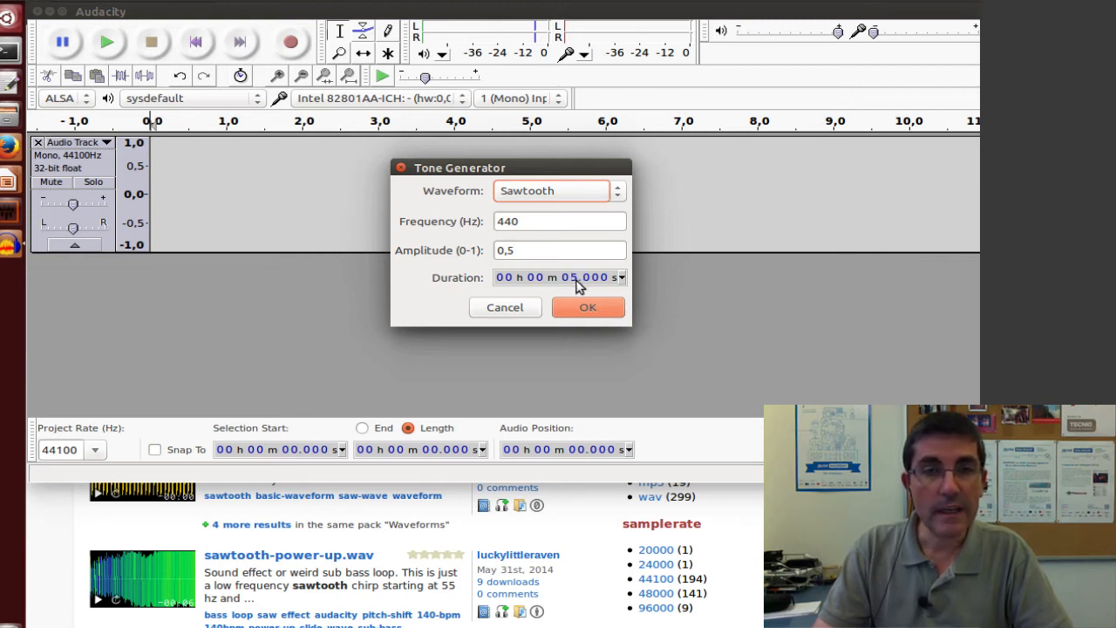
{"action": "left_click", "coordinate": [588, 306]}
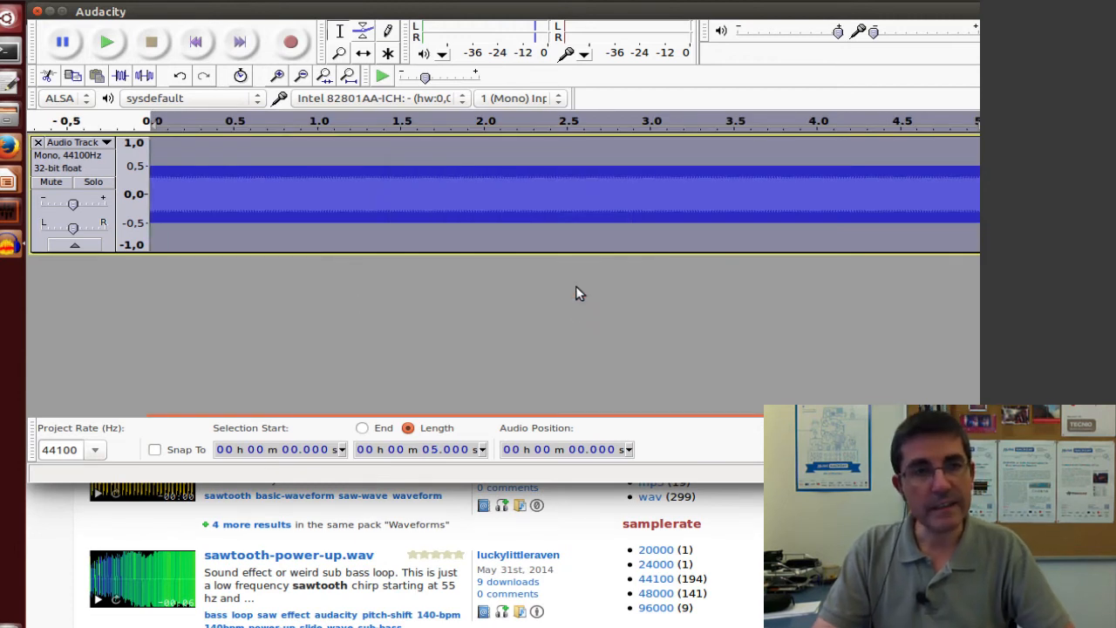
{"action": "mouse_move", "coordinate": [133, 175]}
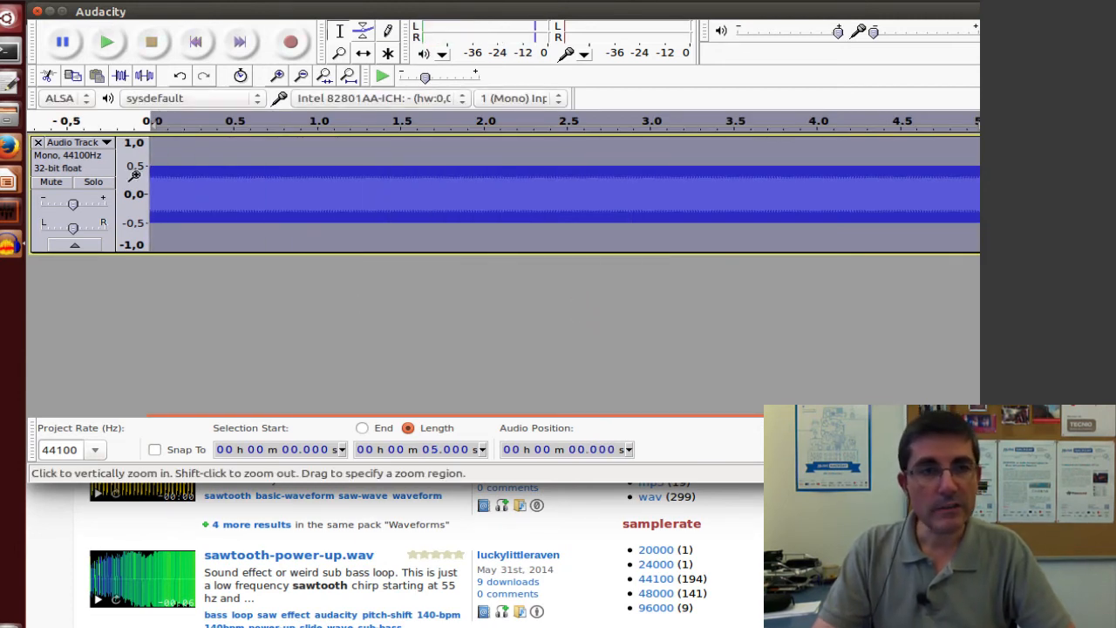
- Select the tone from start to end and bring up the File commands for export
{"action": "left_click", "coordinate": [150, 194]}
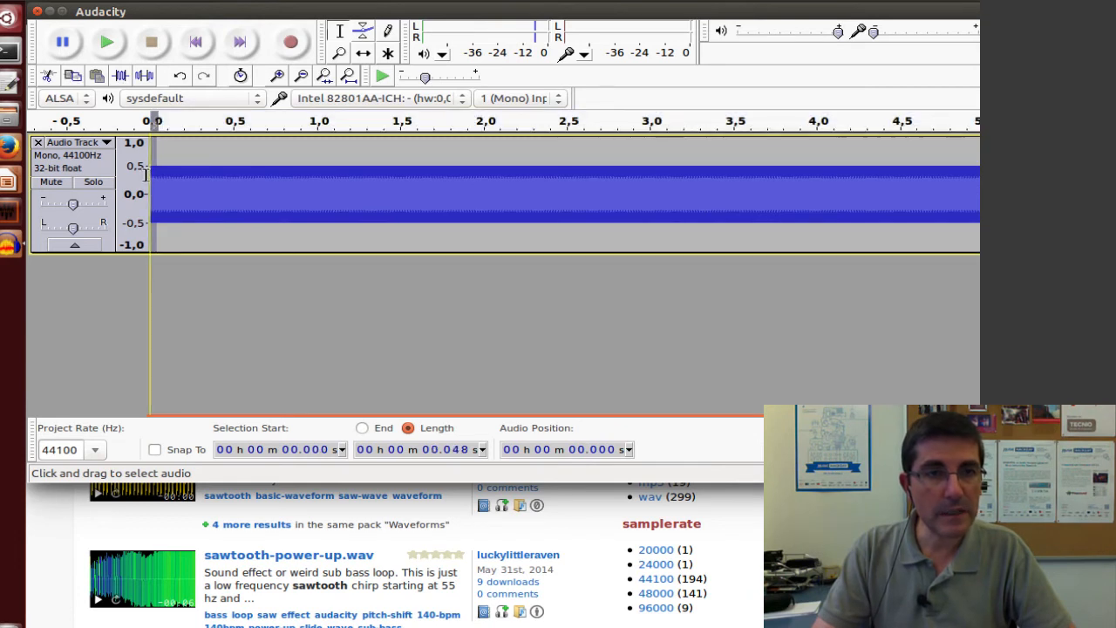
{"action": "left_click", "coordinate": [342, 10]}
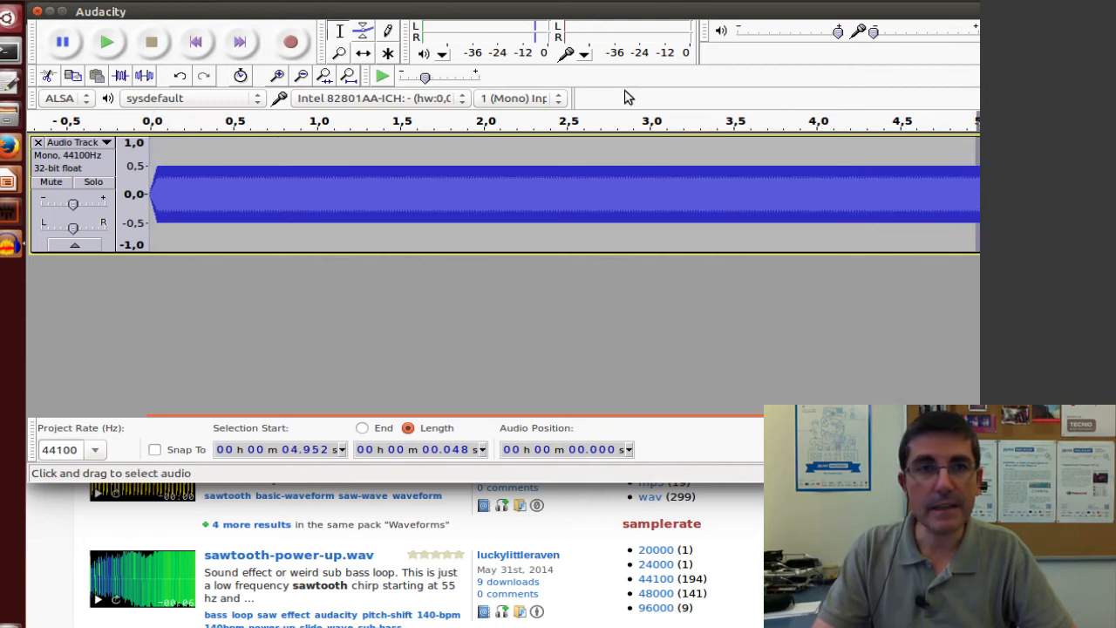
{"action": "left_click", "coordinate": [341, 10]}
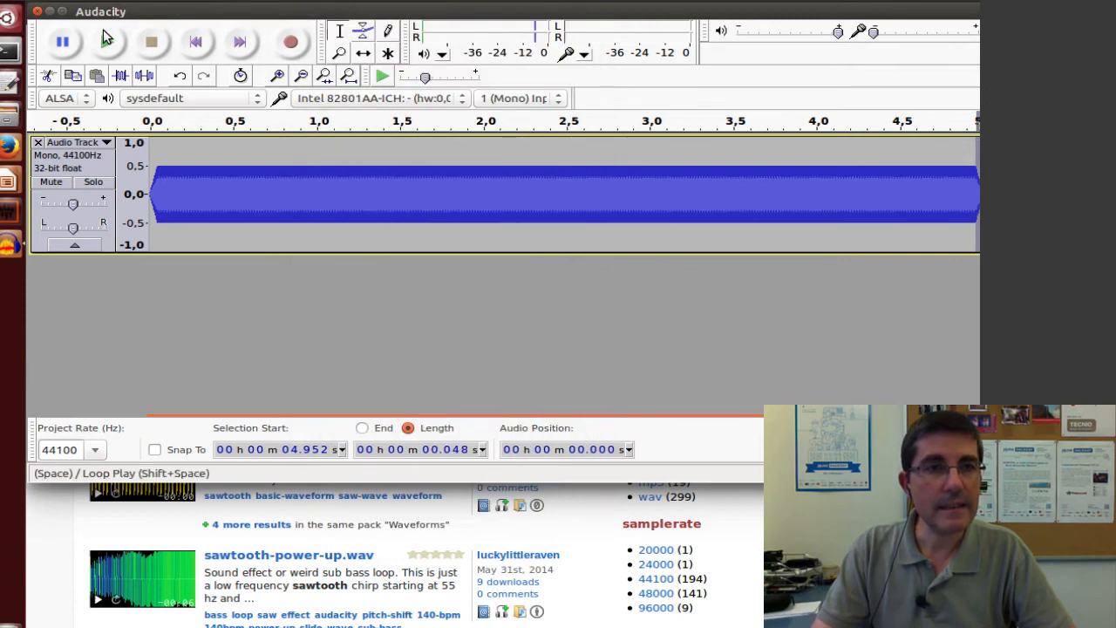
{"action": "left_click", "coordinate": [87, 11]}
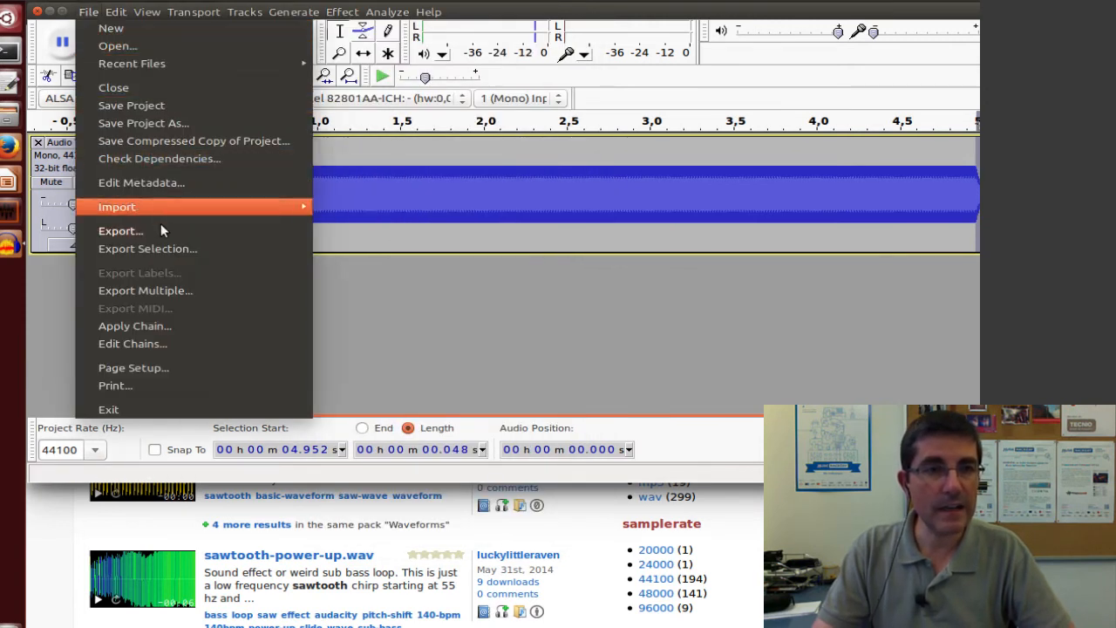
- Export the tone as sawtooth-440Hz.wav, replacing the existing copy
{"action": "left_click", "coordinate": [120, 230]}
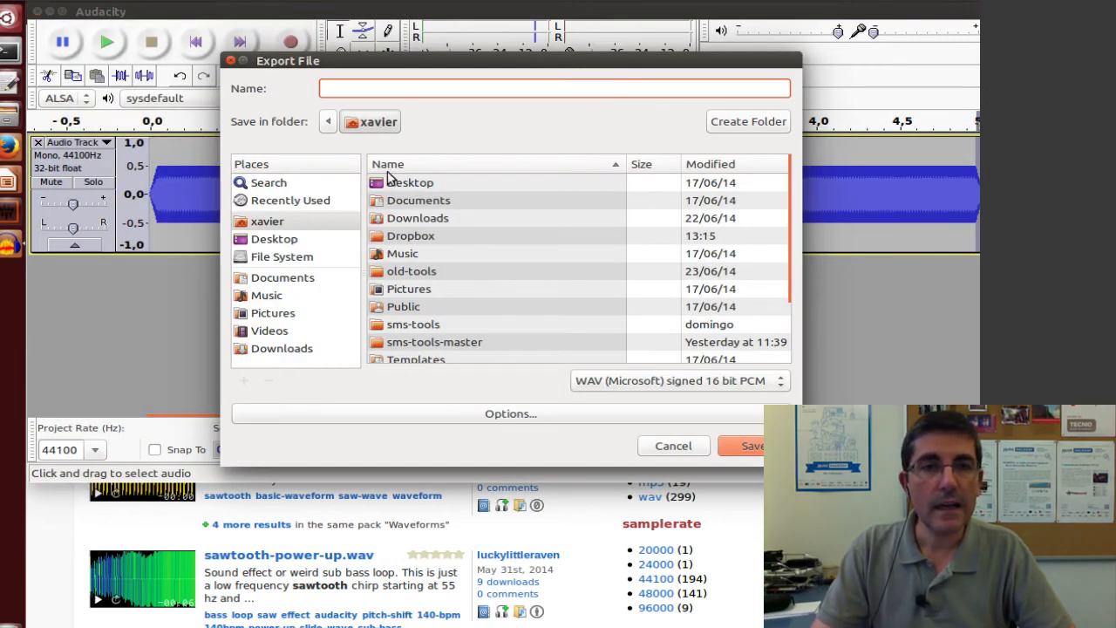
{"action": "left_click", "coordinate": [555, 87]}
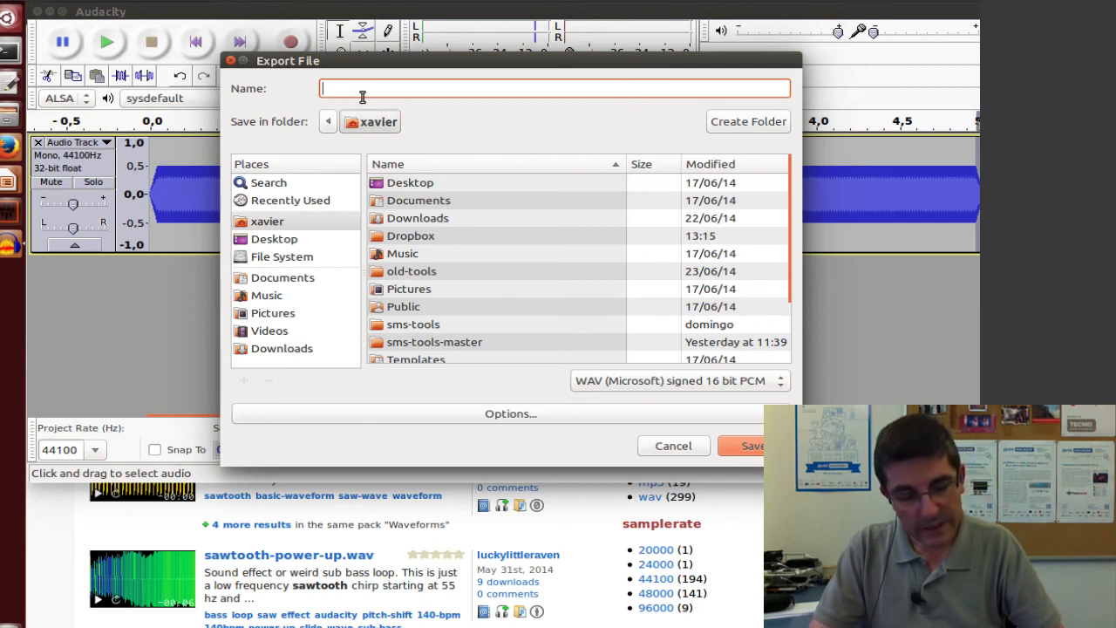
{"action": "type", "text": "sawtooth"}
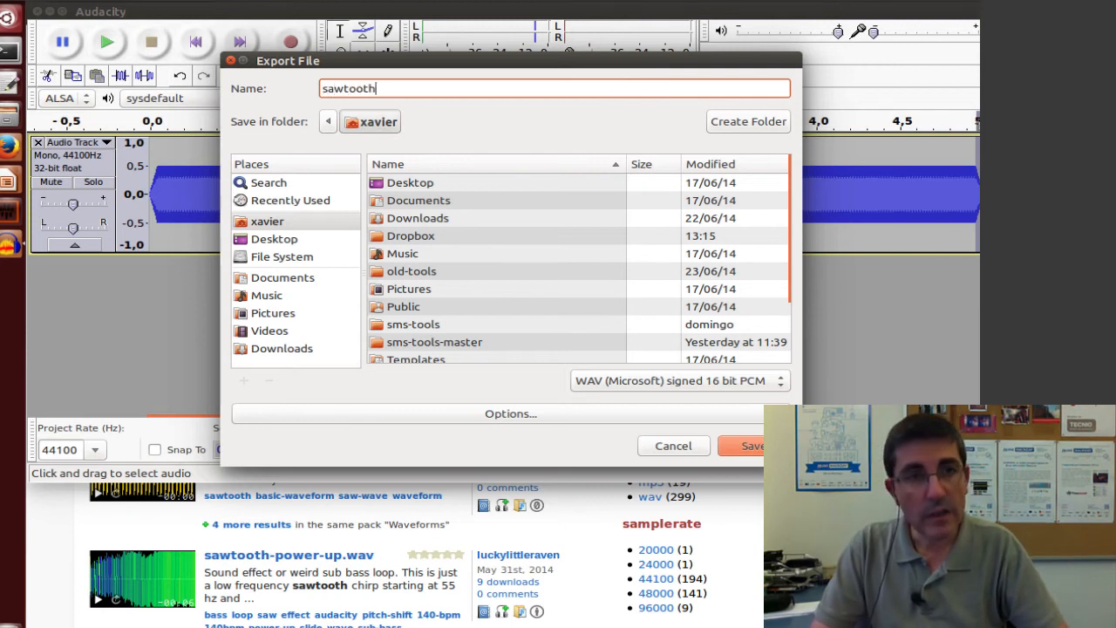
{"action": "type", "text": "-4"}
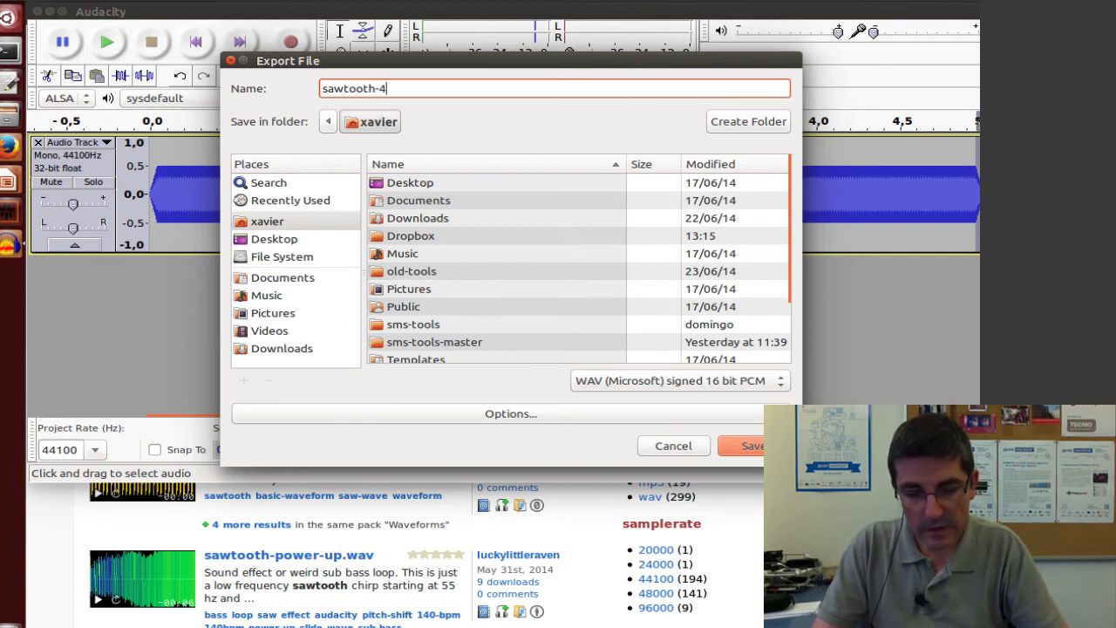
{"action": "type", "text": "40Hz"}
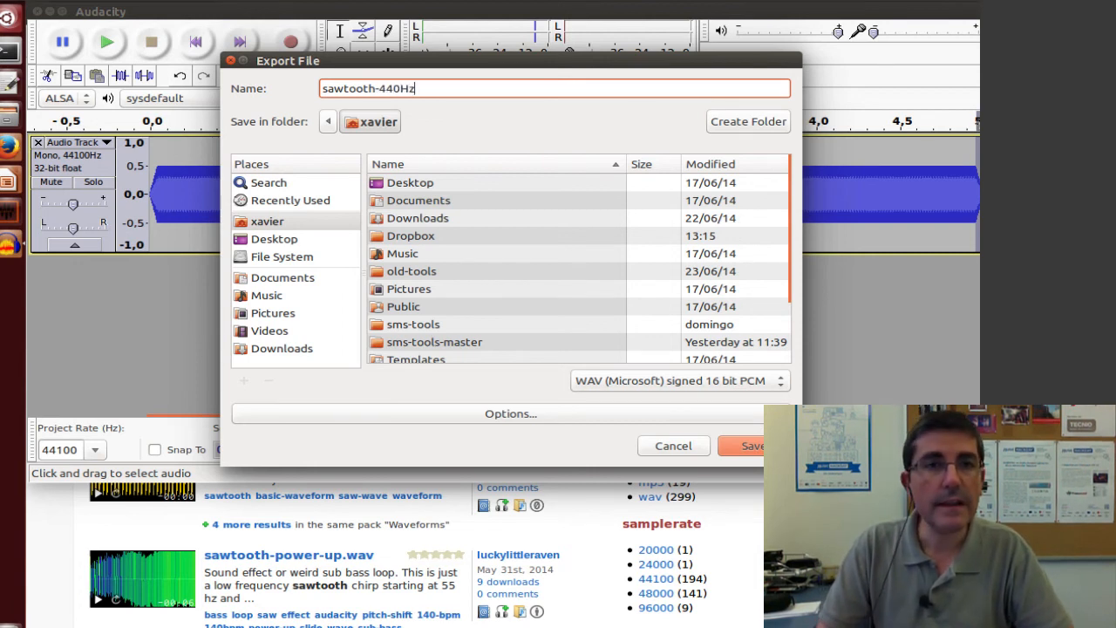
{"action": "left_click", "coordinate": [747, 447]}
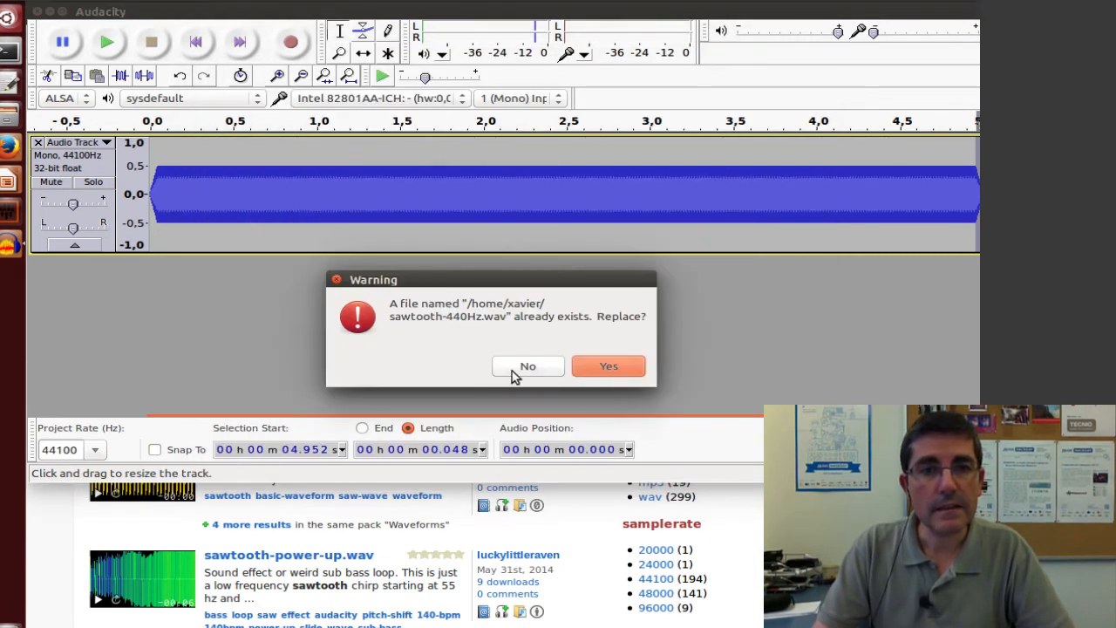
{"action": "left_click", "coordinate": [607, 367]}
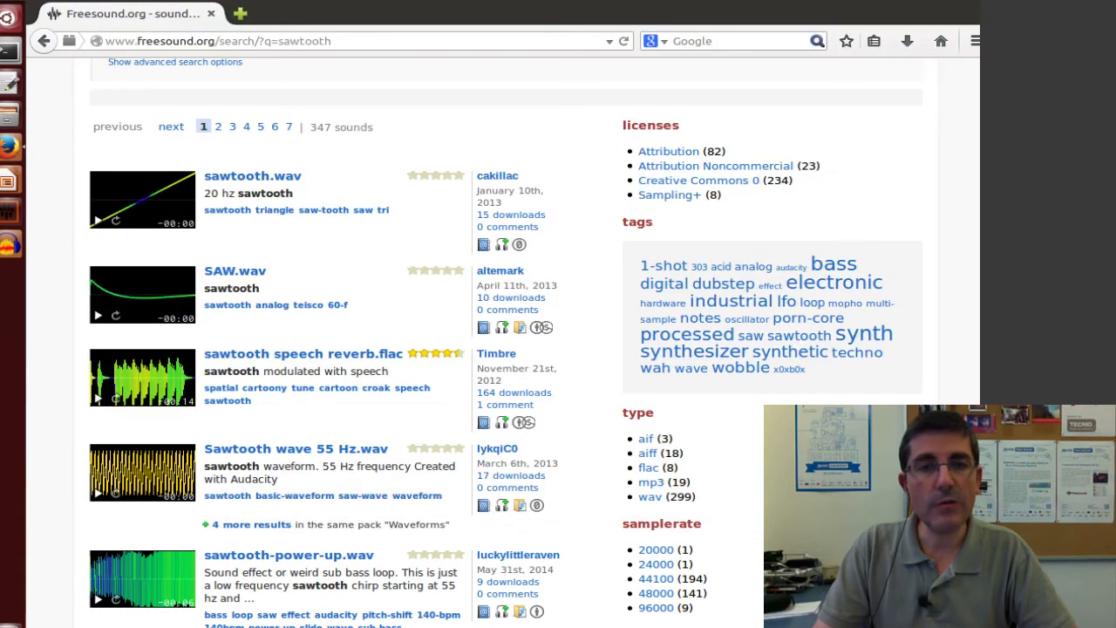
- Upload sawtooth-440Hz.wav on Freesound's upload page and proceed to Describe Sounds
{"action": "scroll", "scroll_direction": "up", "scroll_amount": 3}
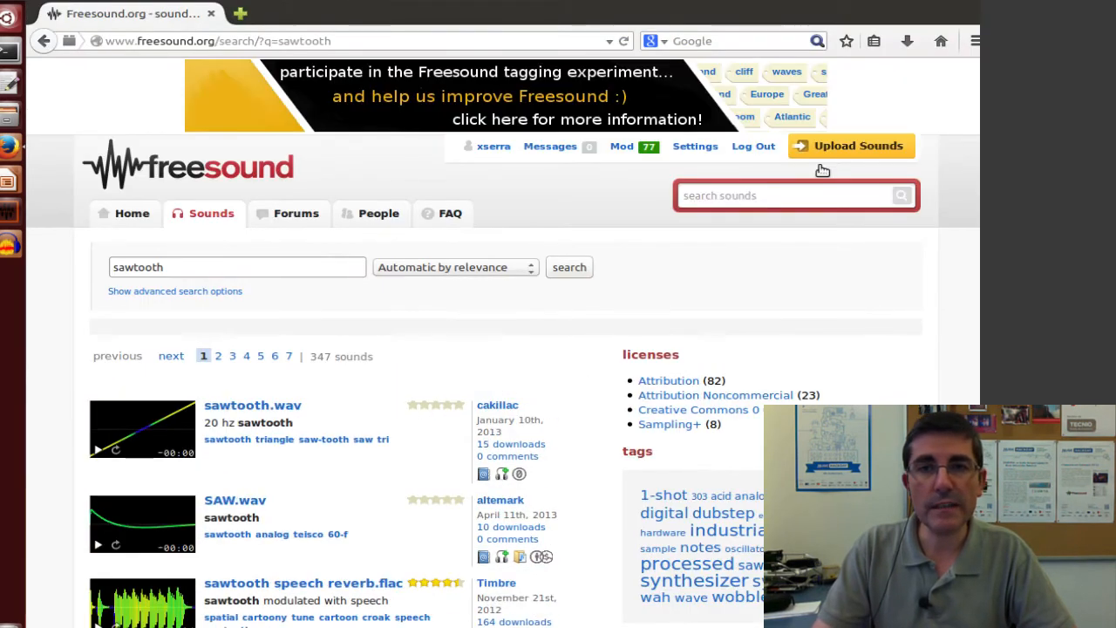
{"action": "left_click", "coordinate": [858, 146]}
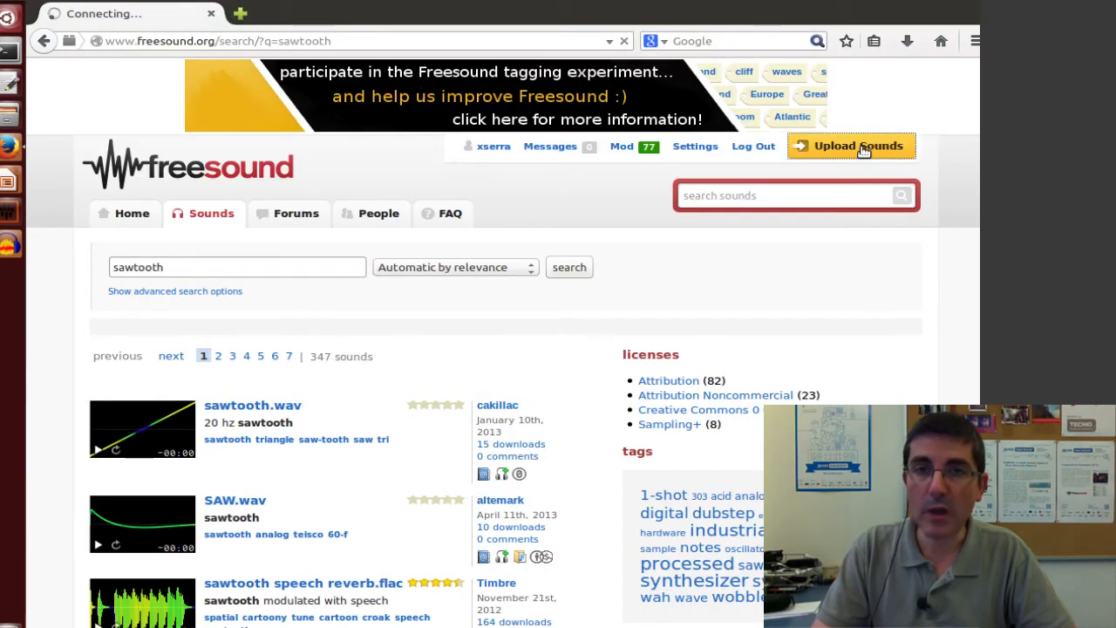
{"action": "left_click", "coordinate": [851, 147]}
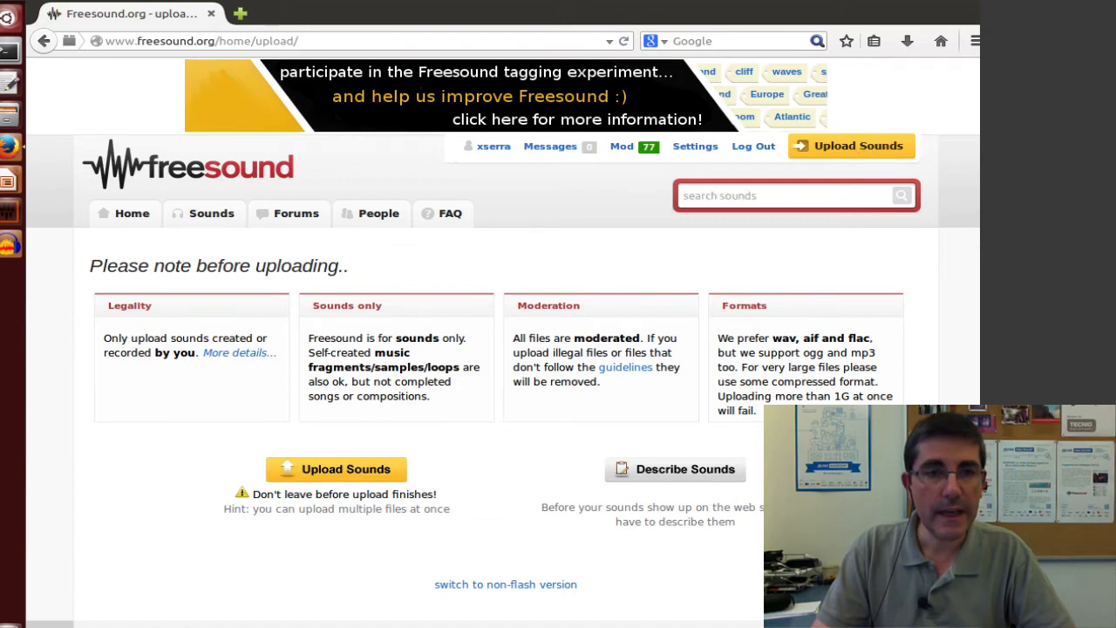
{"action": "left_click", "coordinate": [335, 469]}
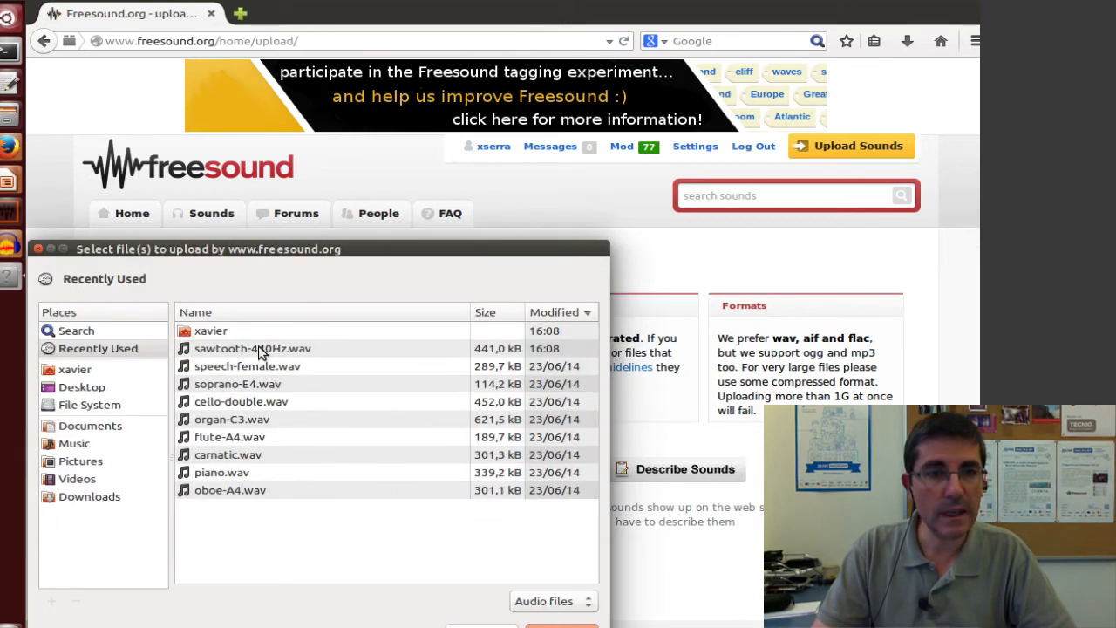
{"action": "left_click", "coordinate": [253, 349]}
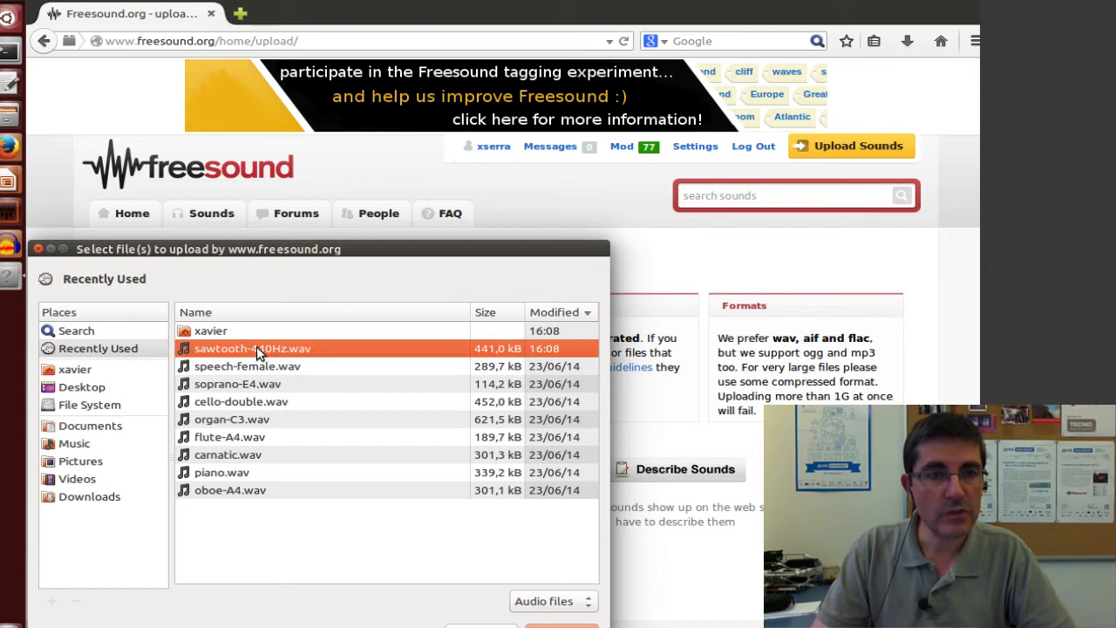
{"action": "mouse_move", "coordinate": [68, 373]}
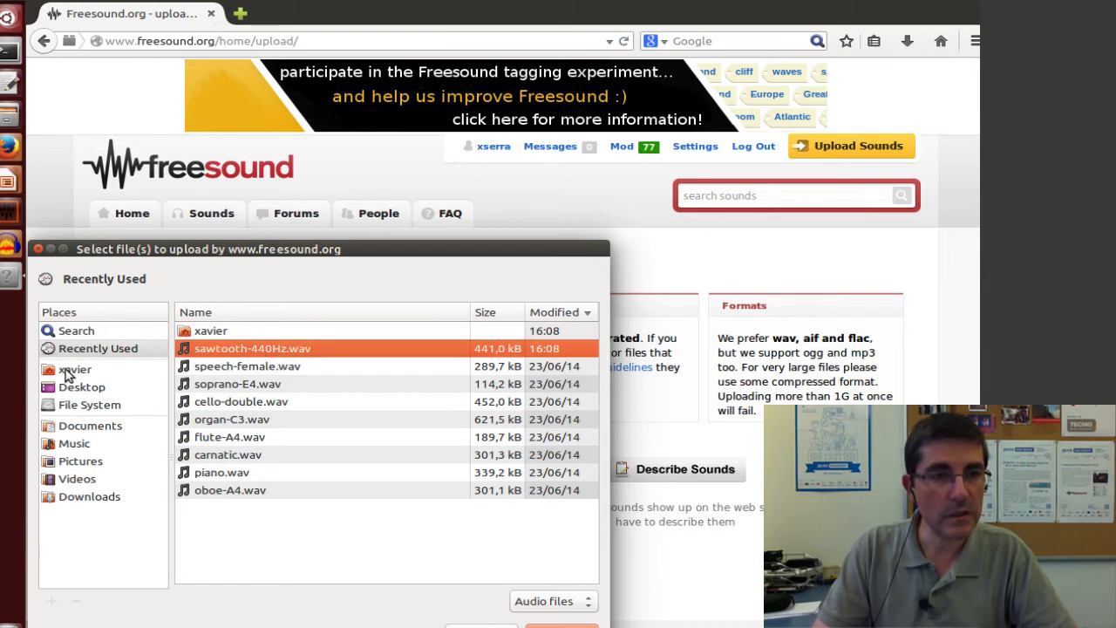
{"action": "mouse_move", "coordinate": [455, 531]}
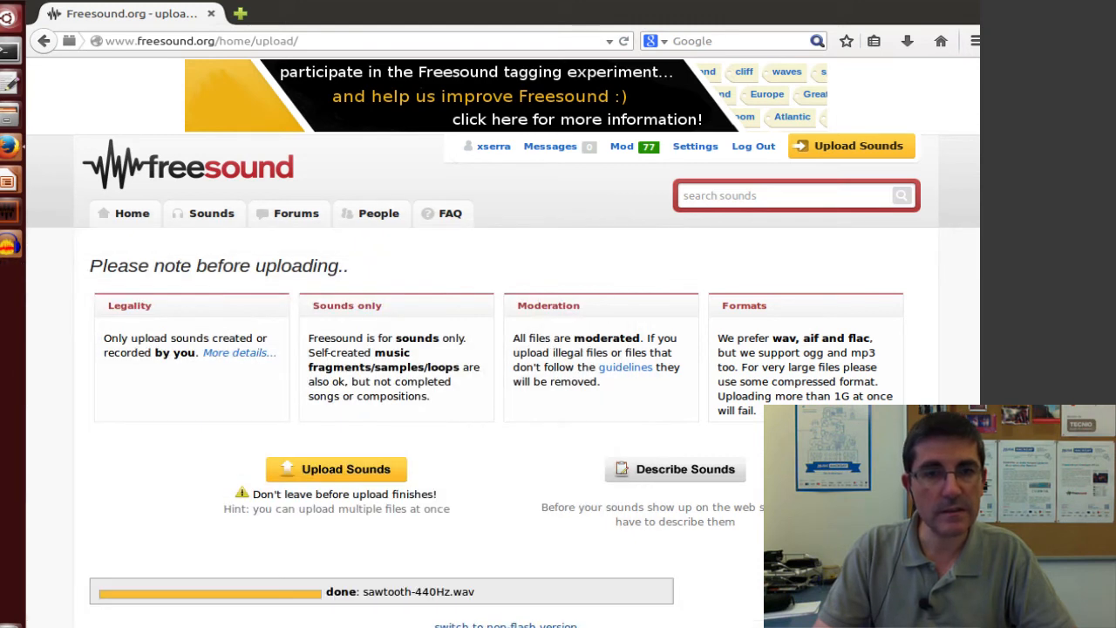
{"action": "mouse_move", "coordinate": [330, 574]}
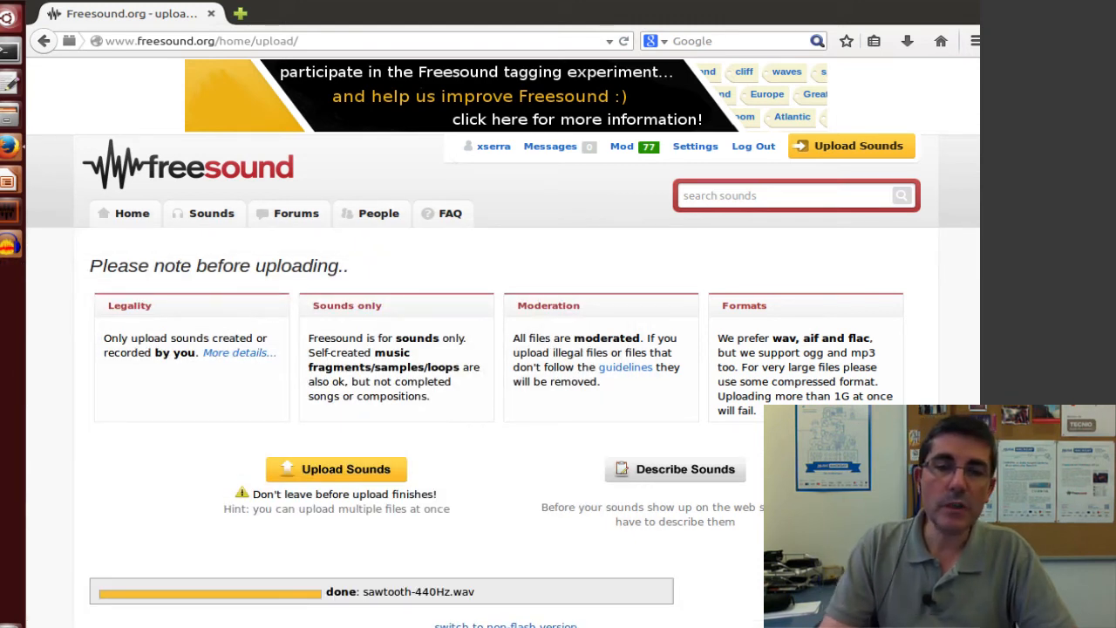
{"action": "left_click", "coordinate": [675, 470]}
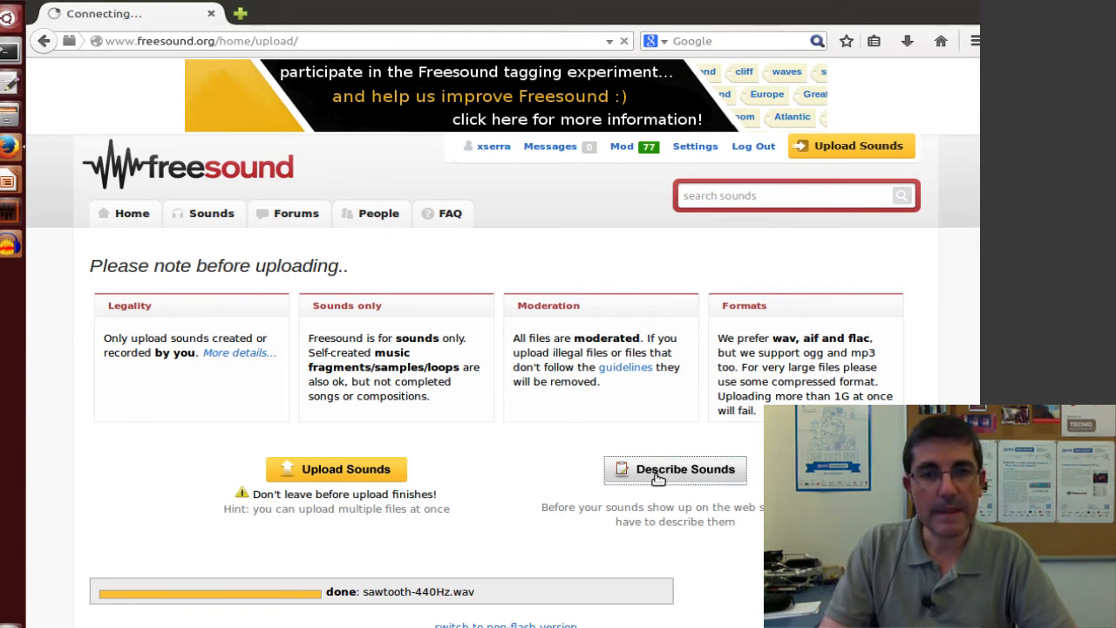
- Mark sawtooth-440Hz.wav for describing and reach its description form
{"action": "left_click", "coordinate": [673, 469]}
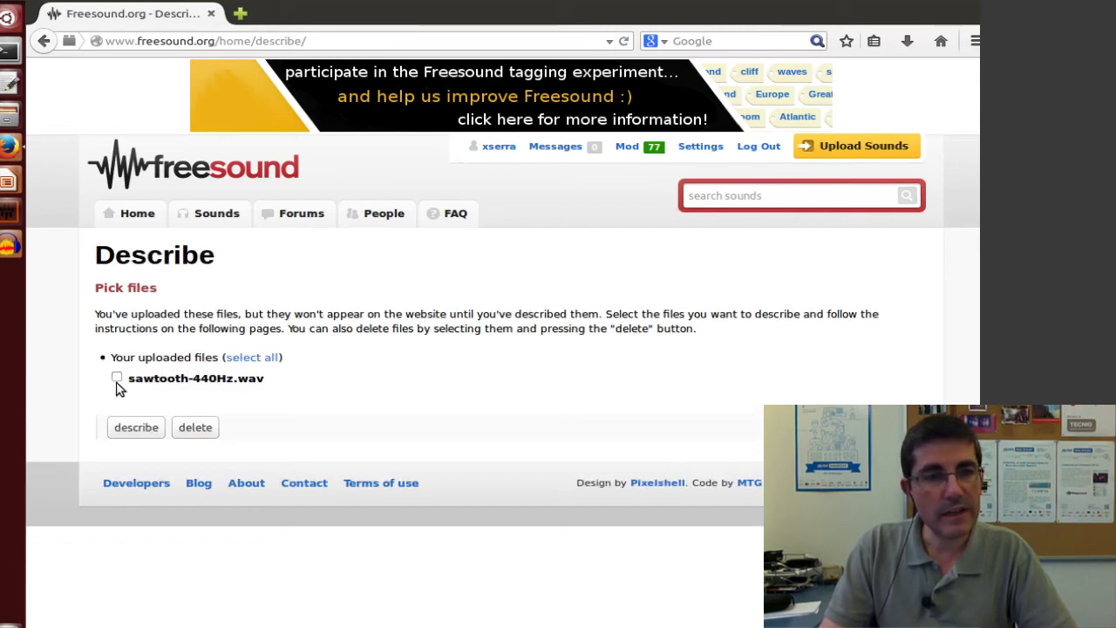
{"action": "left_click", "coordinate": [136, 428]}
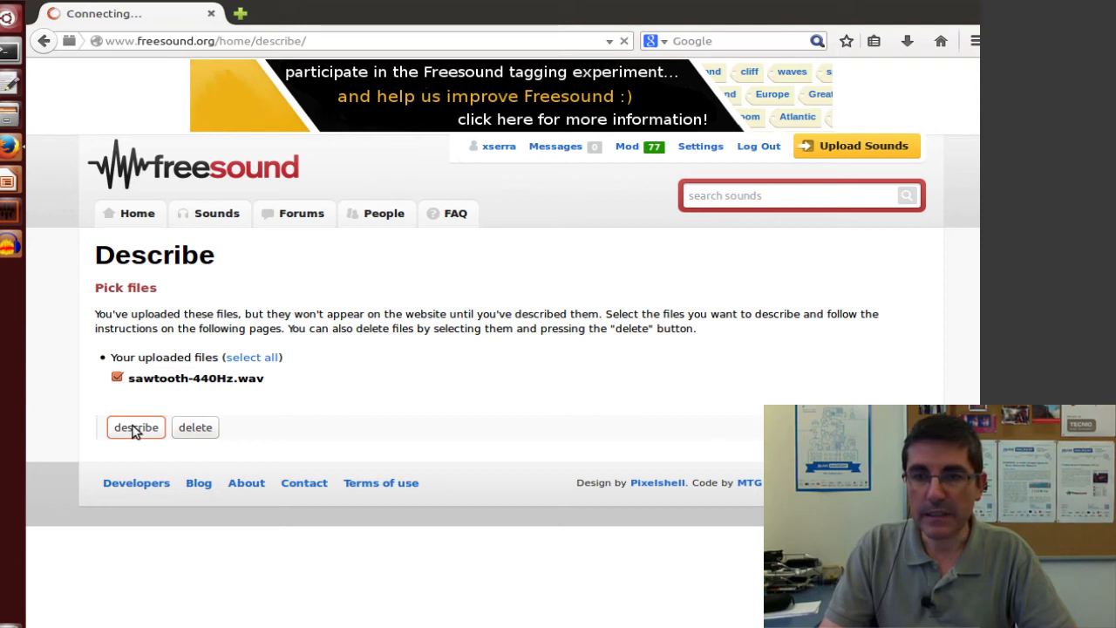
{"action": "left_click", "coordinate": [136, 427]}
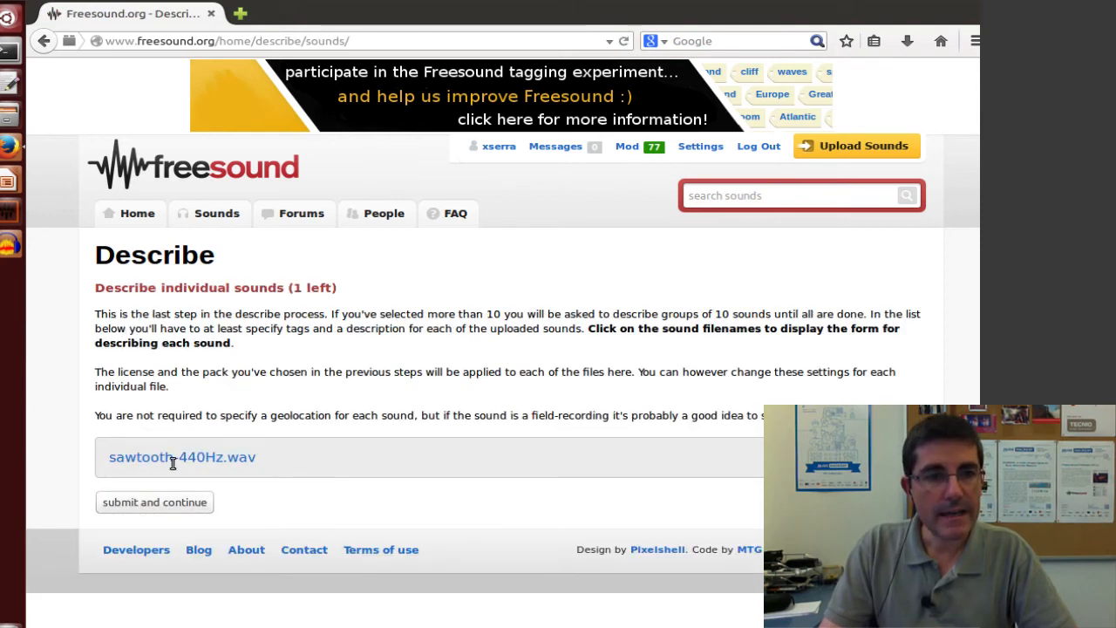
{"action": "left_click", "coordinate": [182, 456]}
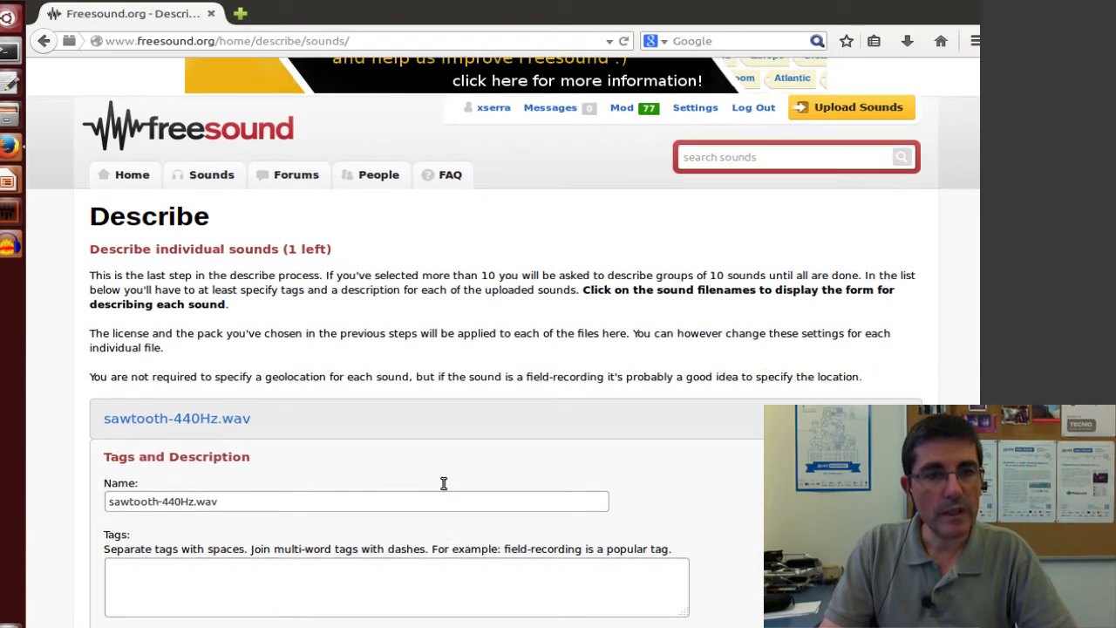
{"action": "scroll", "scroll_direction": "down", "scroll_amount": 3}
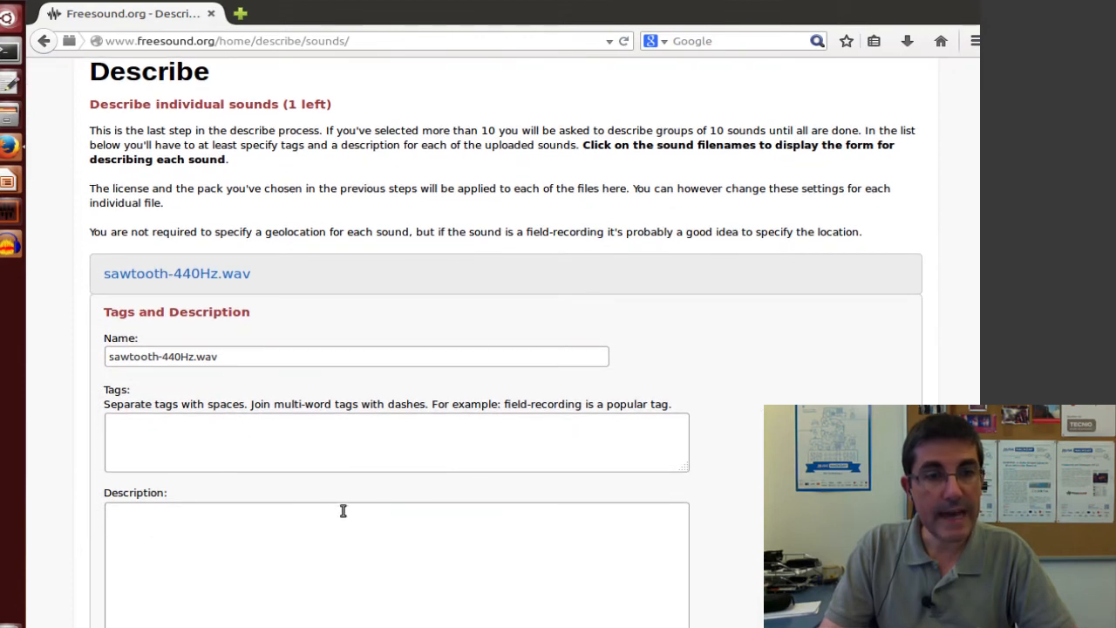
{"action": "mouse_move", "coordinate": [319, 490]}
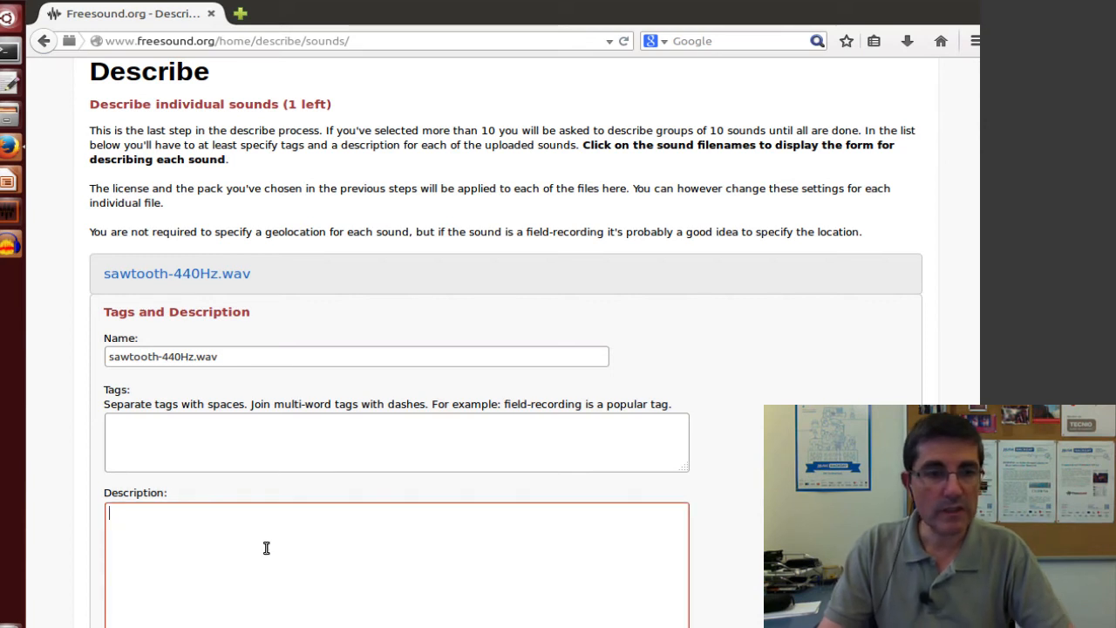
- Enter the description 'sawtooth waveform of frequency 440Hz of 5 seconds generated with Audacity'
{"action": "type", "text": "sawto"}
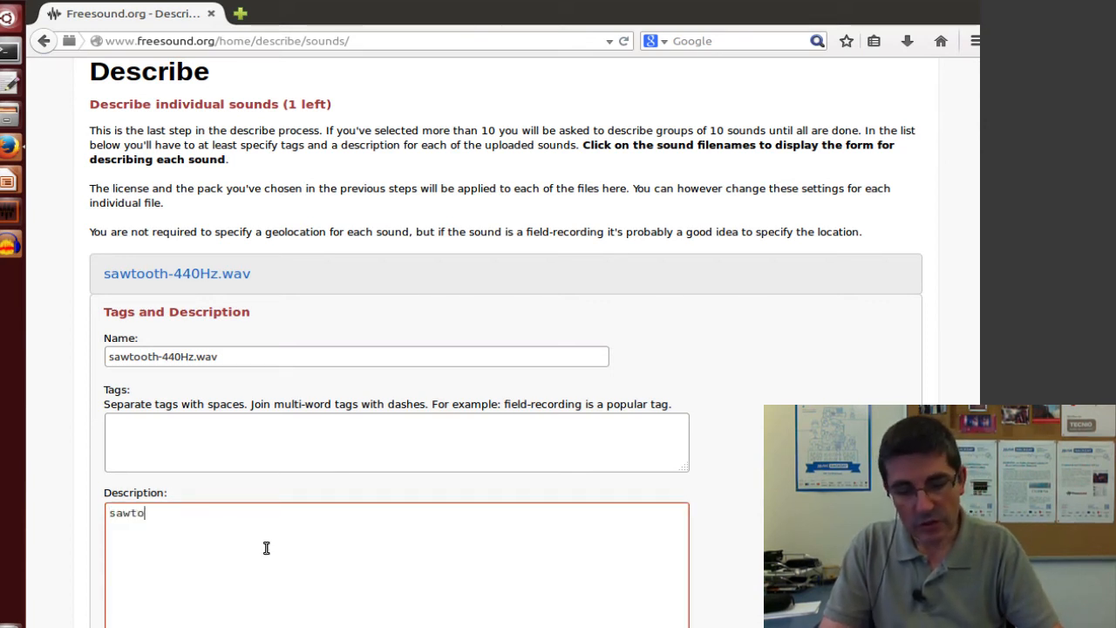
{"action": "type", "text": "oth"}
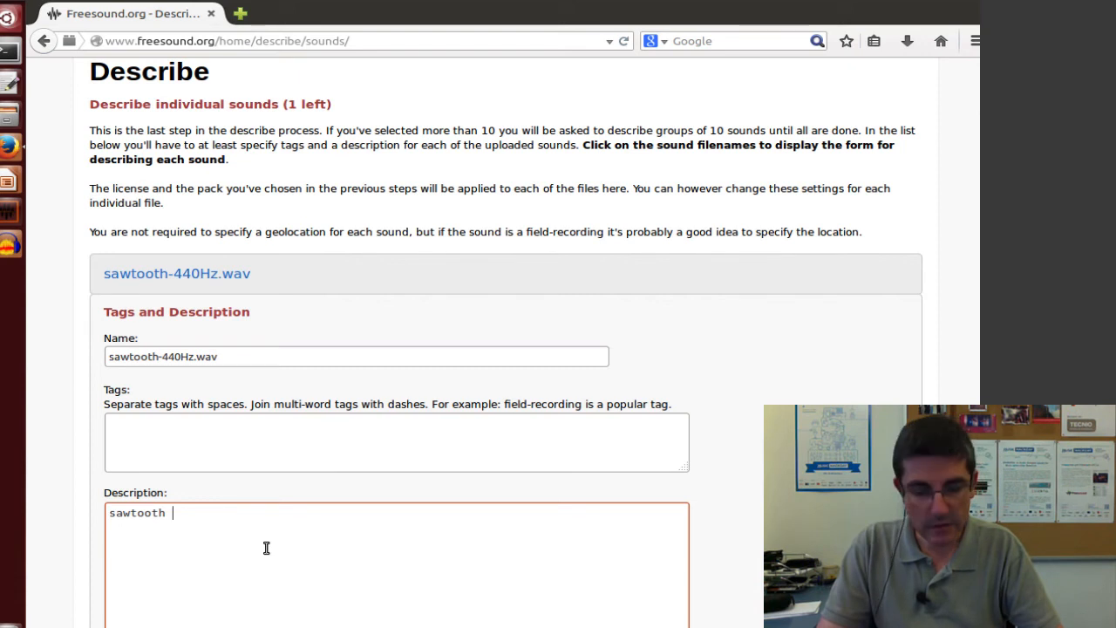
{"action": "type", "text": "waveform"}
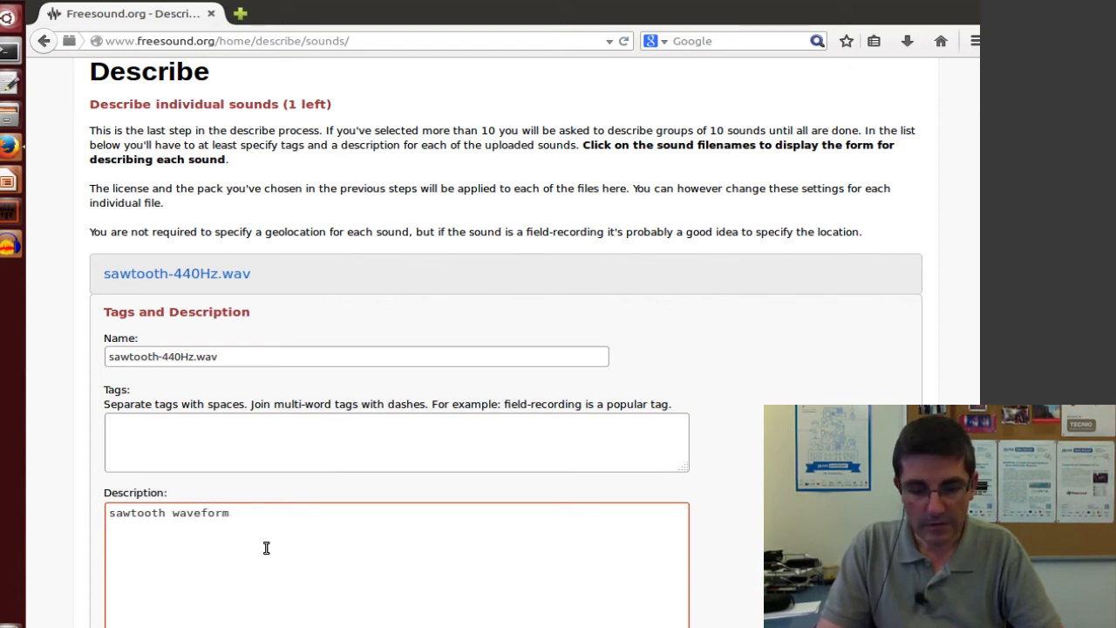
{"action": "type", "text": "of frequency 440"}
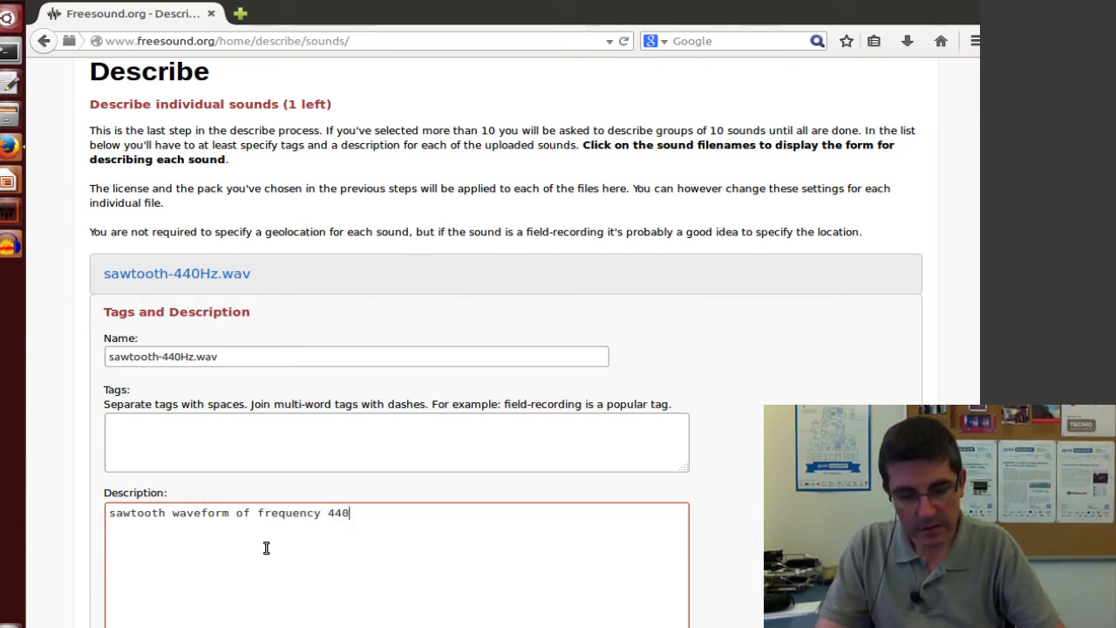
{"action": "type", "text": "Hz"}
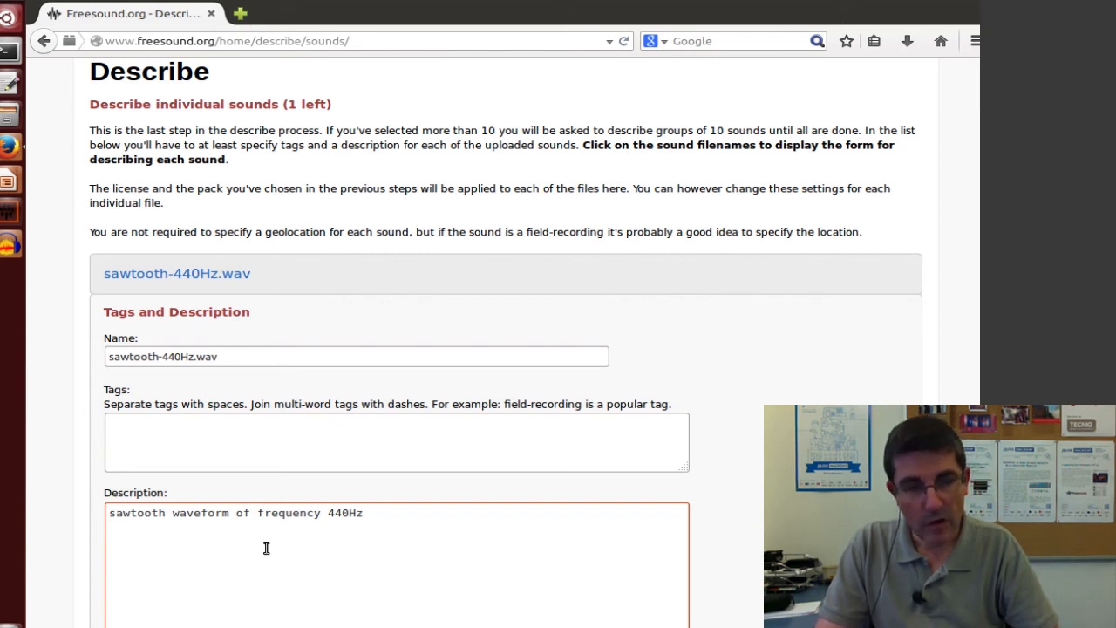
{"action": "type", "text": "of 5"}
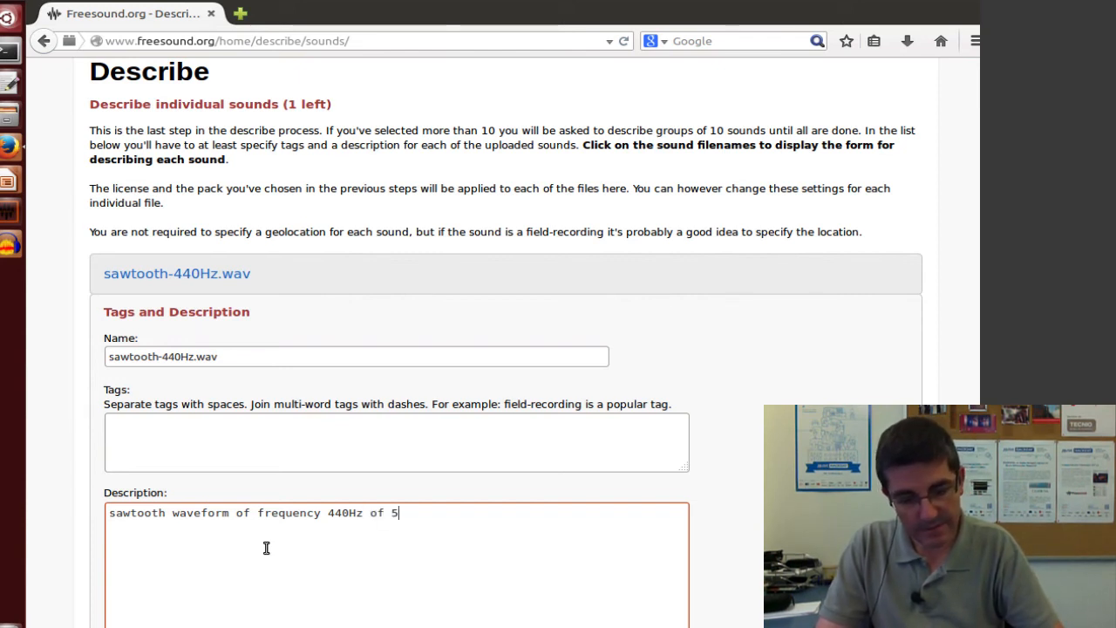
{"action": "type", "text": "secon"}
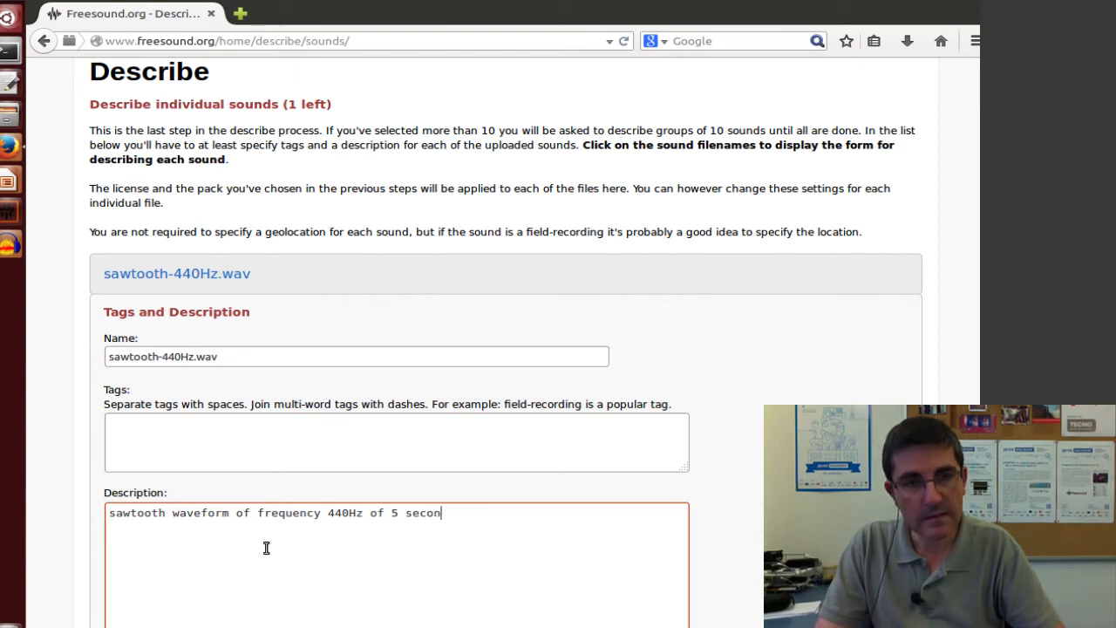
{"action": "type", "text": "ds se"}
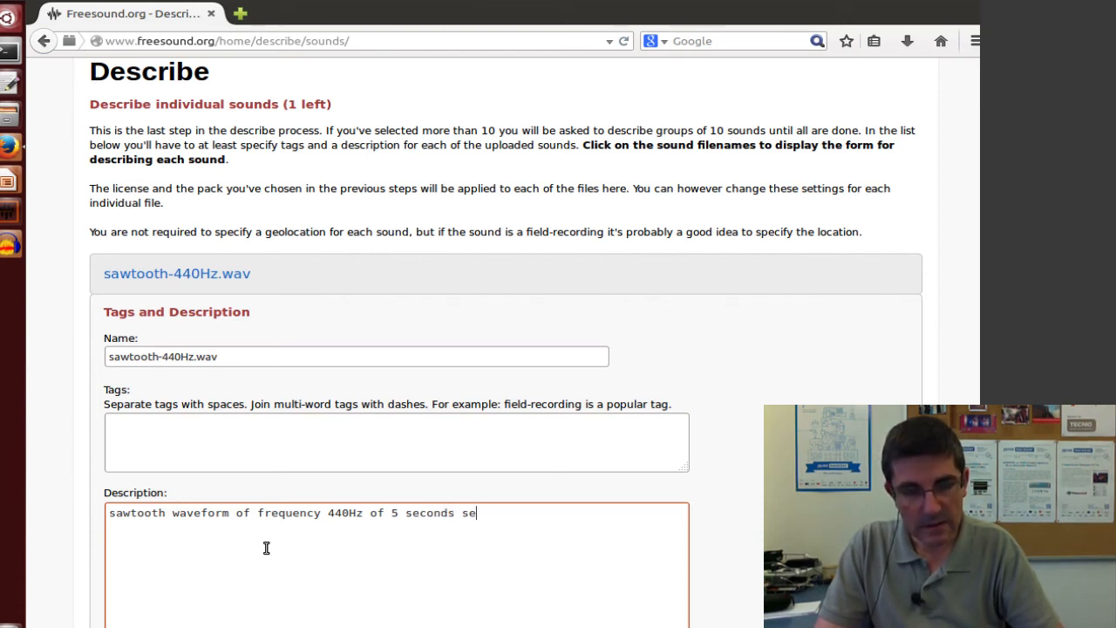
{"action": "type", "text": "gene"}
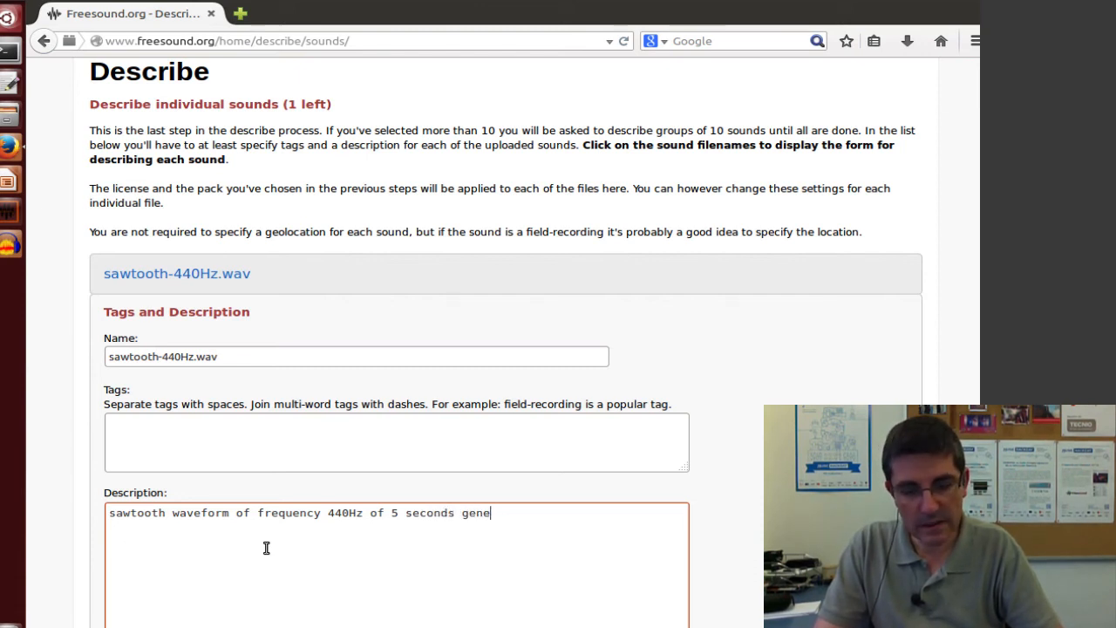
{"action": "type", "text": "rated w"}
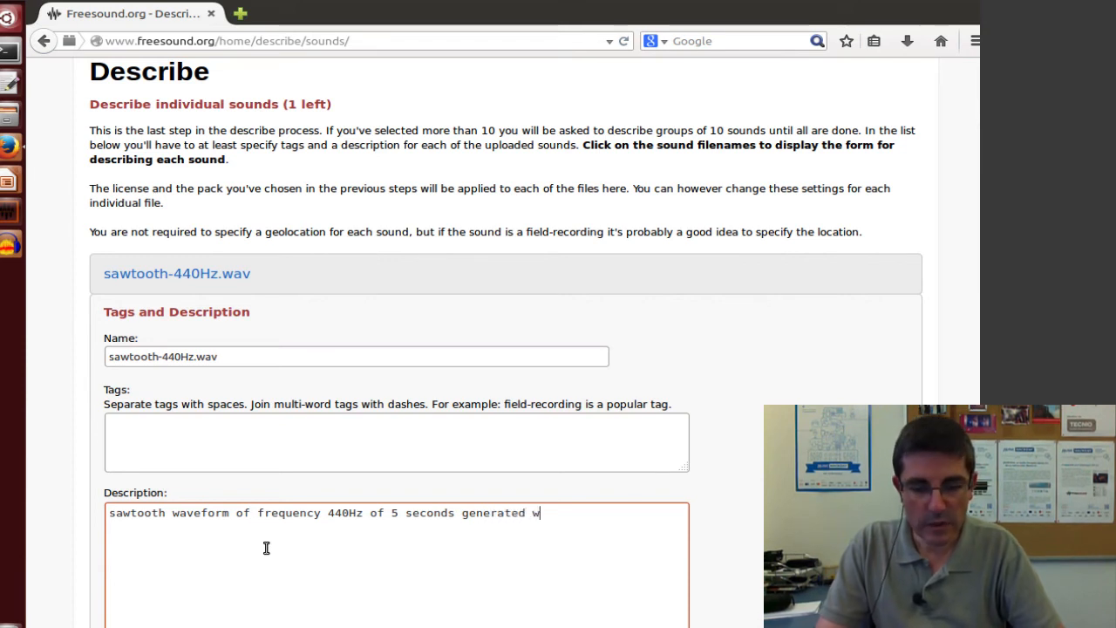
{"action": "type", "text": "ith Audac"}
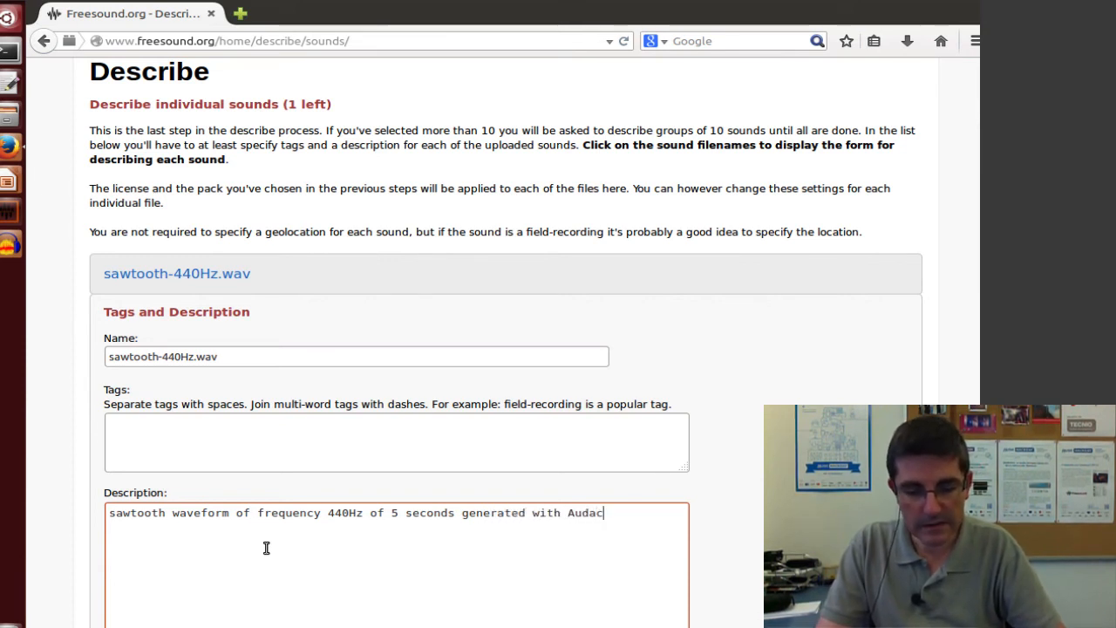
{"action": "type", "text": "ity"}
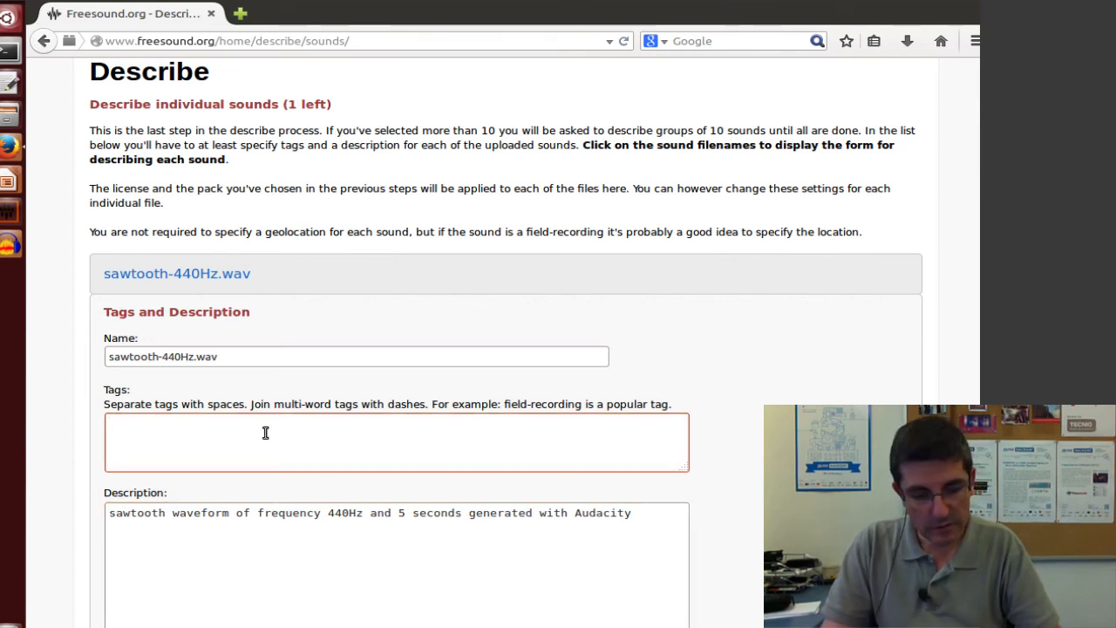
- Enter the tags sawtooth, 440Hz, A4, electronic, synthesis, synth and waveform
{"action": "type", "text": "sawttoo"}
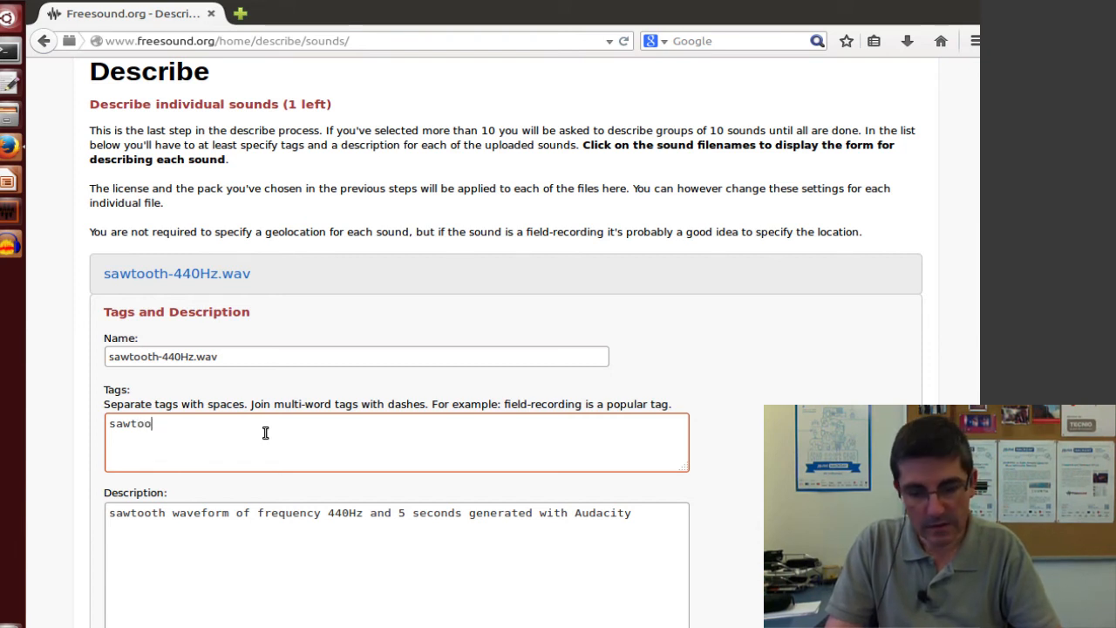
{"action": "type", "text": "th"}
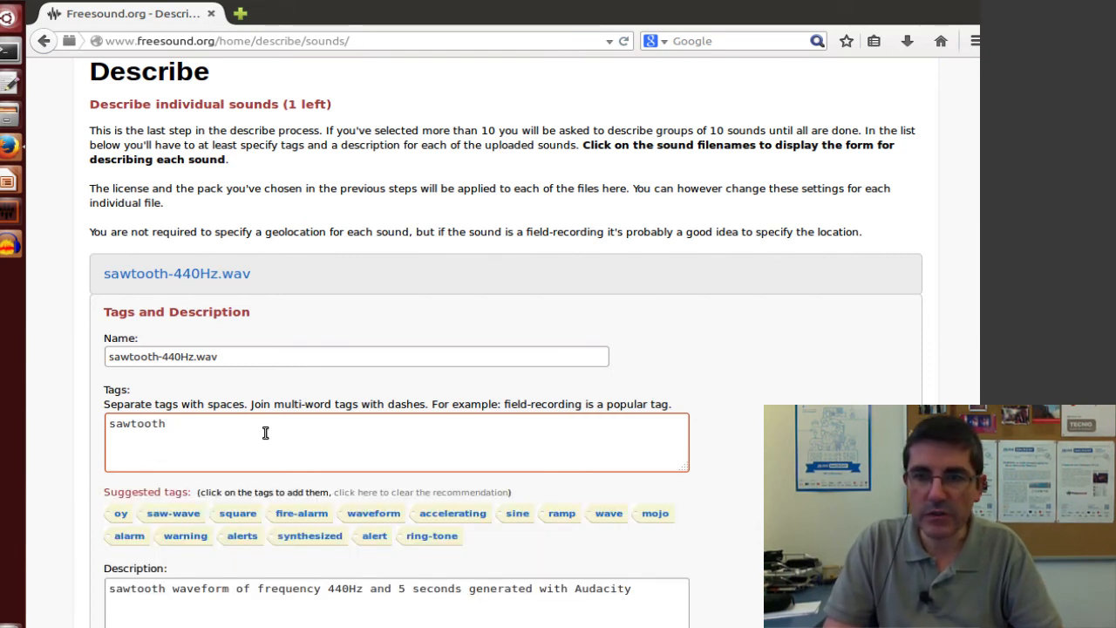
{"action": "type", "text": "440H"}
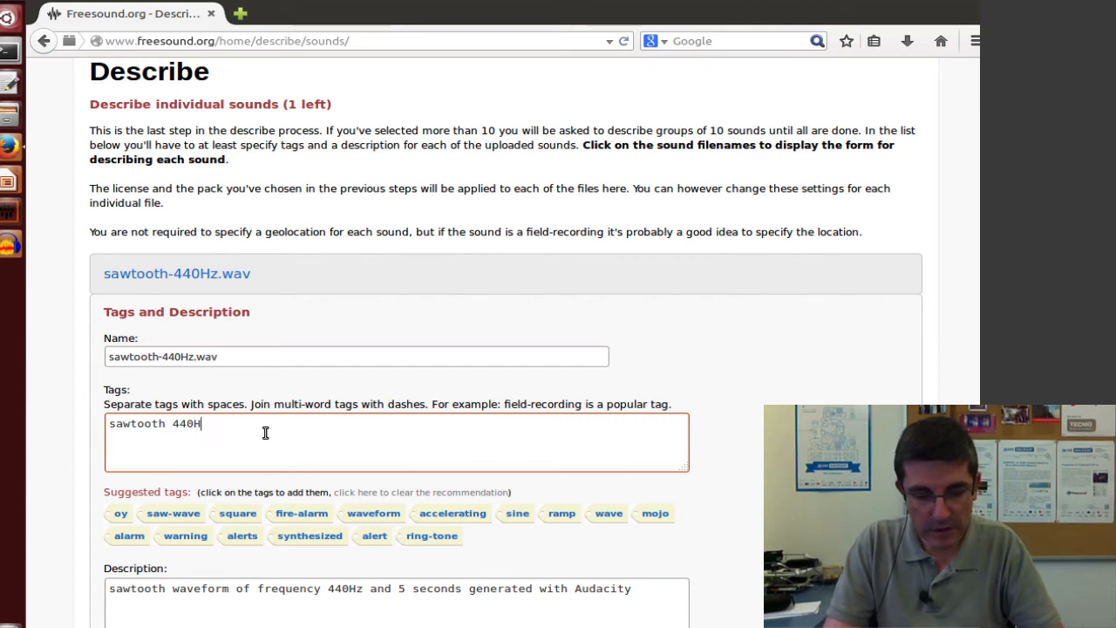
{"action": "type", "text": "z A"}
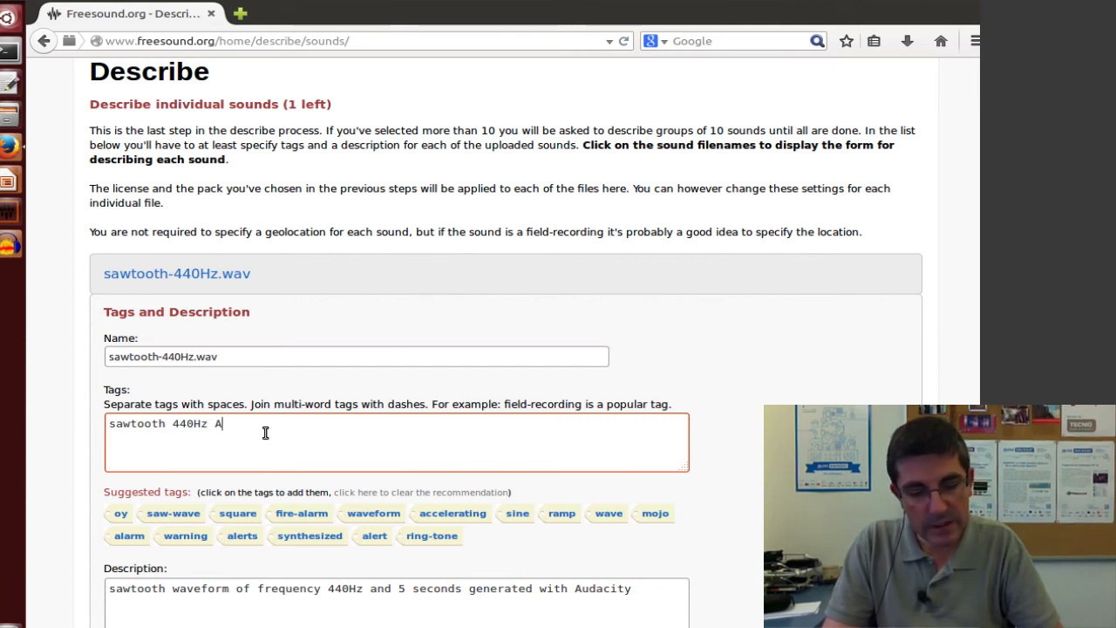
{"action": "type", "text": "4"}
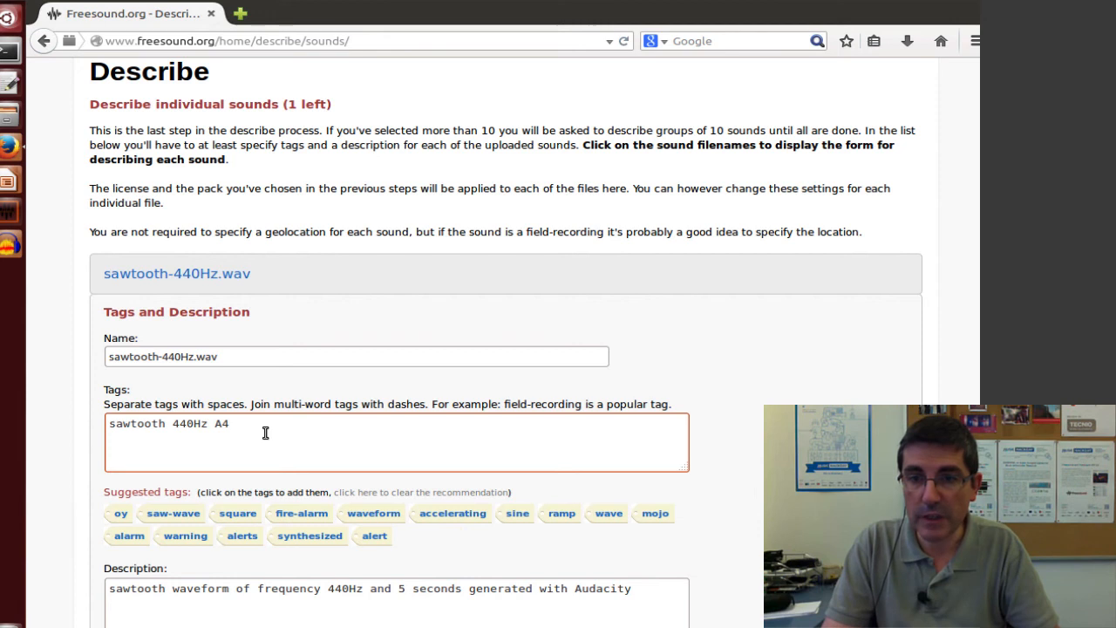
{"action": "type", "text": "electro"}
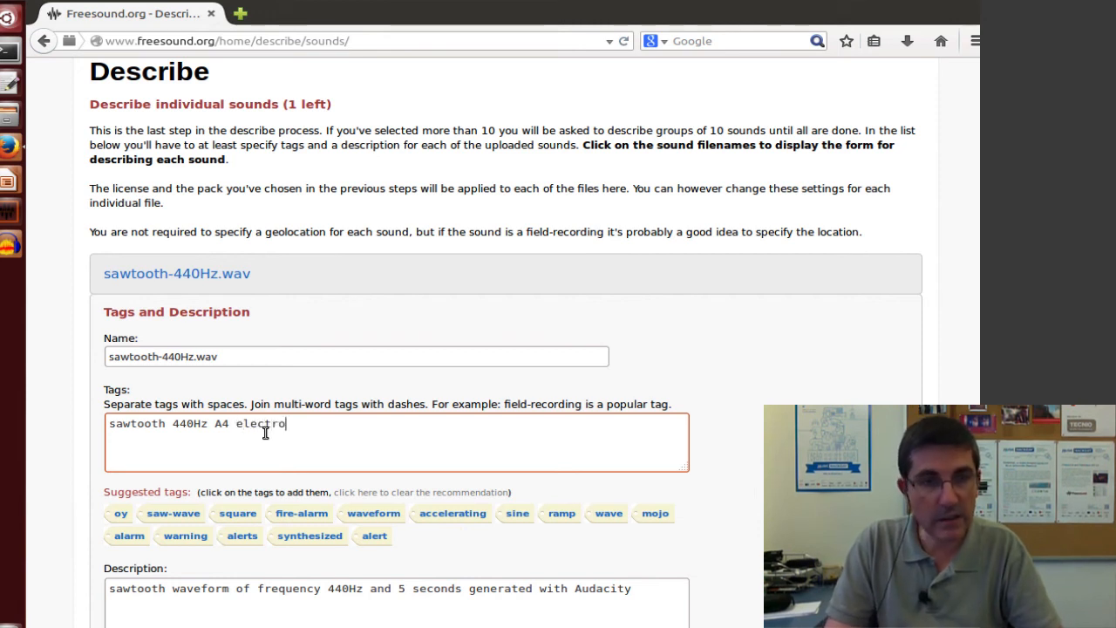
{"action": "type", "text": "nic"}
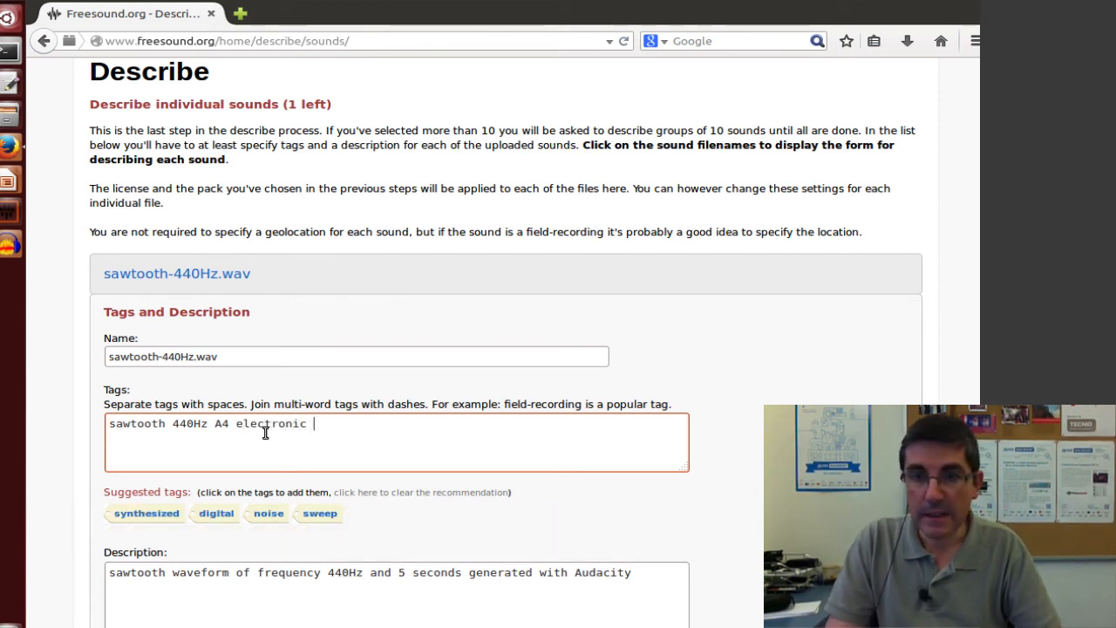
{"action": "type", "text": "synthesis synth"}
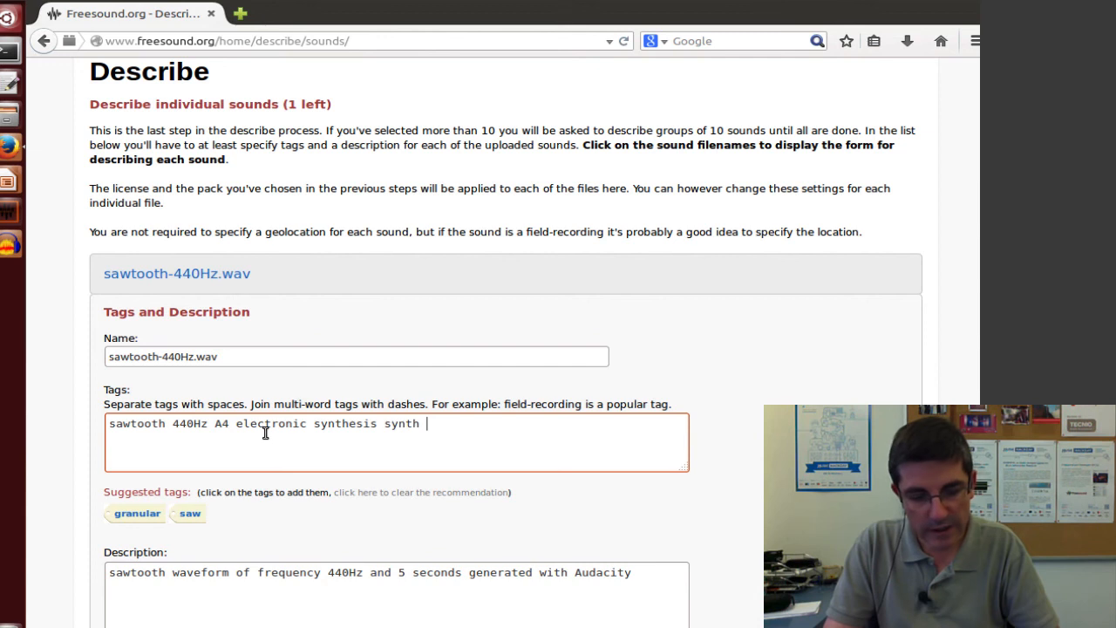
{"action": "type", "text": "wavef"}
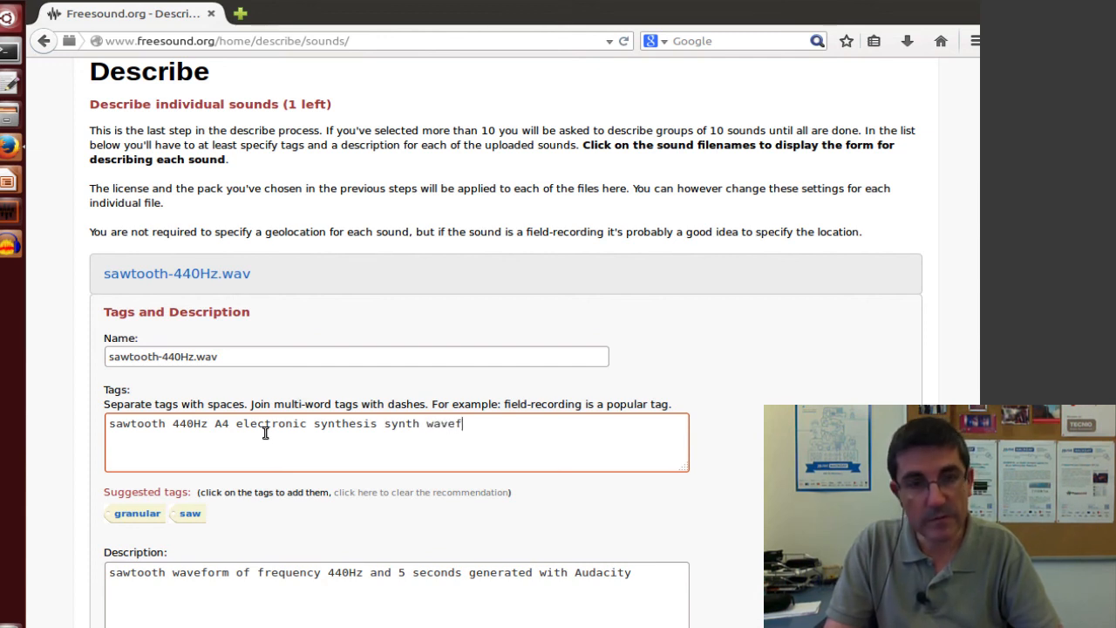
{"action": "type", "text": "orm"}
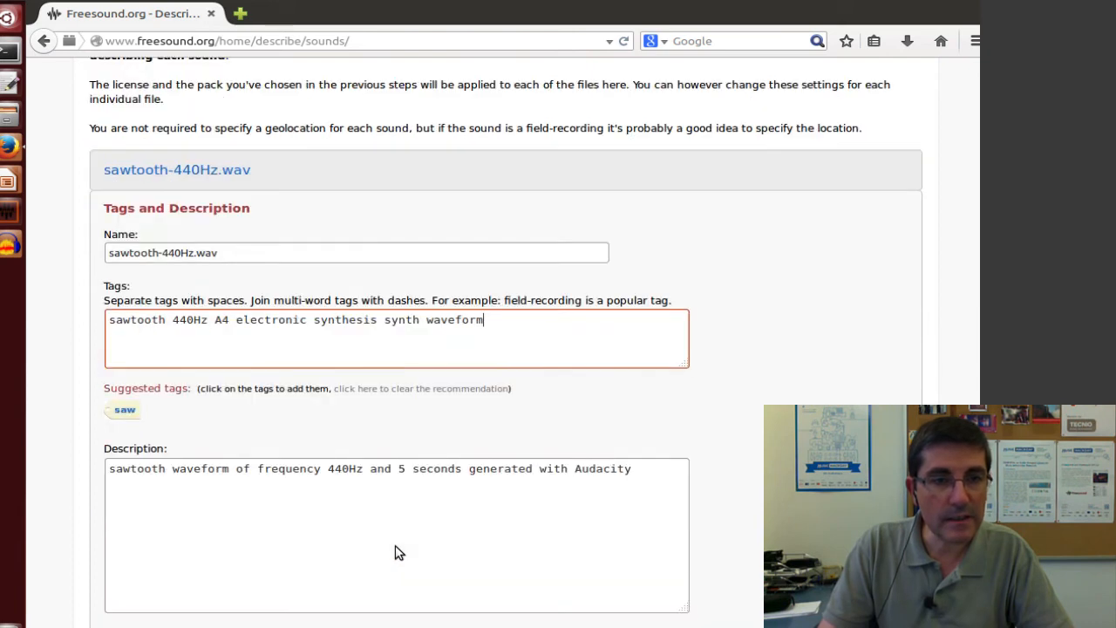
- Add the sound to the synthesis pack, choose the Attribution license and submit the description
{"action": "scroll", "scroll_direction": "down", "scroll_amount": 3}
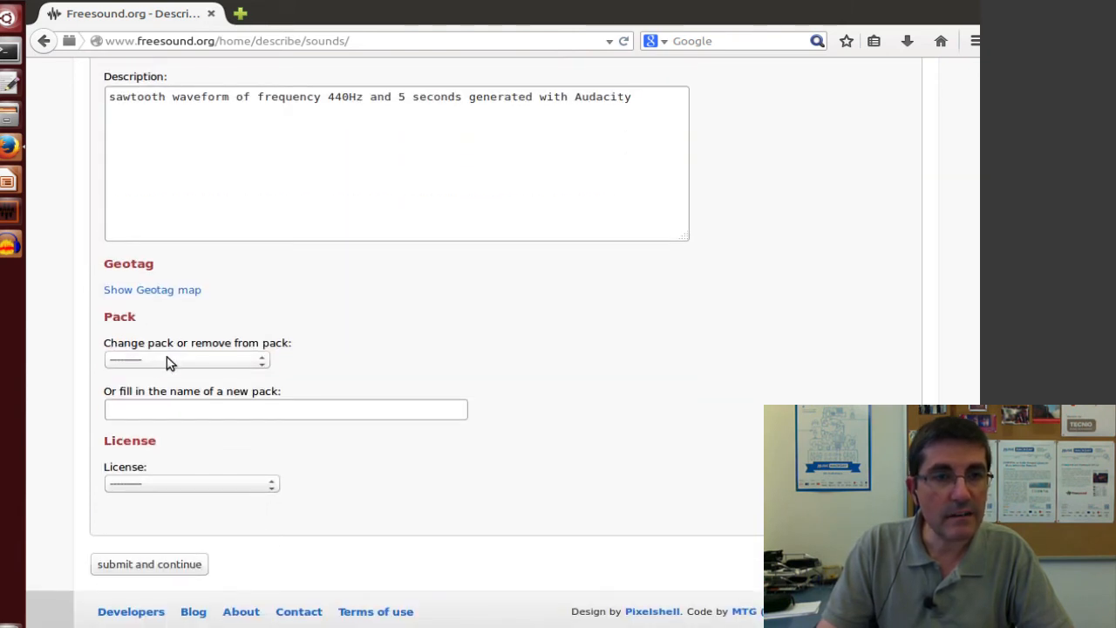
{"action": "left_click", "coordinate": [185, 360]}
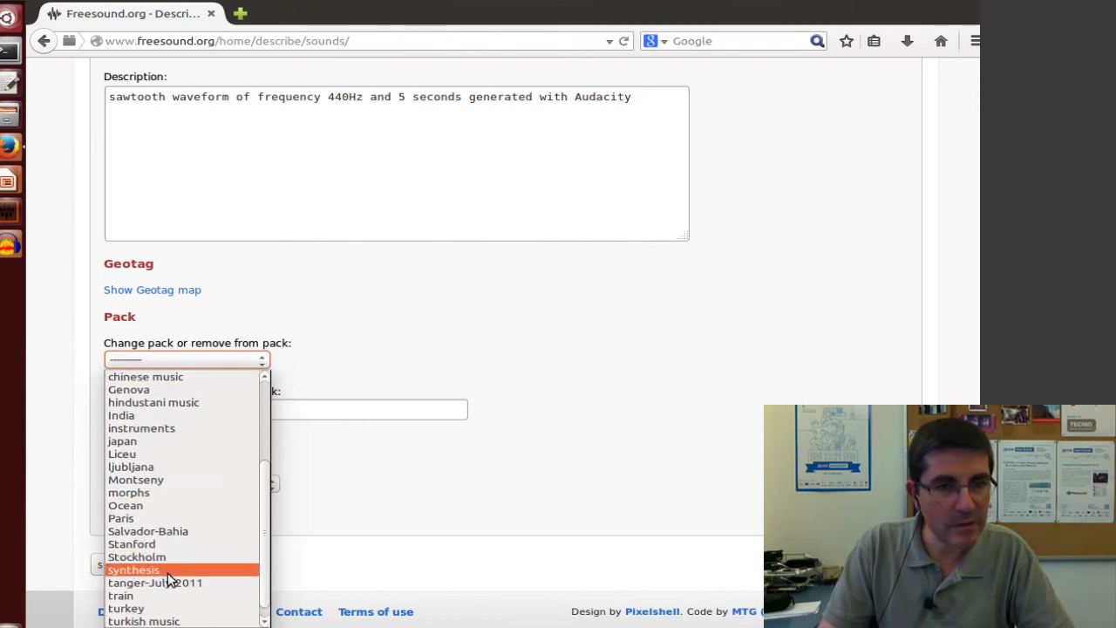
{"action": "left_click", "coordinate": [132, 569]}
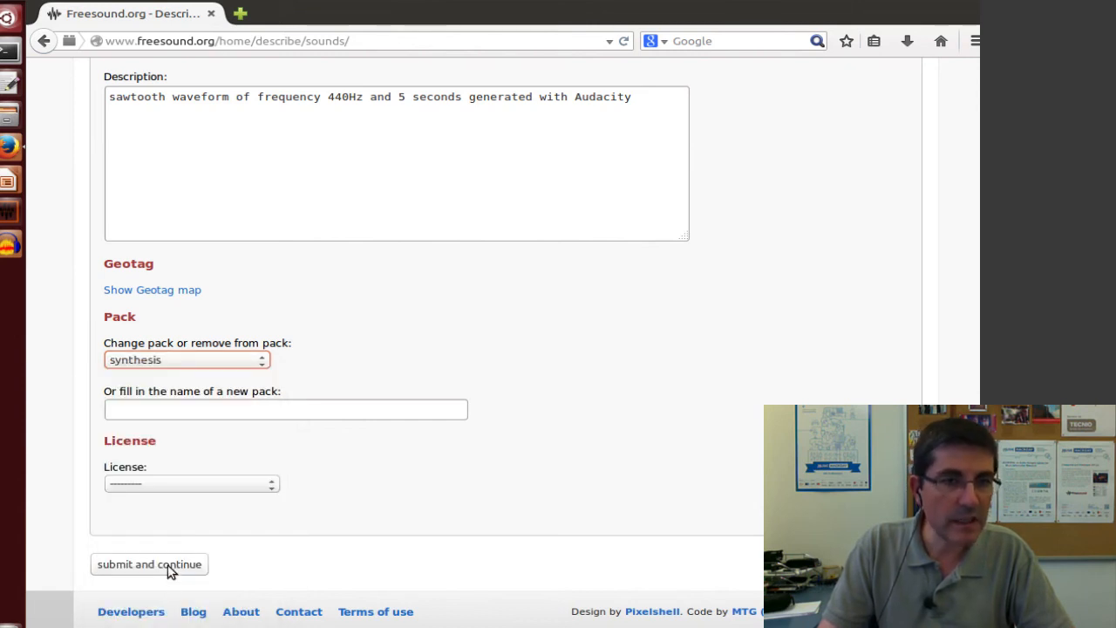
{"action": "left_click", "coordinate": [190, 483]}
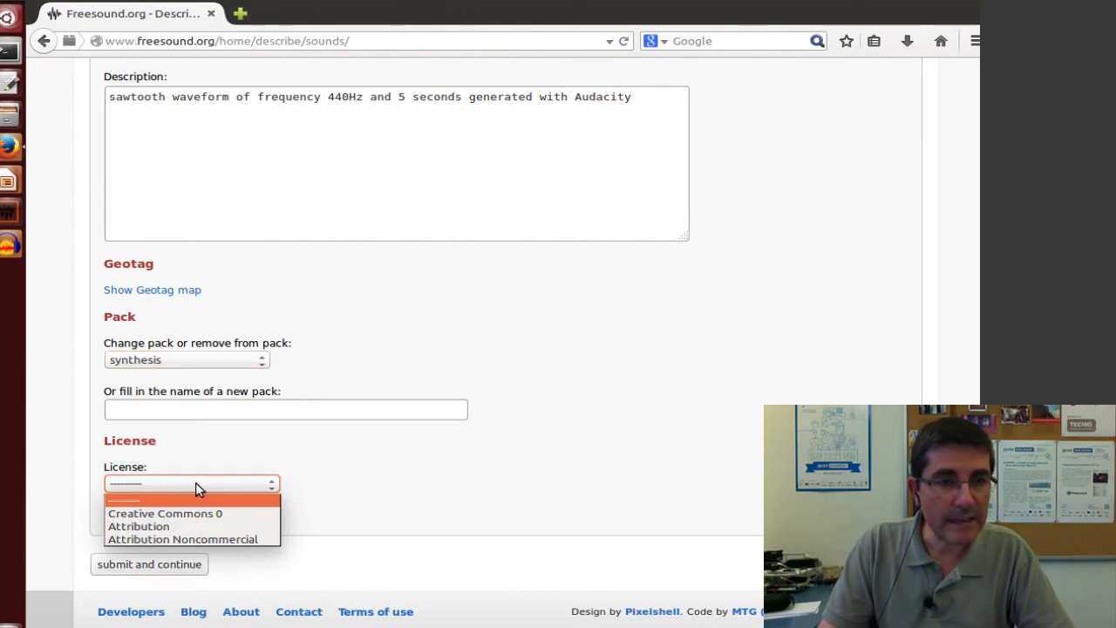
{"action": "mouse_move", "coordinate": [195, 513]}
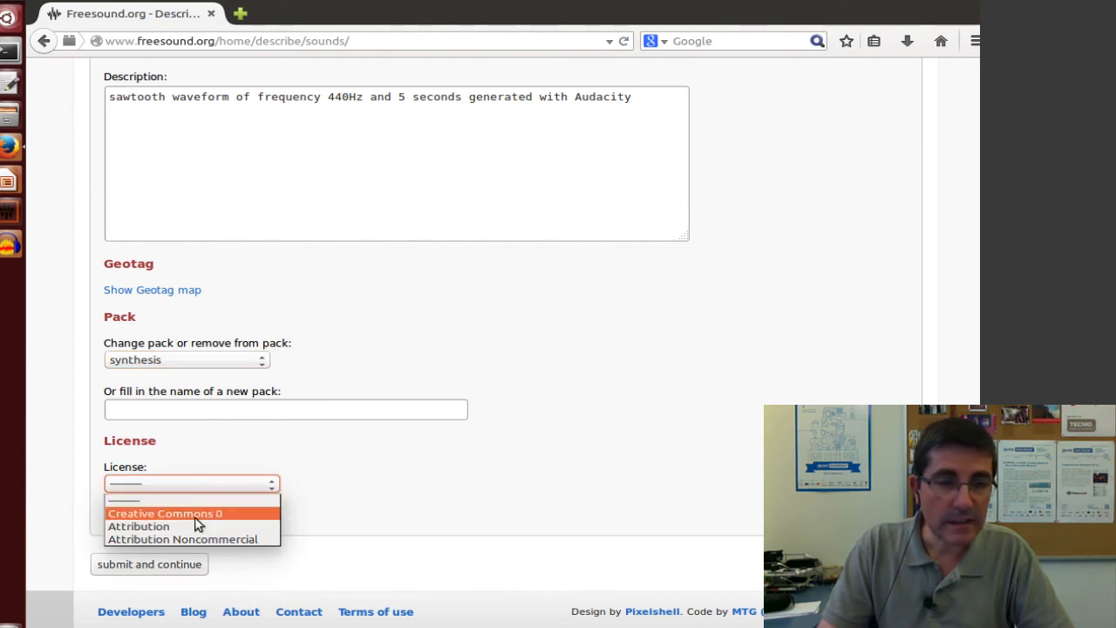
{"action": "mouse_move", "coordinate": [206, 519]}
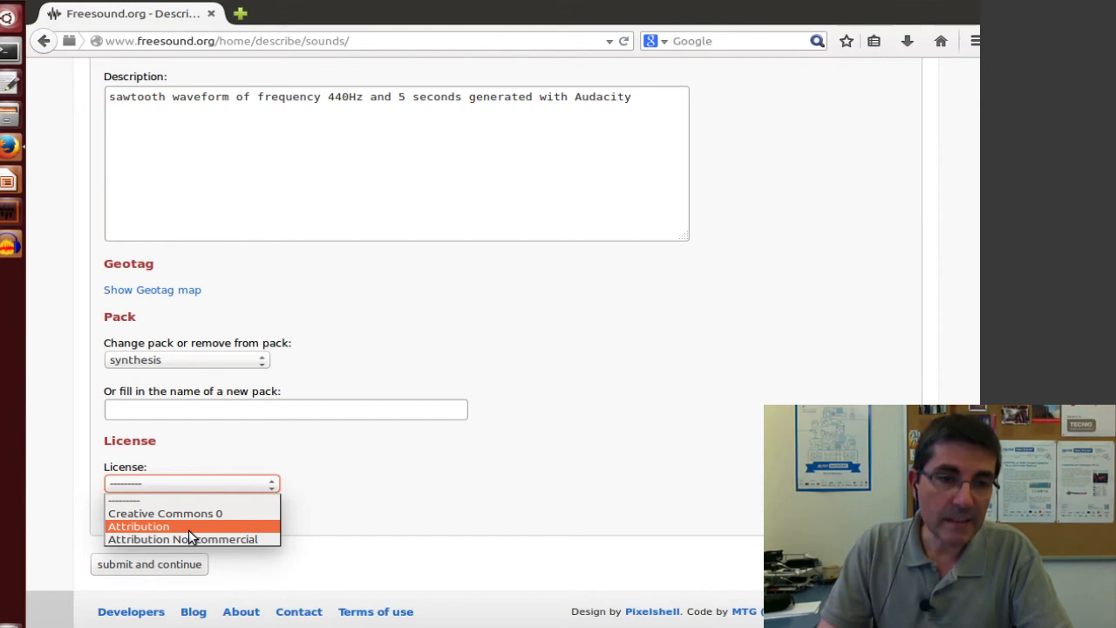
{"action": "mouse_move", "coordinate": [191, 539]}
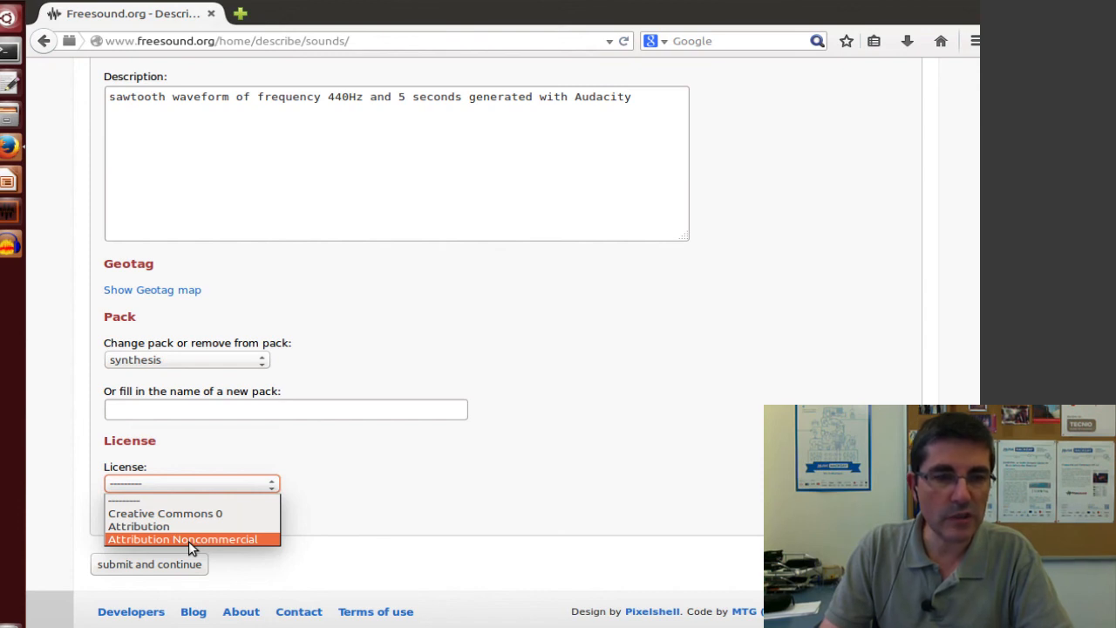
{"action": "mouse_move", "coordinate": [161, 527]}
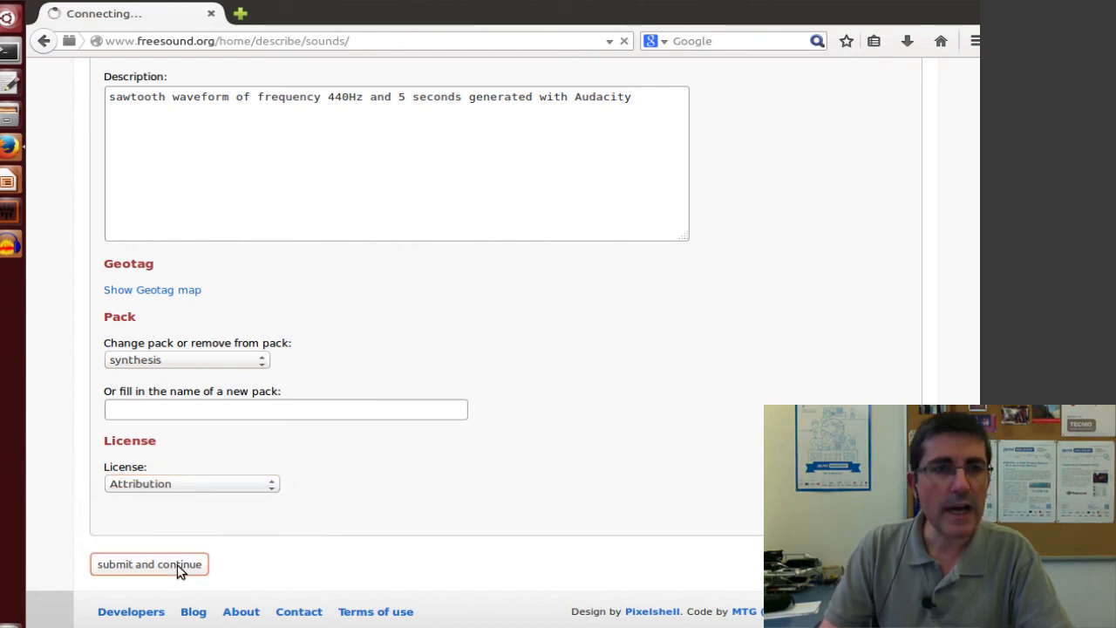
{"action": "left_click", "coordinate": [150, 563]}
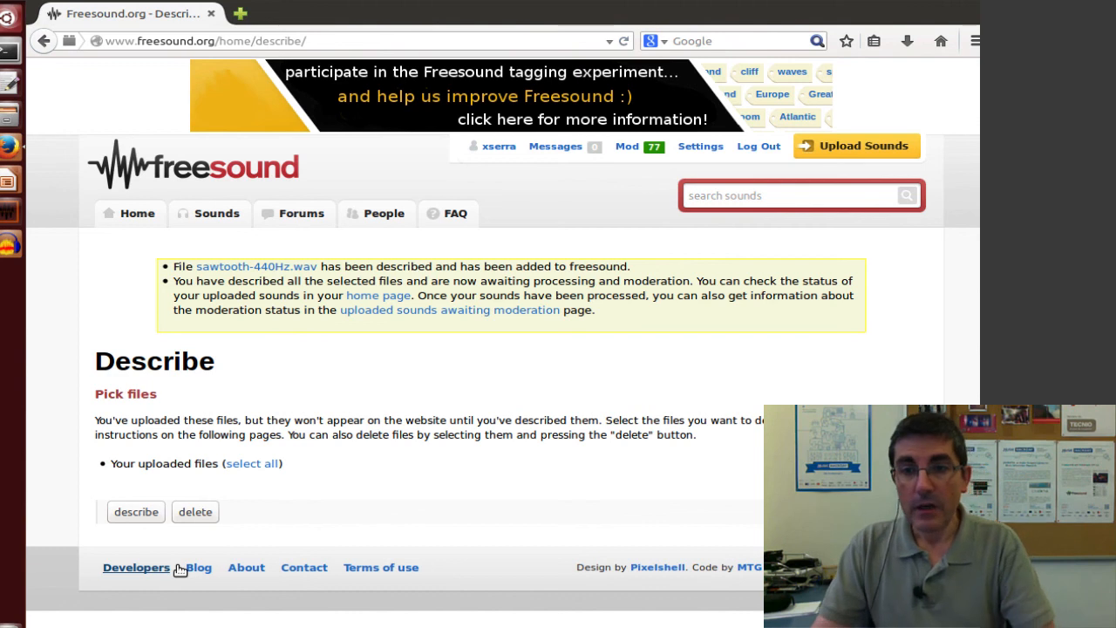
{"action": "mouse_move", "coordinate": [394, 405]}
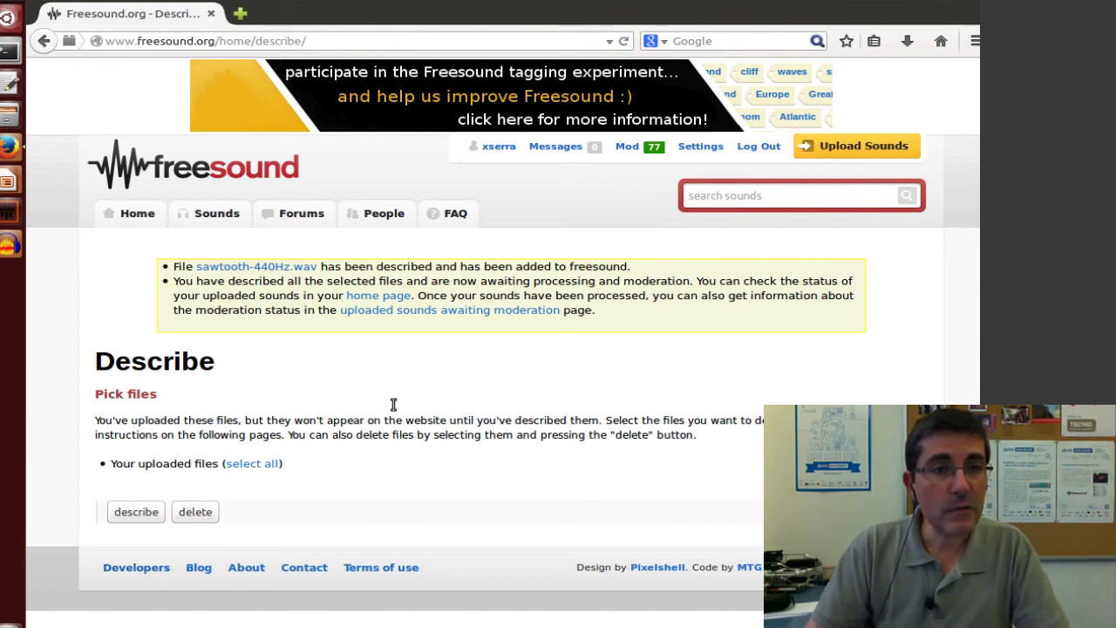
- After the confirmation that the file awaits moderation, switch back to the Impress presentation
{"action": "left_click", "coordinate": [132, 213]}
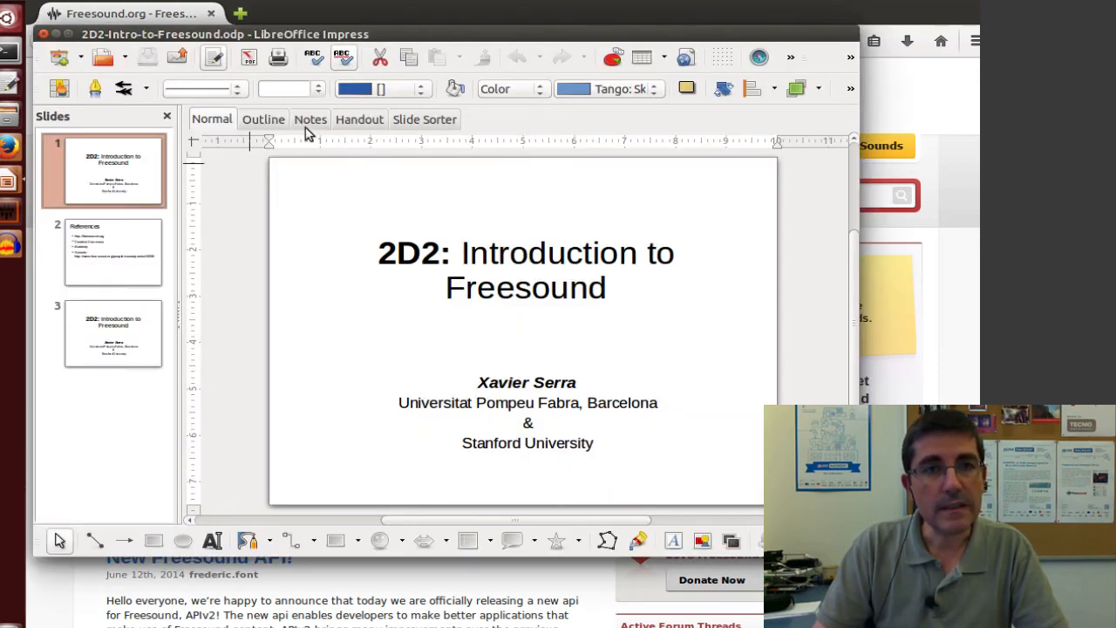
- Start the slide show from the first slide, reaching the References slide
{"action": "left_click", "coordinate": [323, 35]}
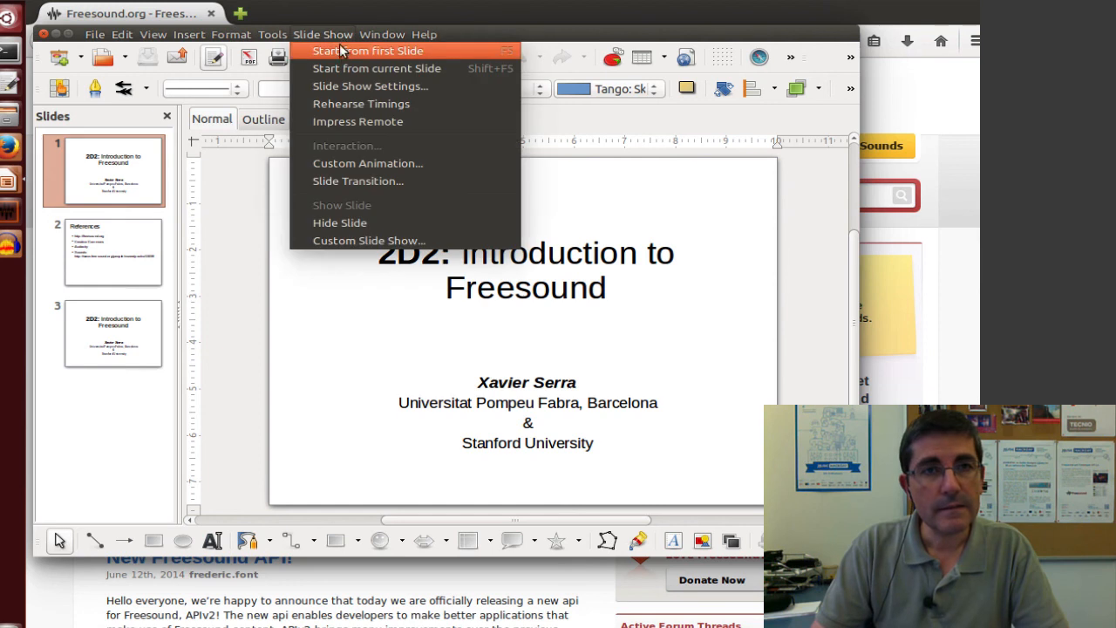
{"action": "left_click", "coordinate": [368, 49]}
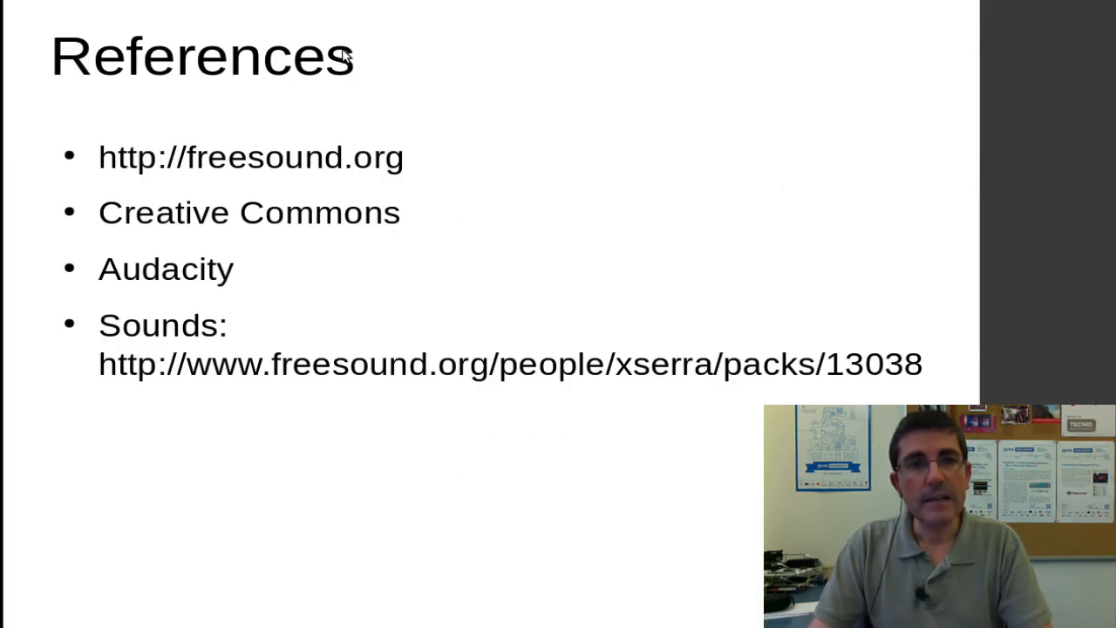